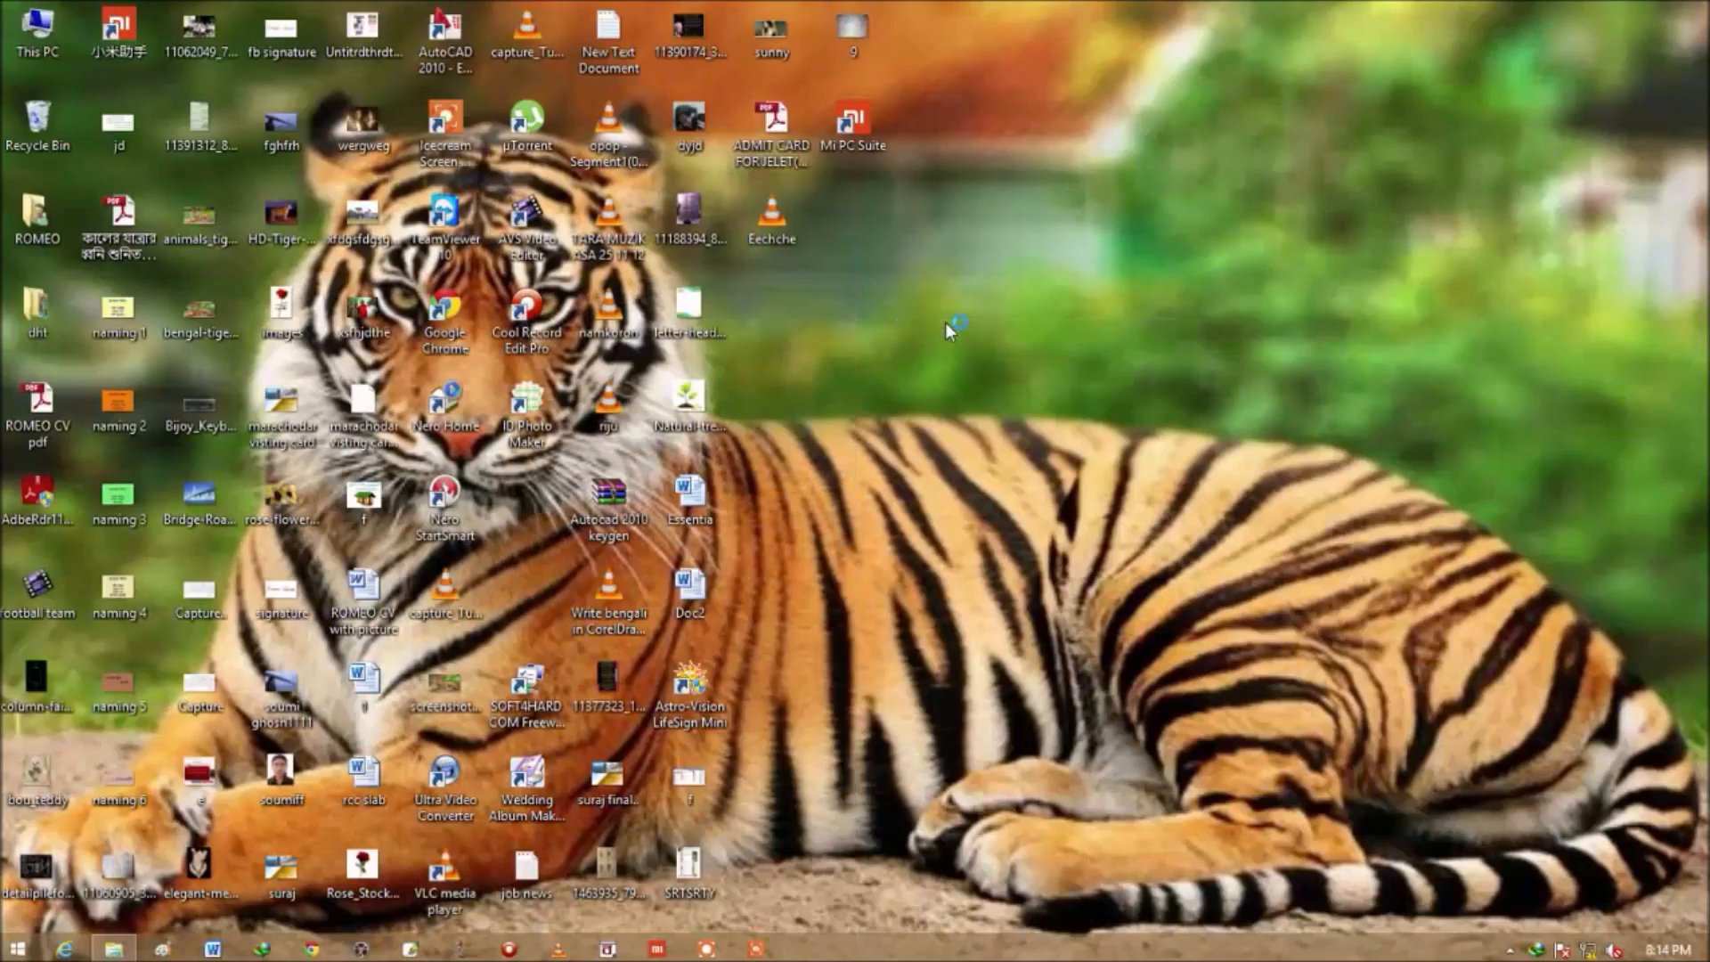
# Run ncpa.cpl and check the Ethernet adapter's IPv4 settings stay on automatic IP and DNS.
pyautogui.press('Win+r')
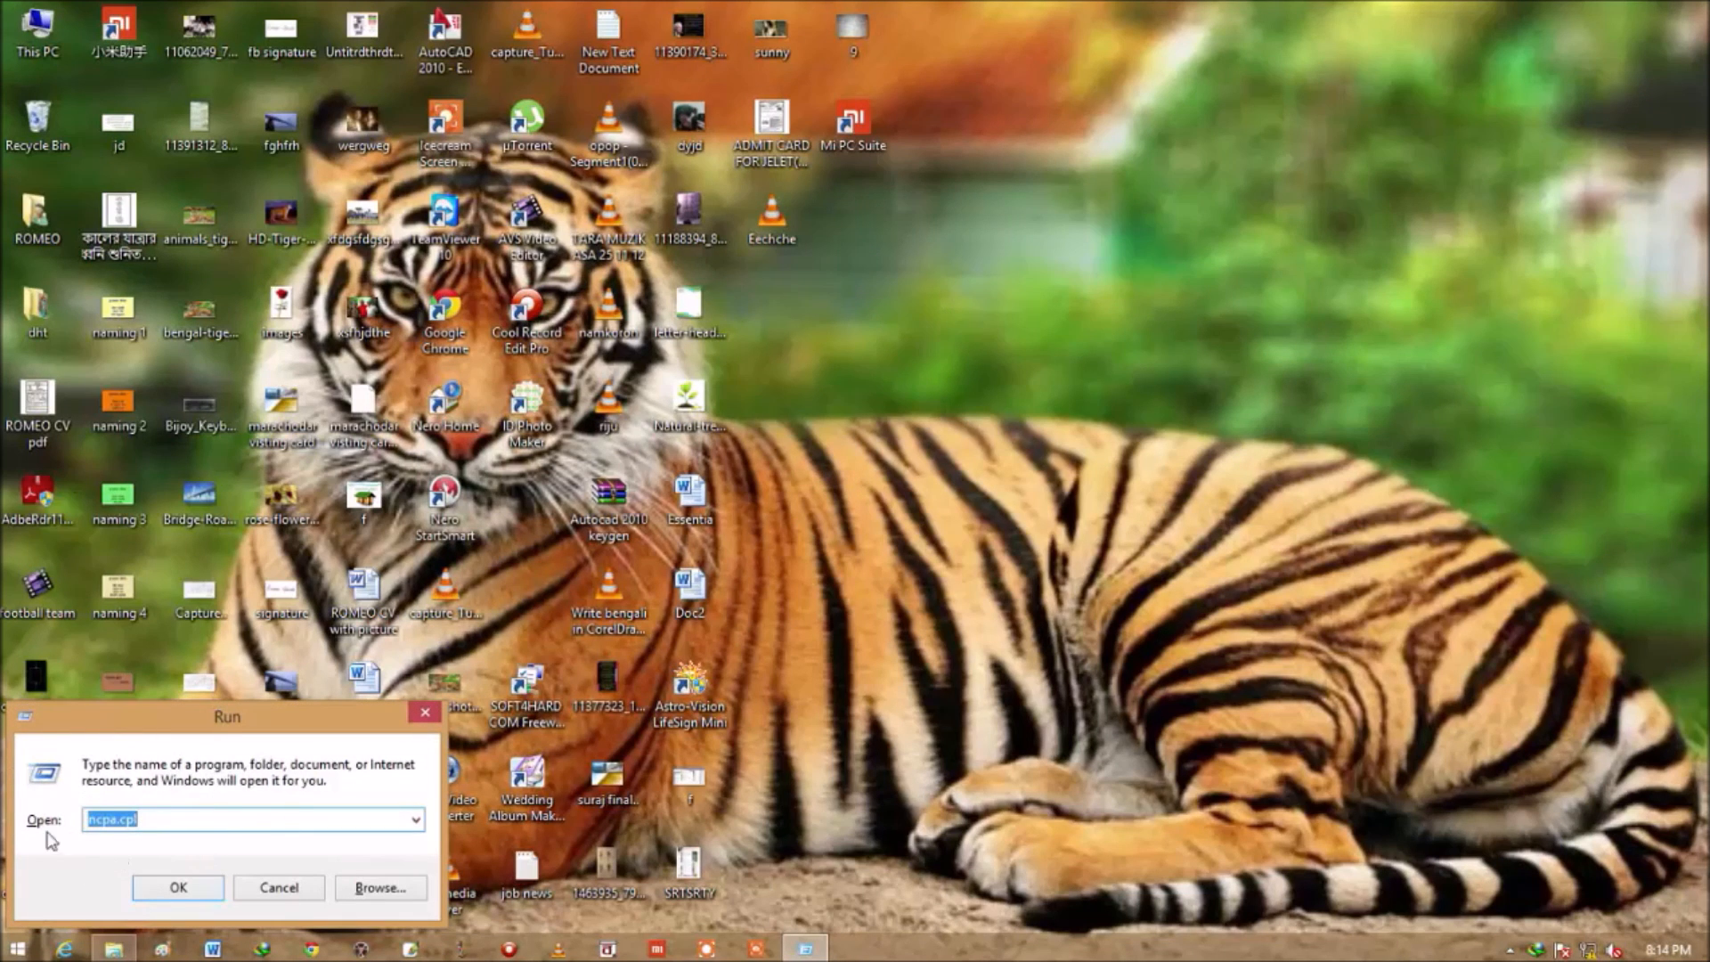
pyautogui.click(178, 887)
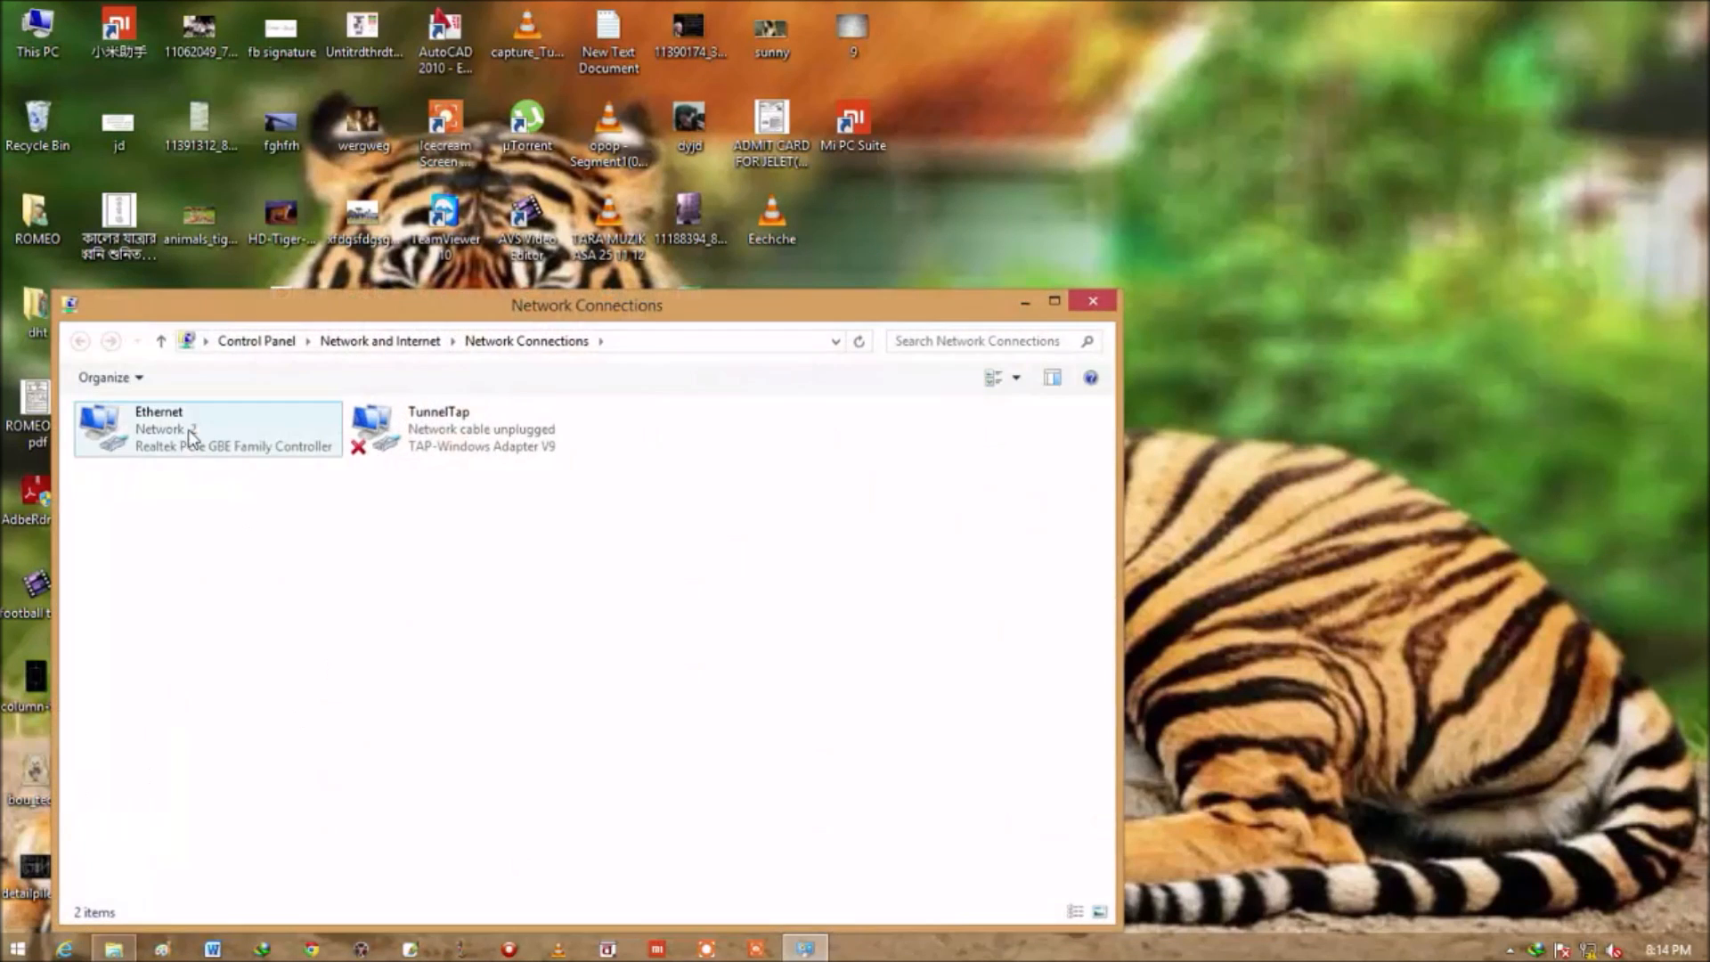
pyautogui.rightClick(196, 431)
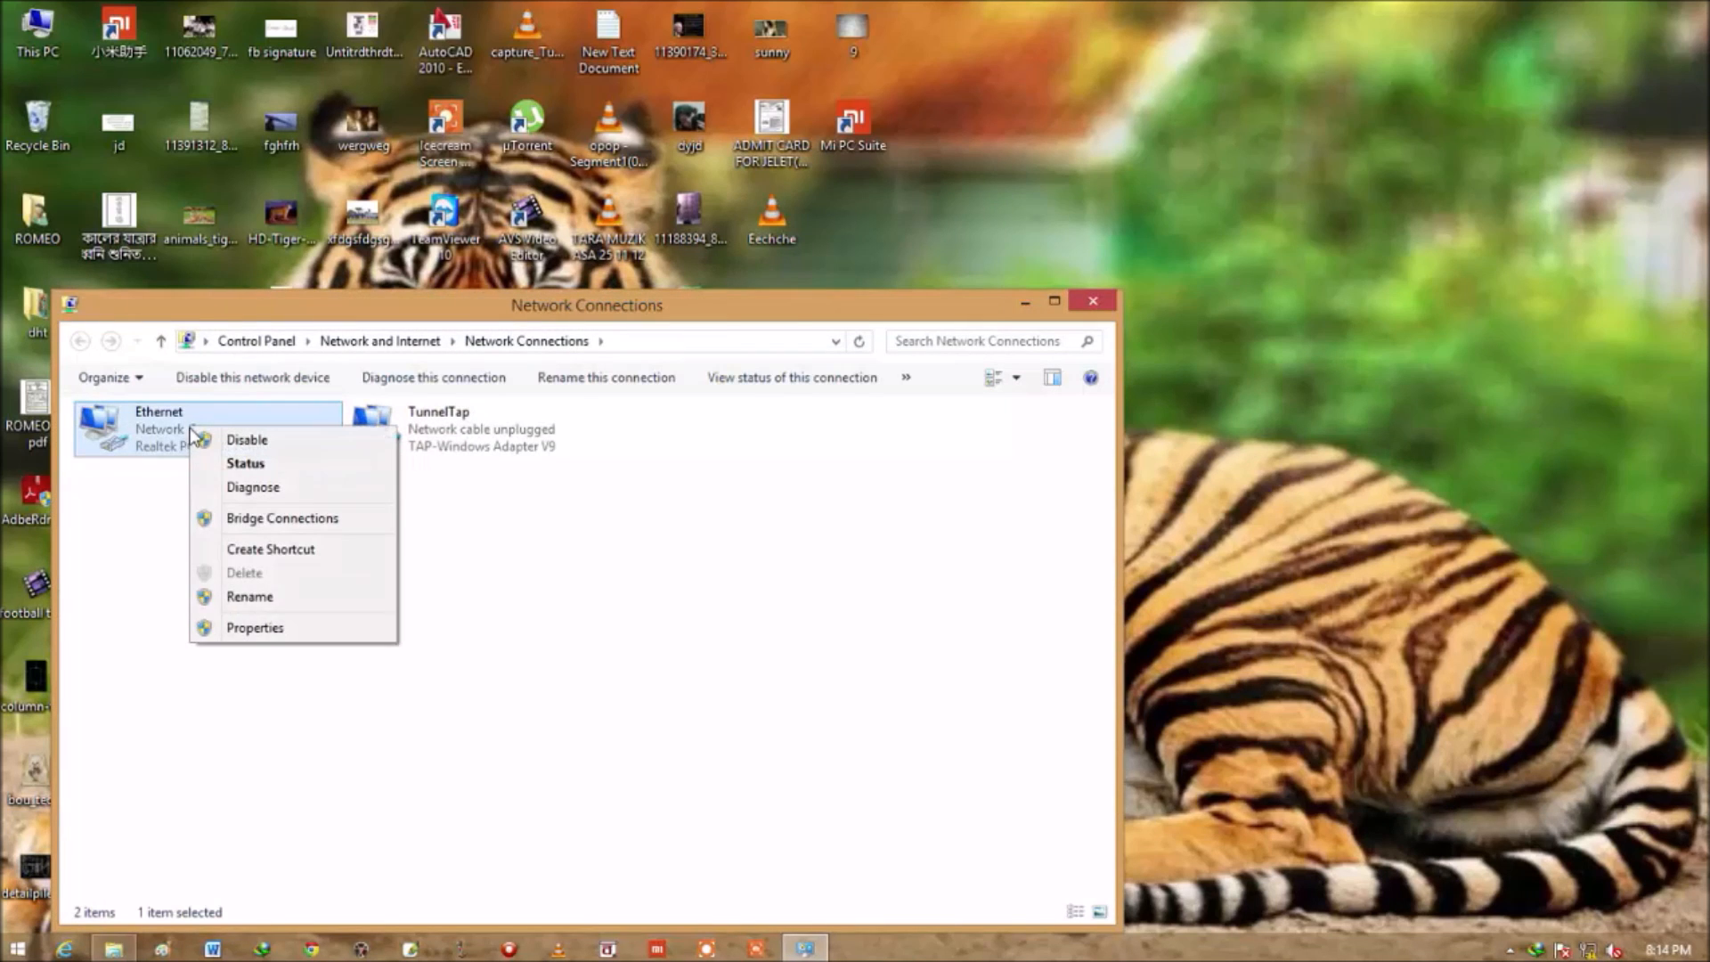
pyautogui.click(254, 628)
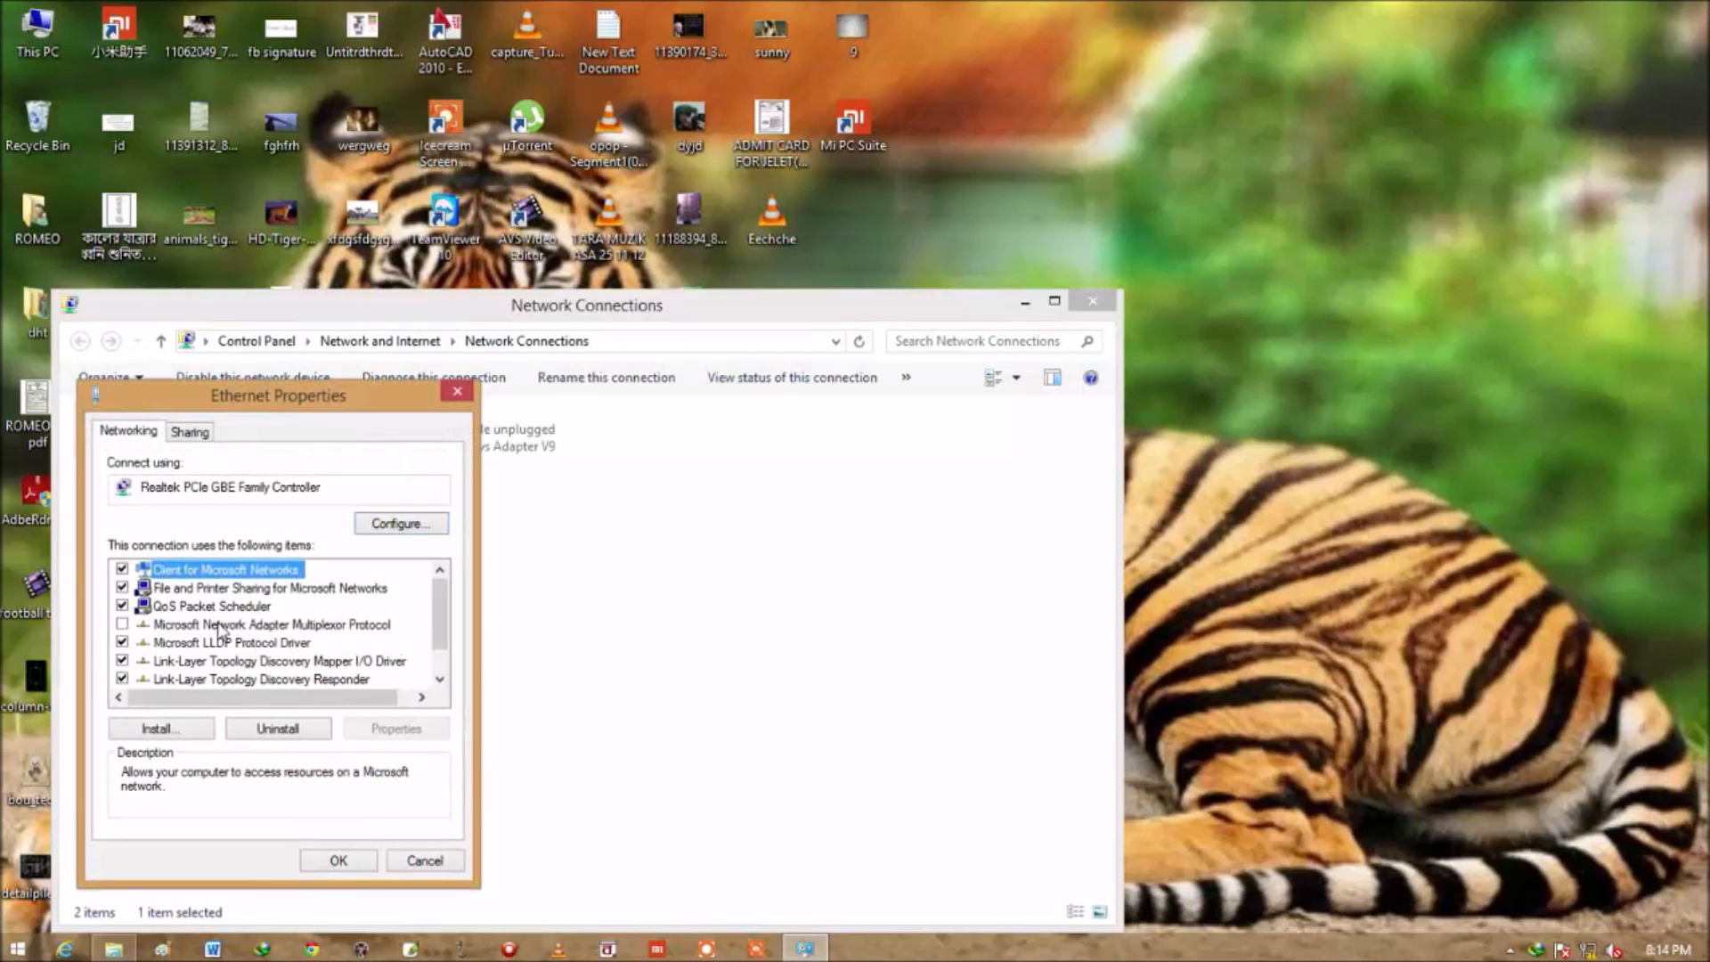
pyautogui.scroll(-3)
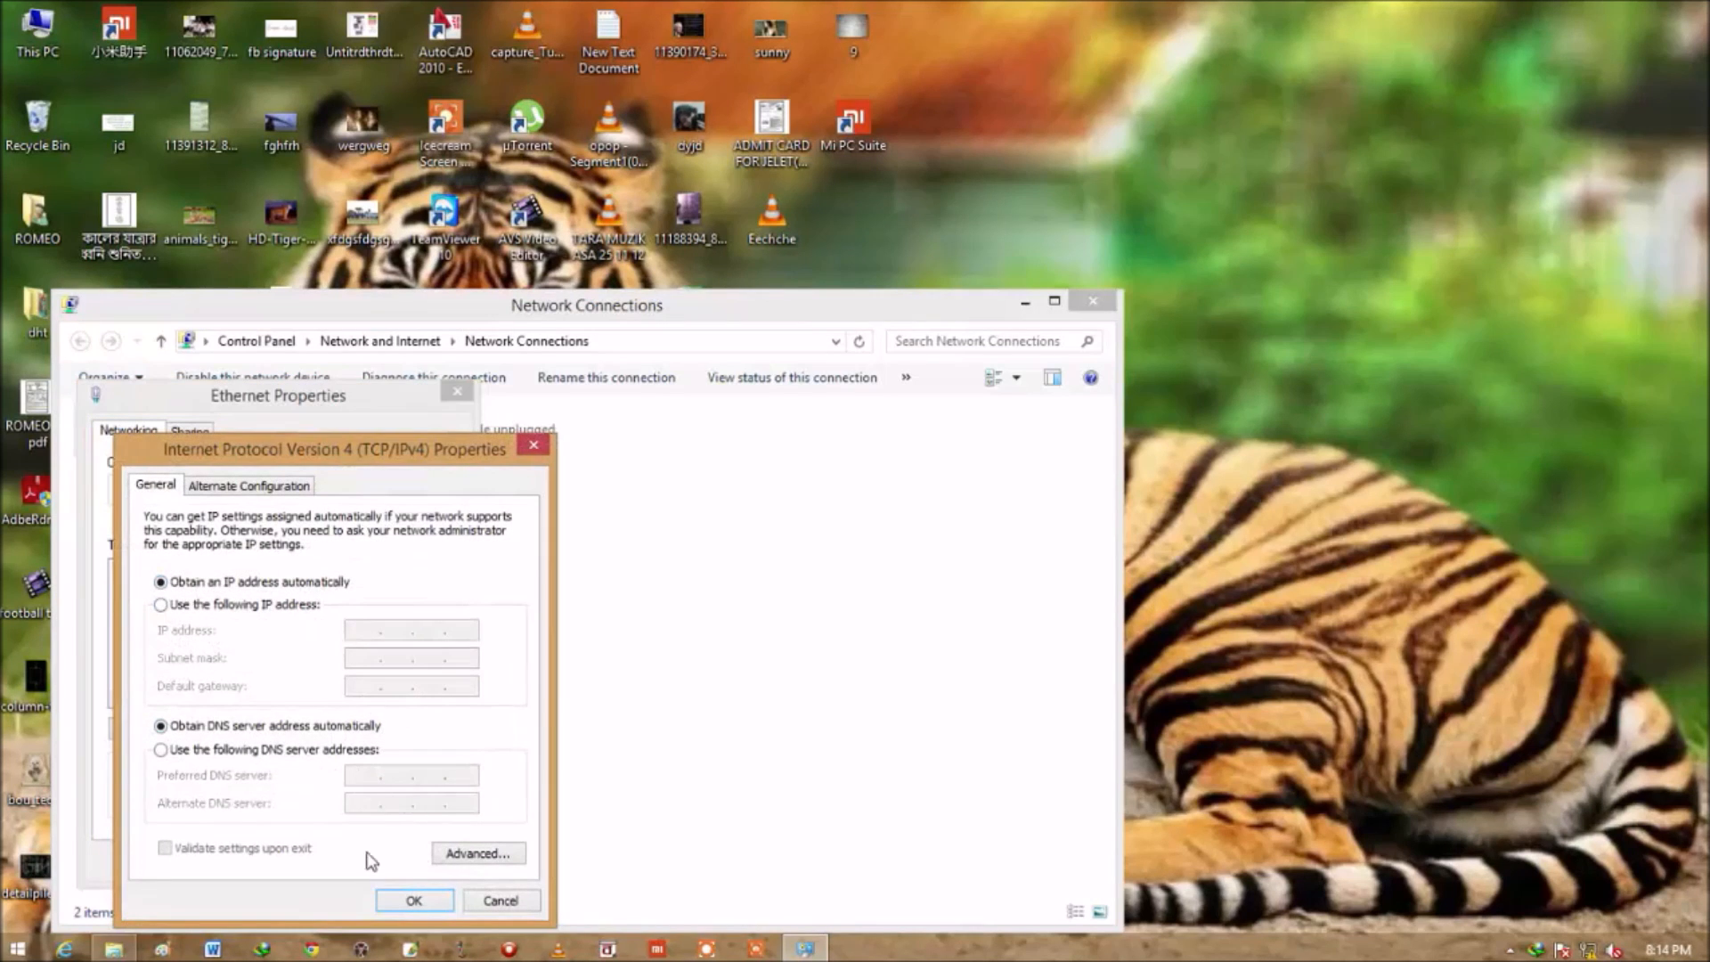
pyautogui.click(413, 900)
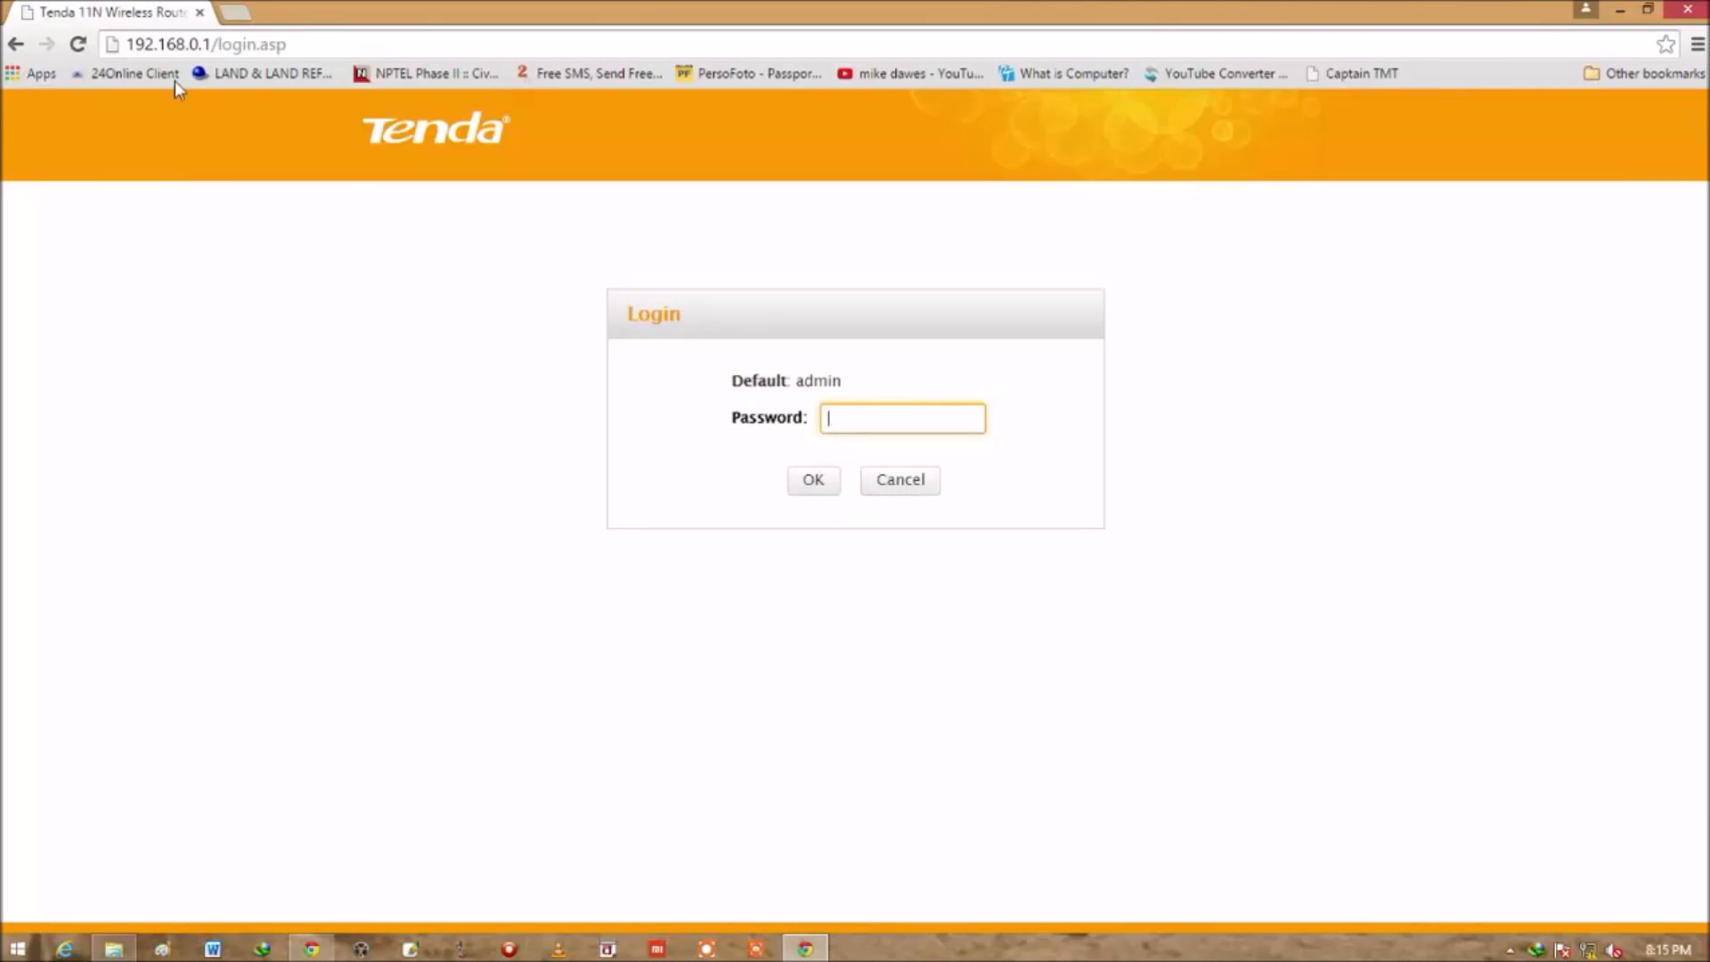
pyautogui.moveTo(275, 108)
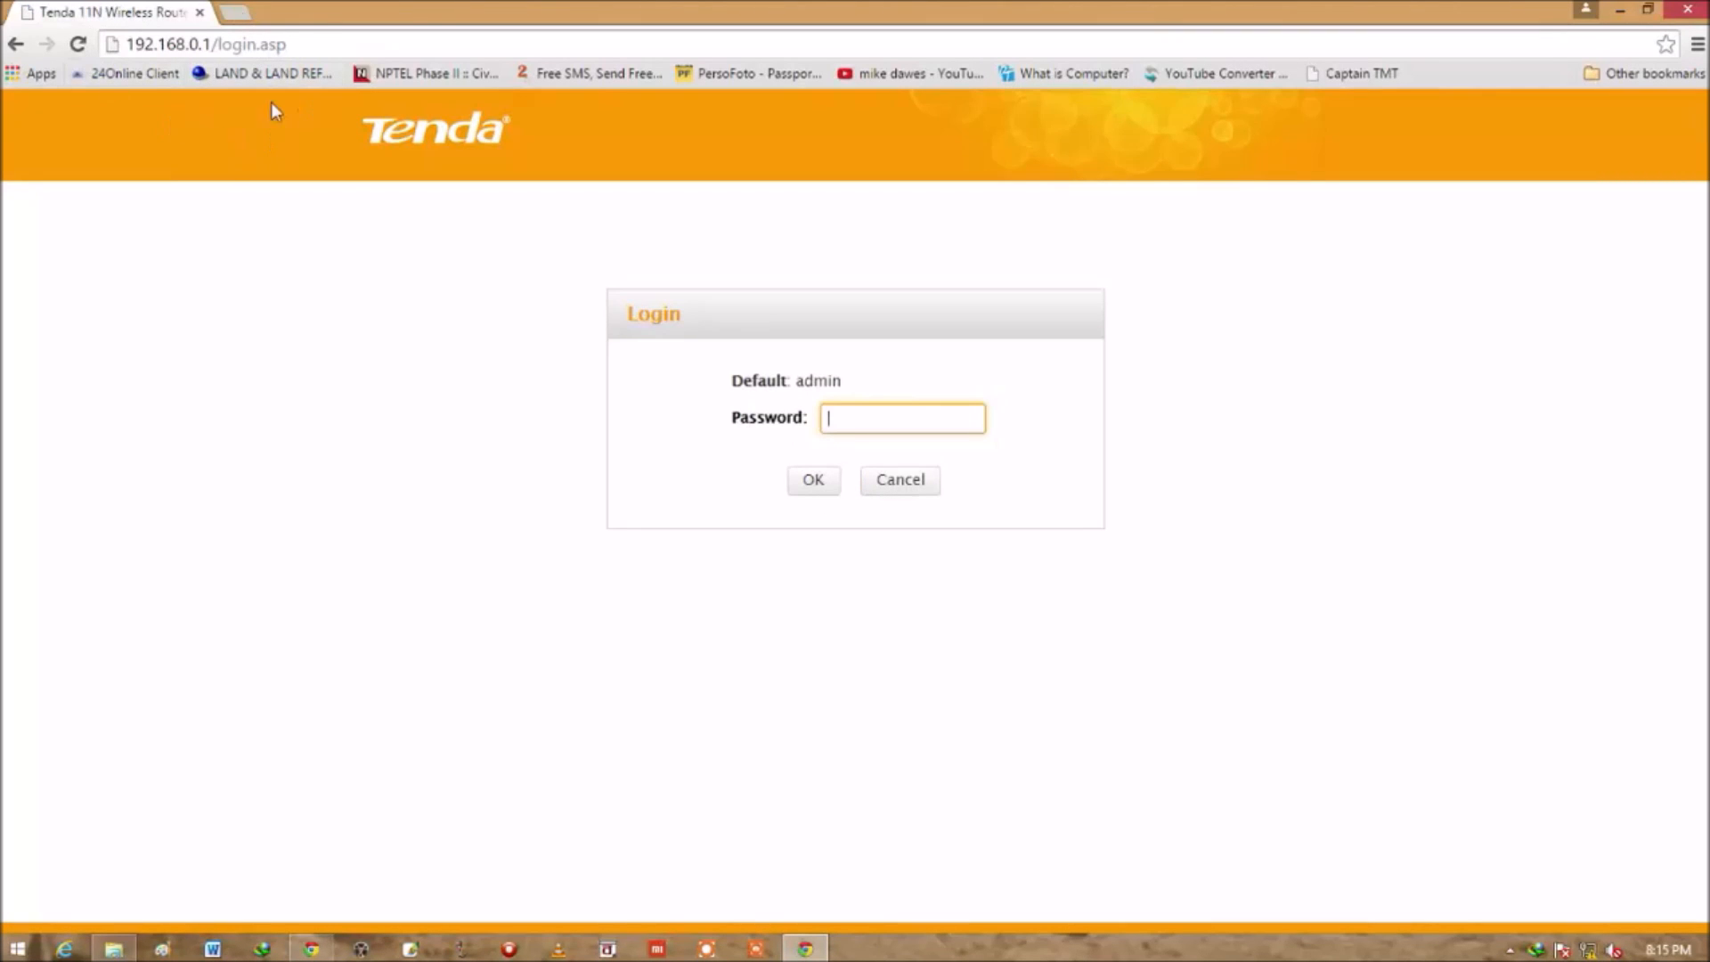
pyautogui.moveTo(879, 429)
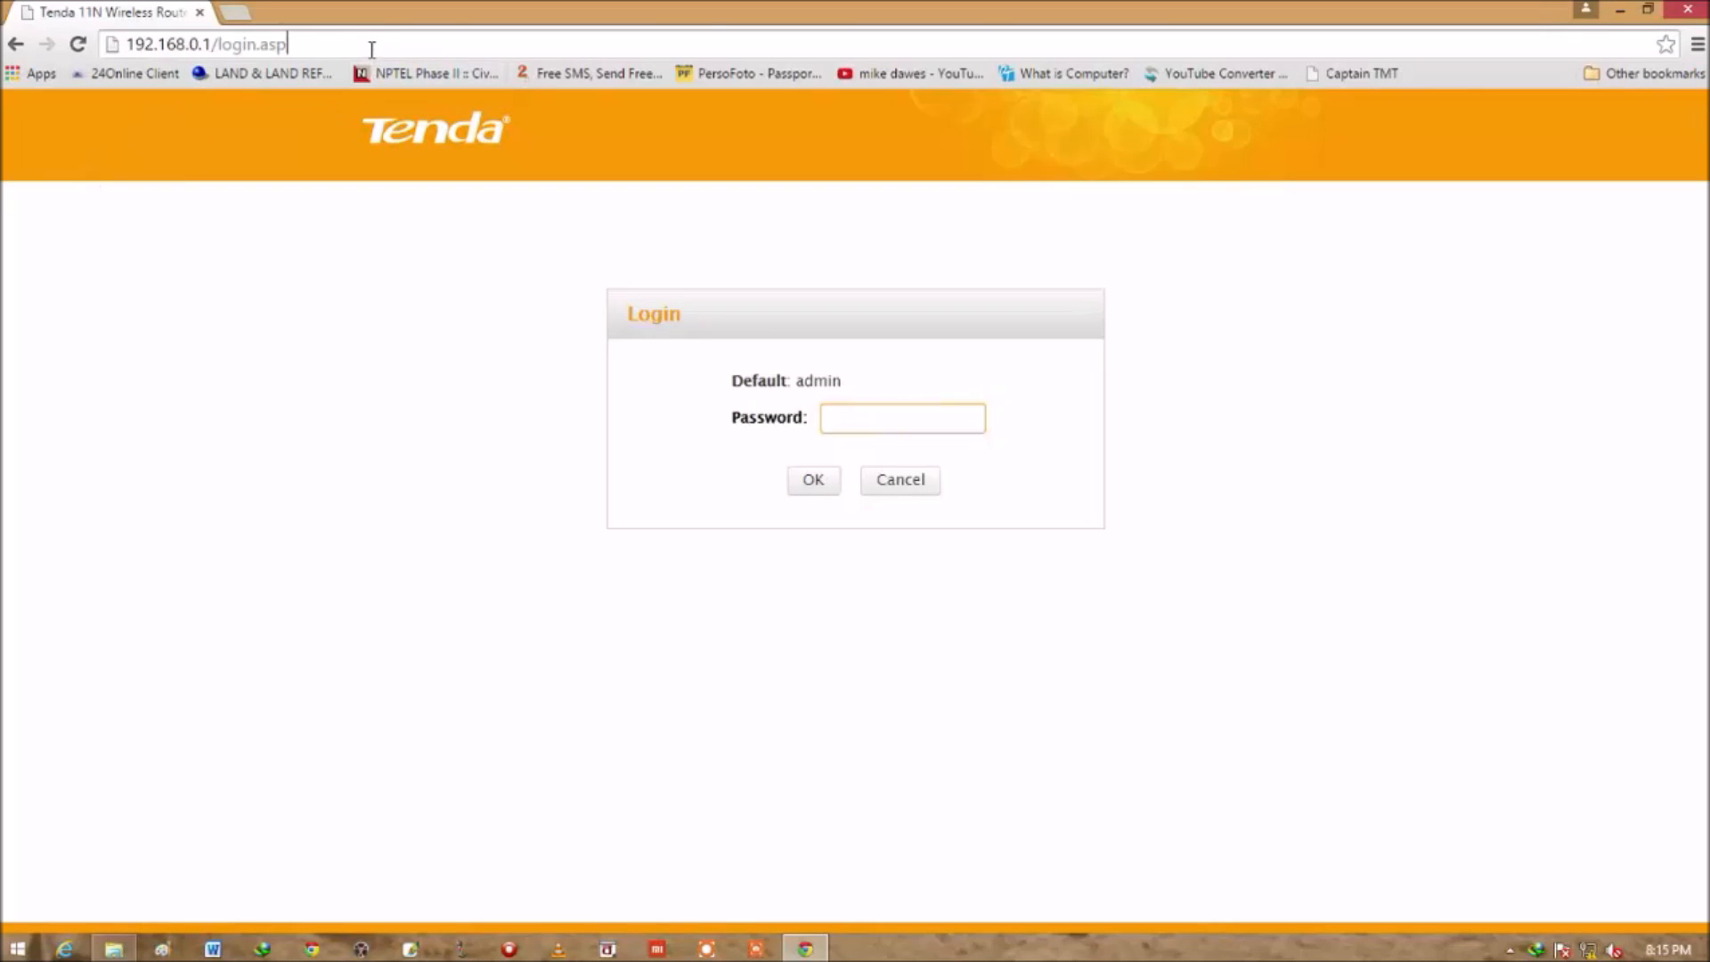
pyautogui.click(196, 43)
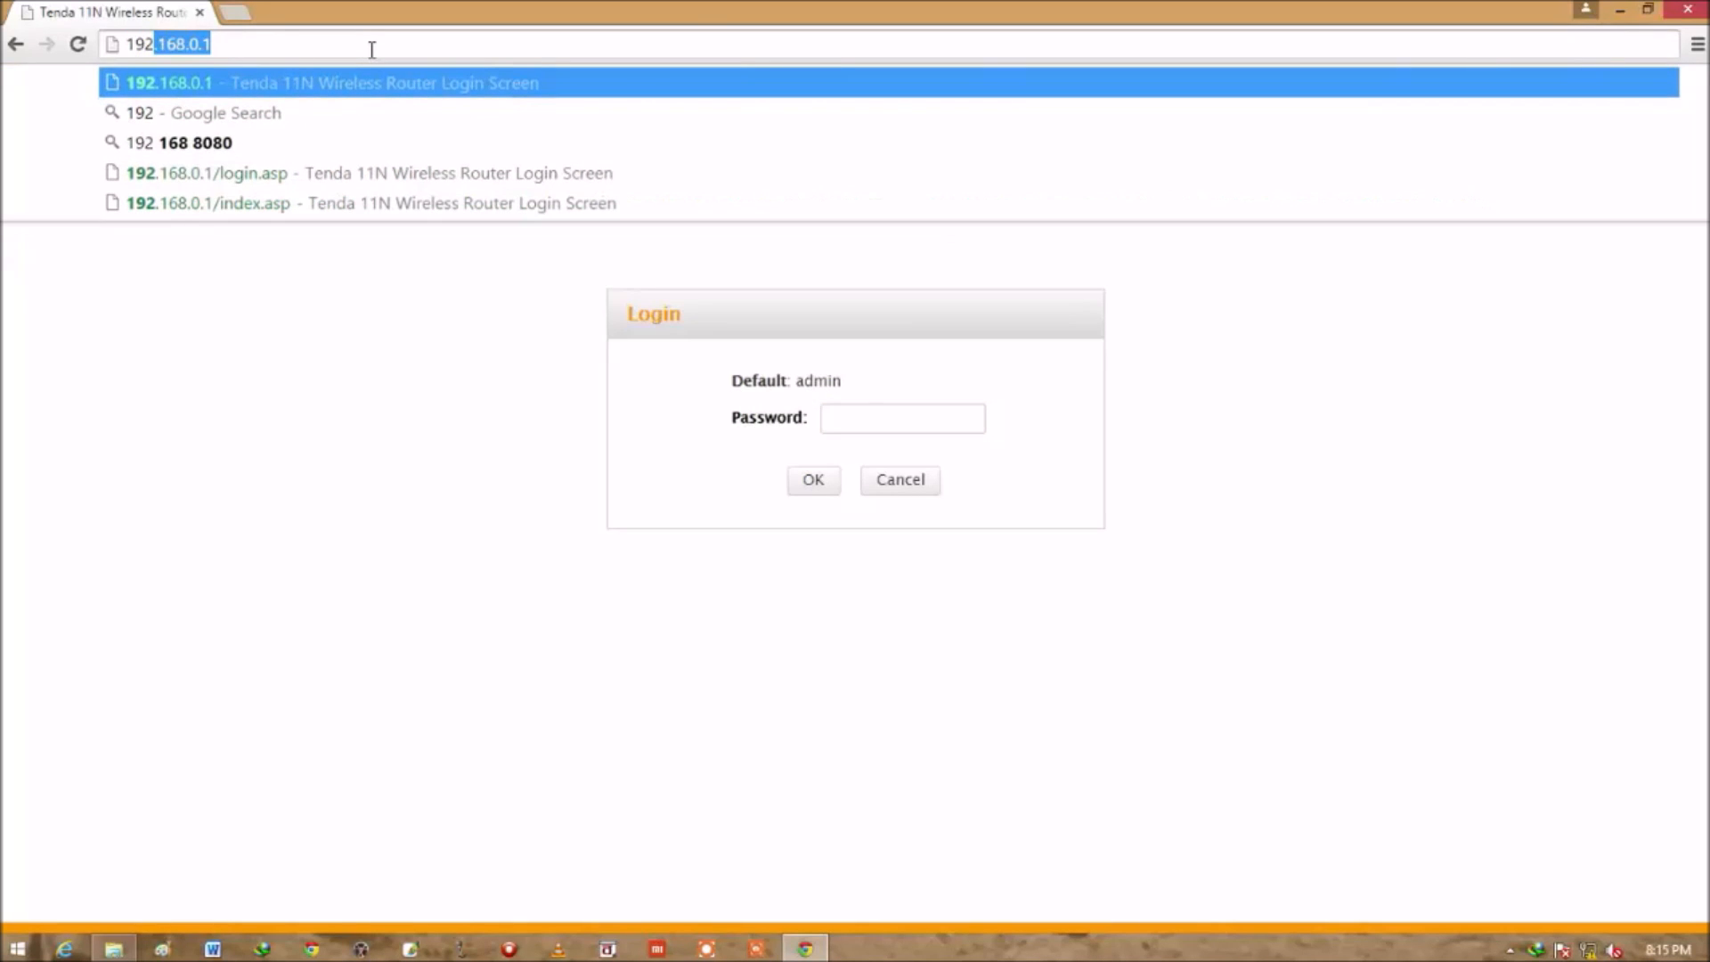
pyautogui.moveTo(441, 390)
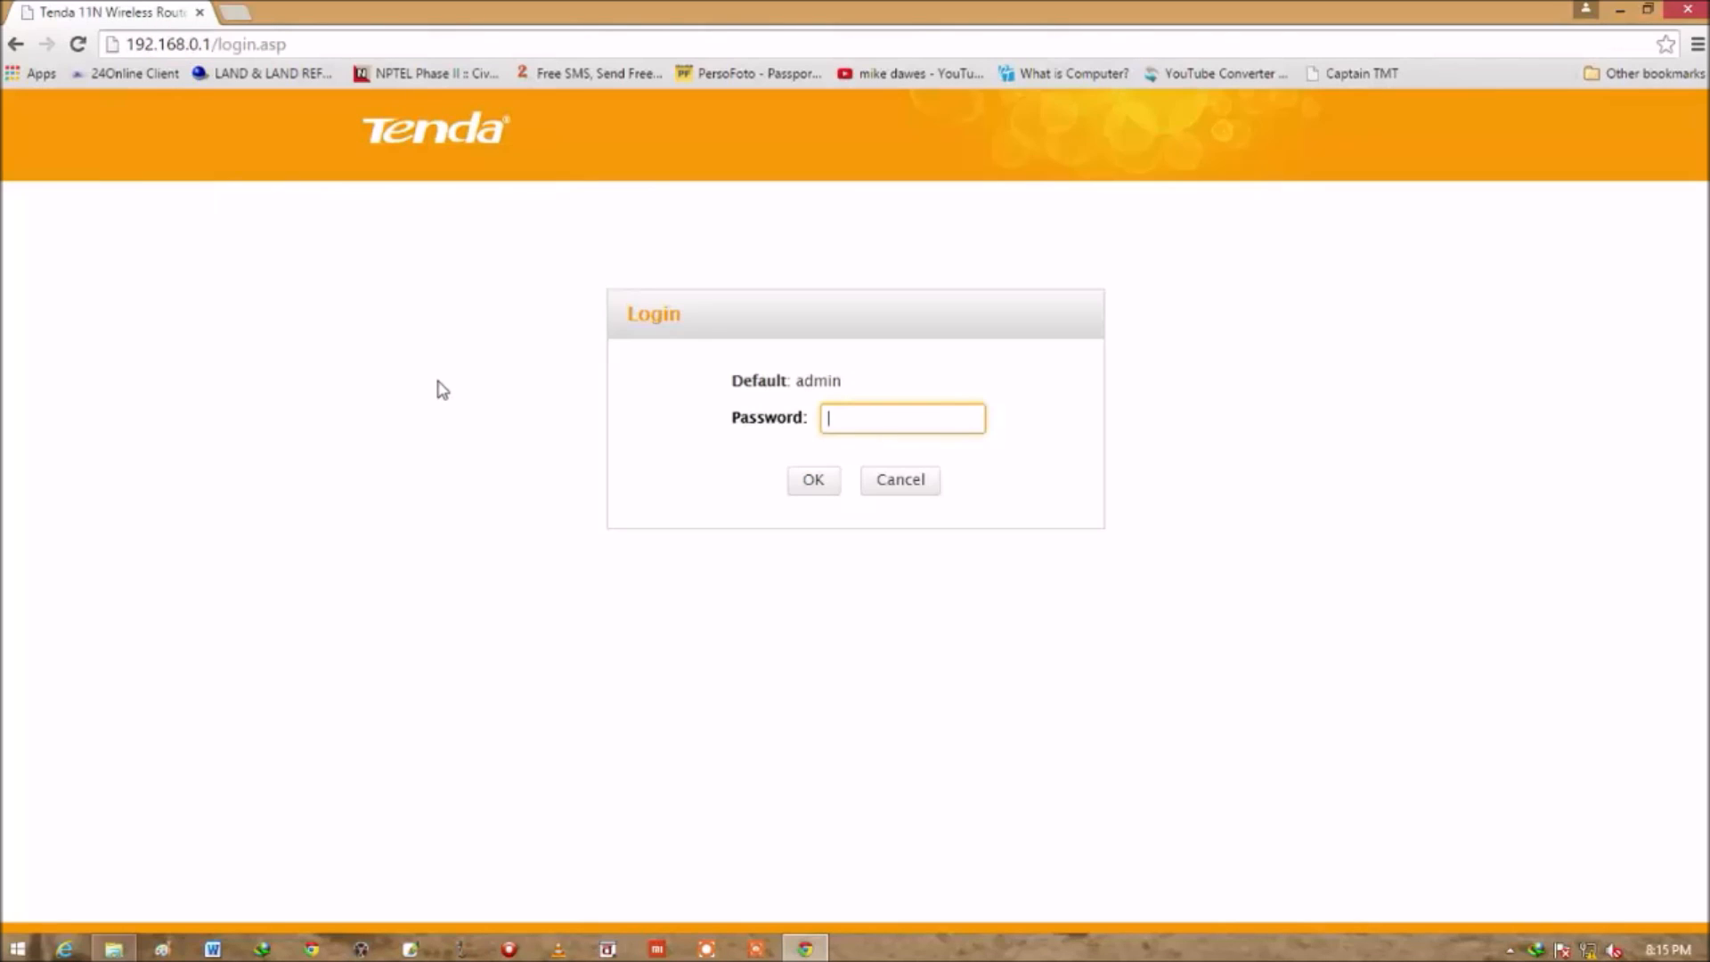
pyautogui.moveTo(959, 417)
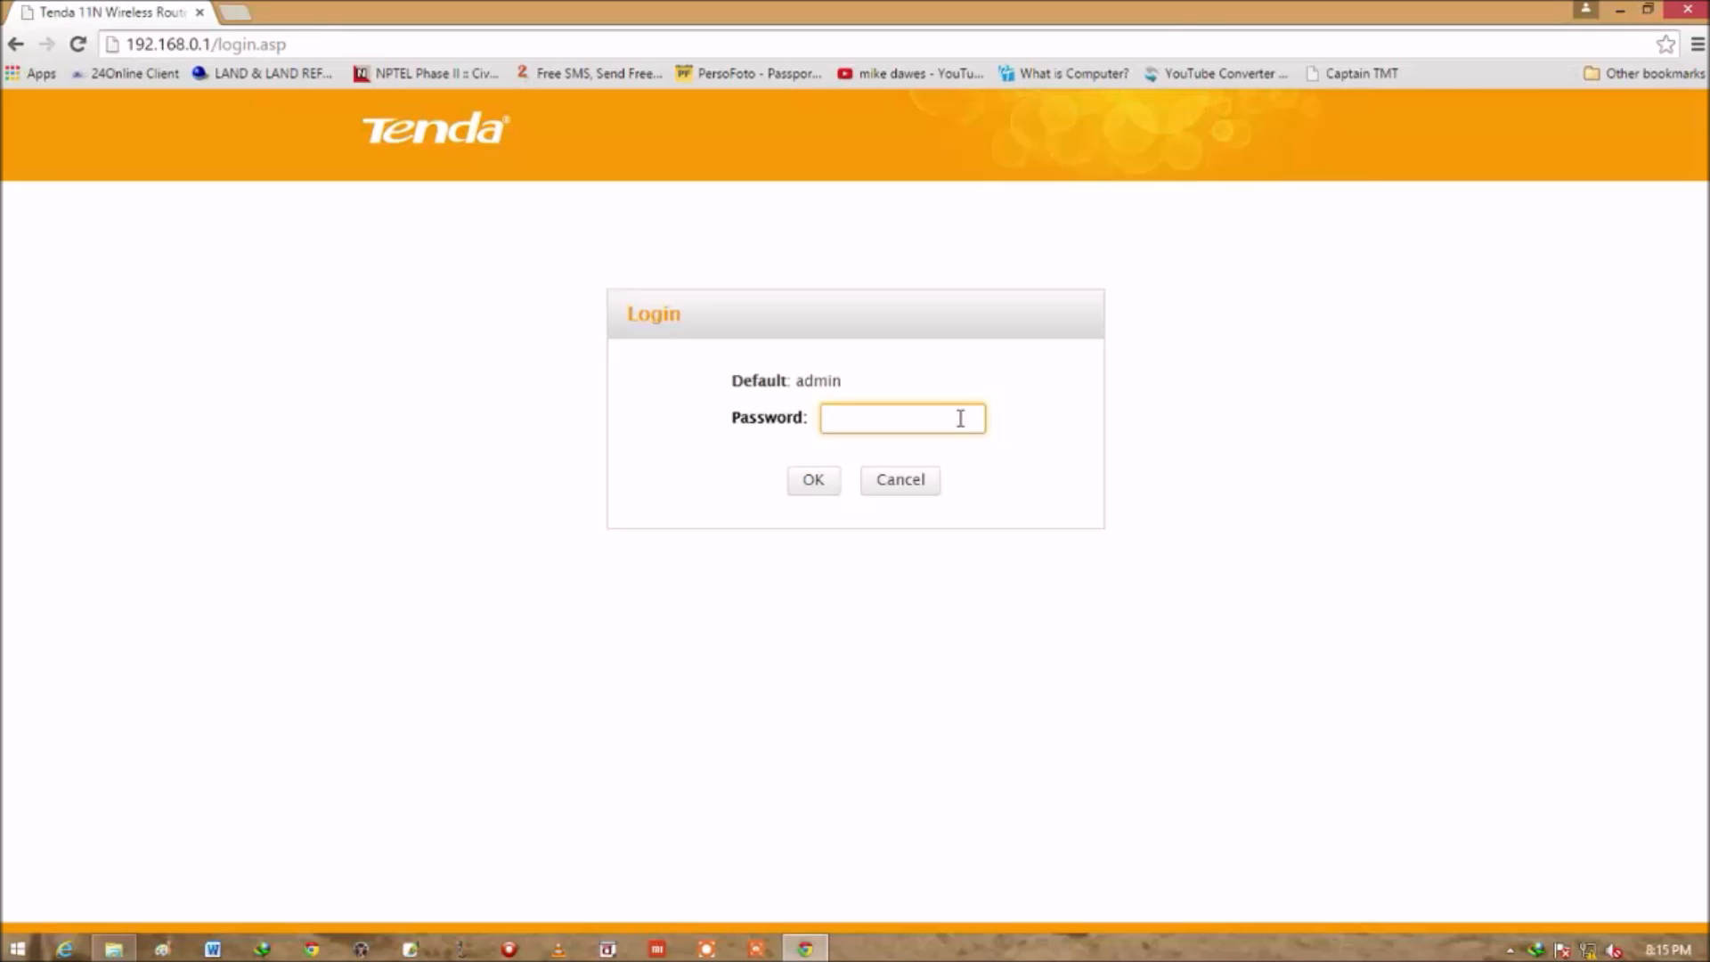
pyautogui.moveTo(890, 513)
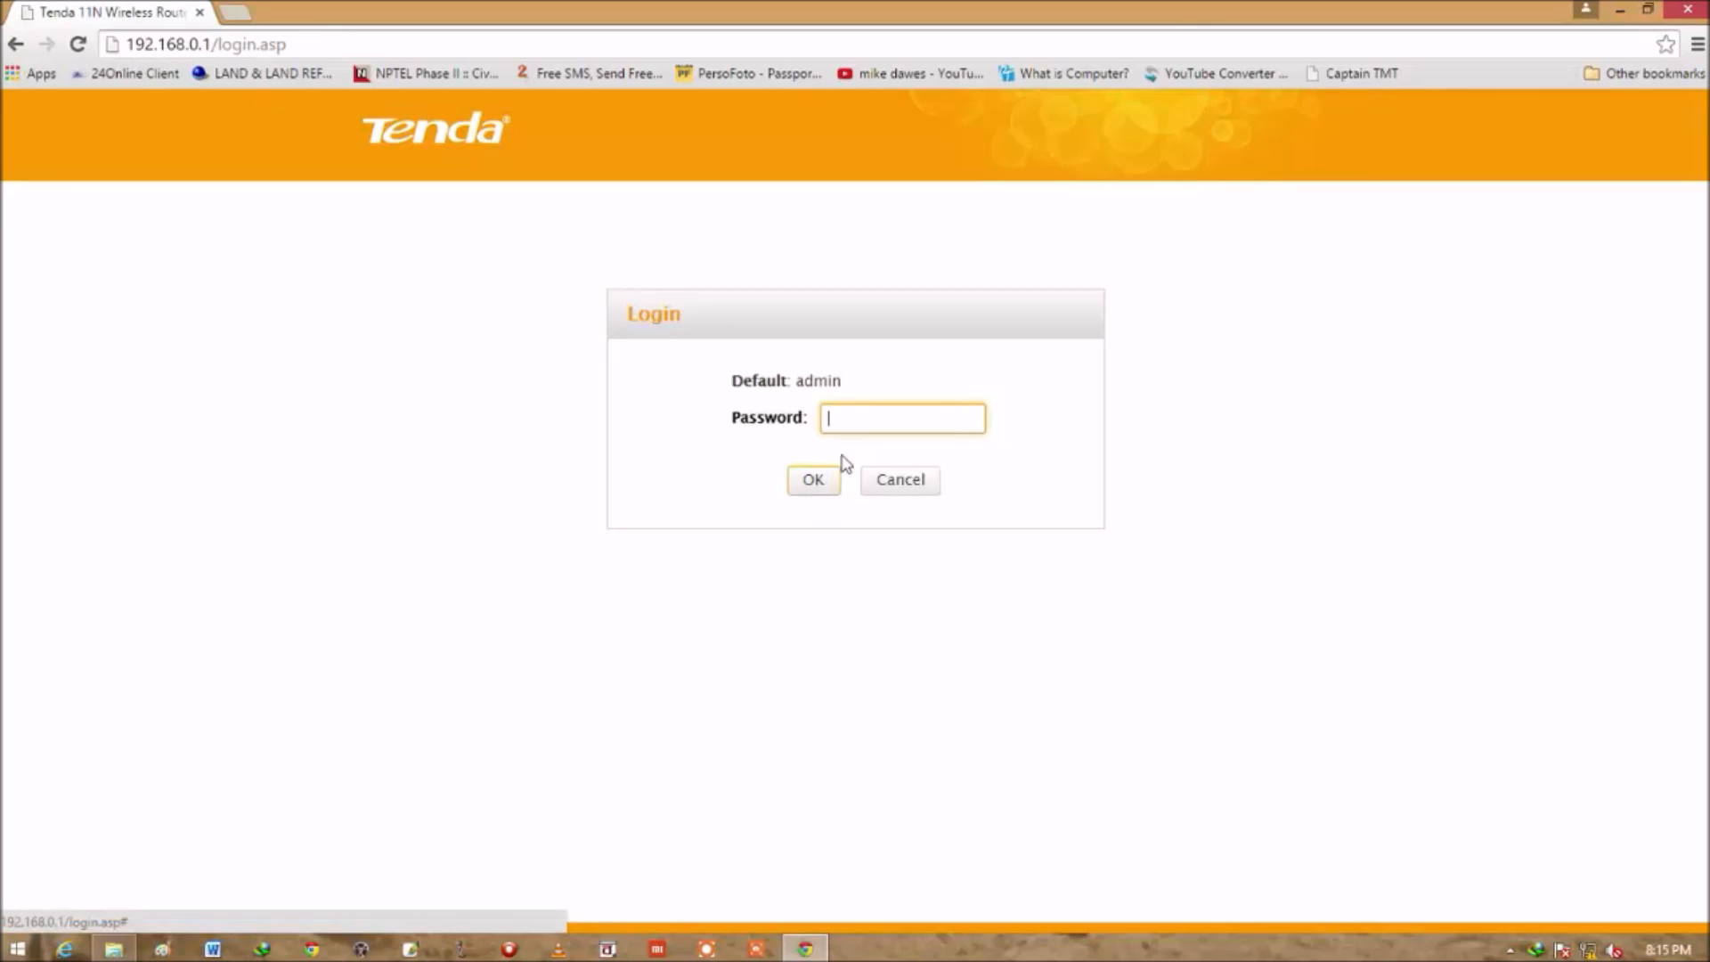
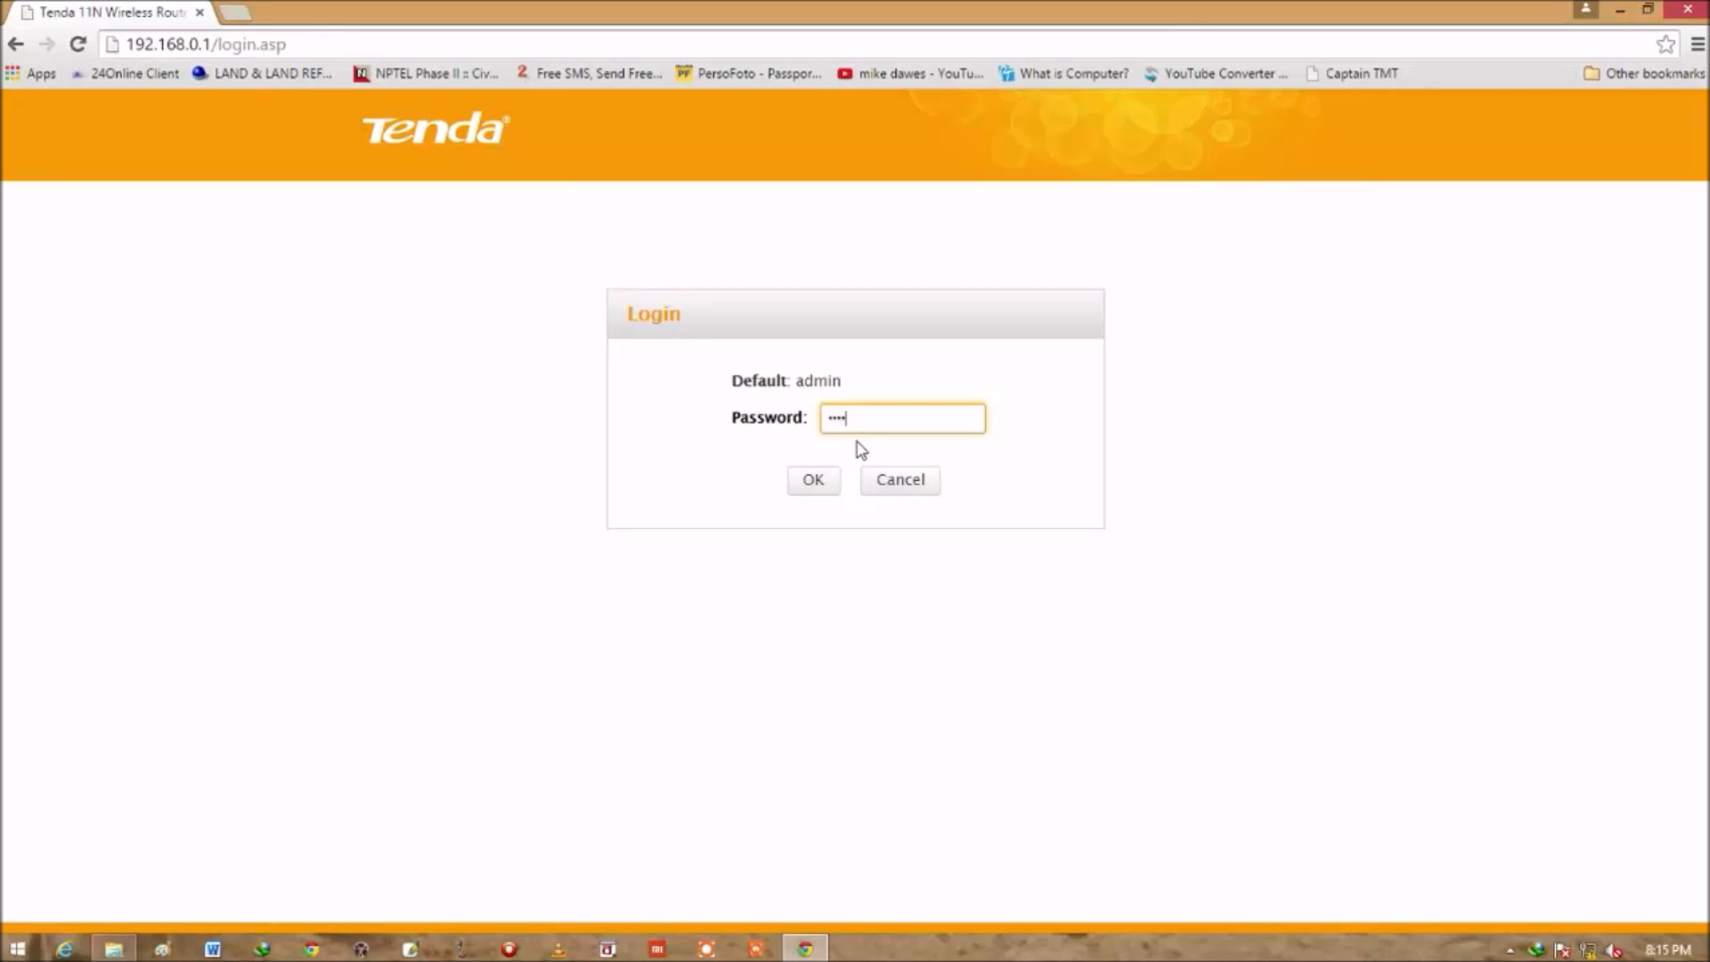
pyautogui.click(813, 479)
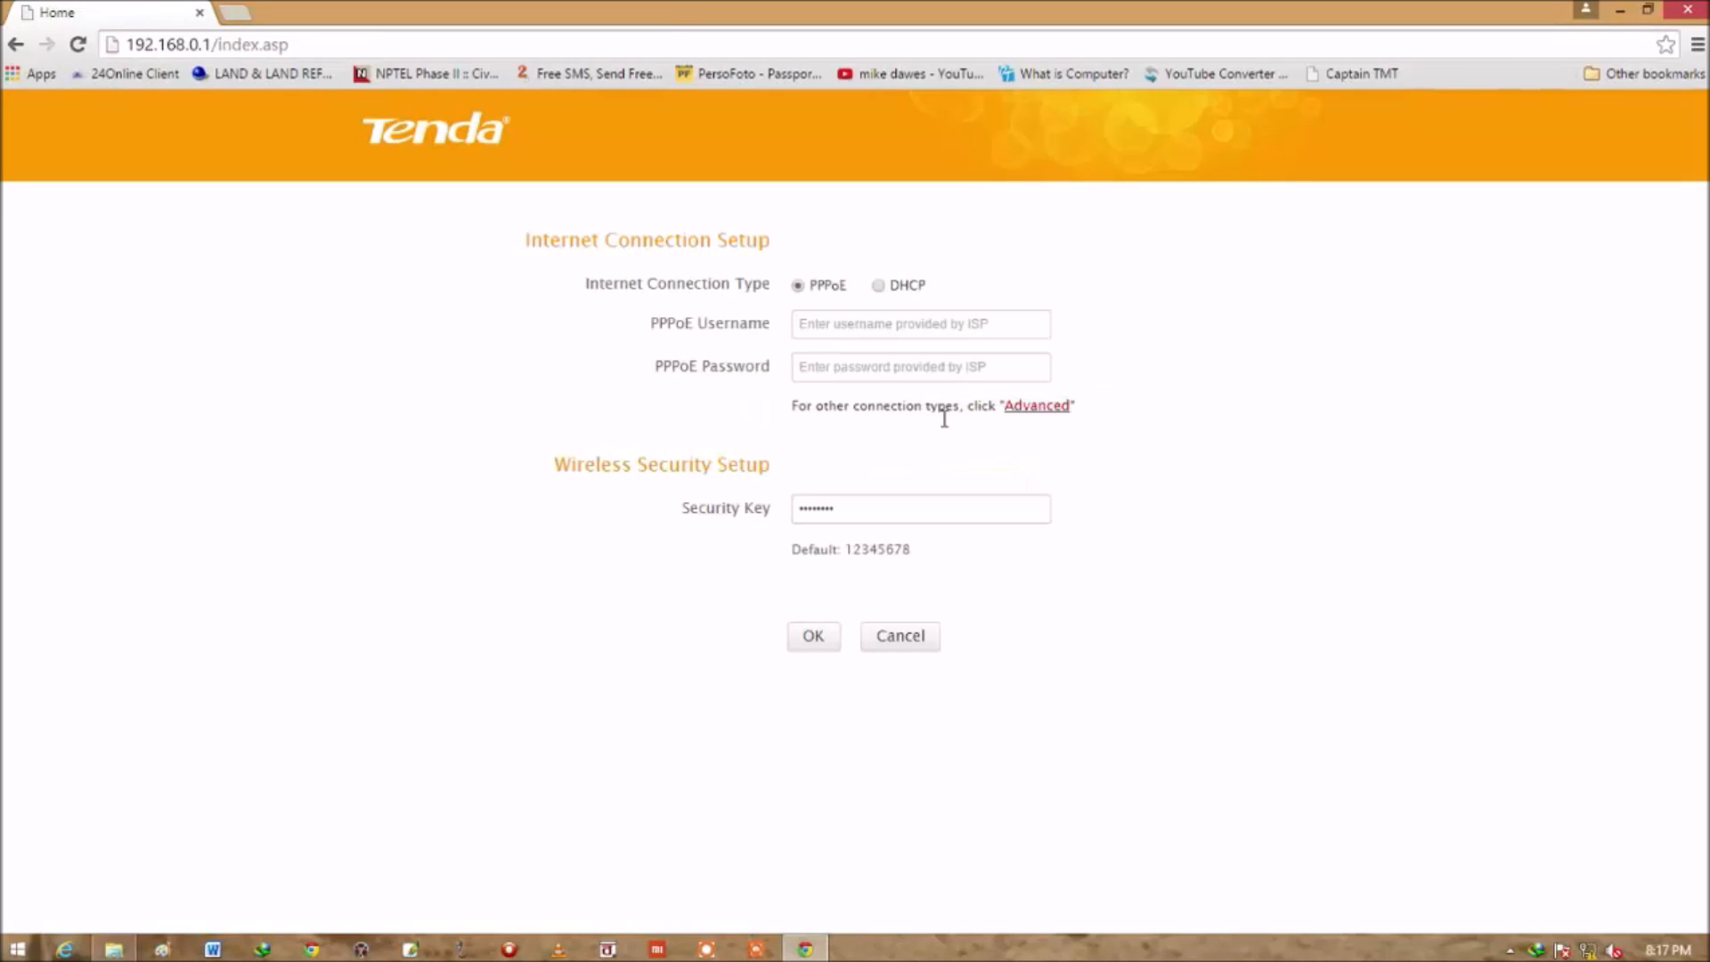
pyautogui.moveTo(925, 469)
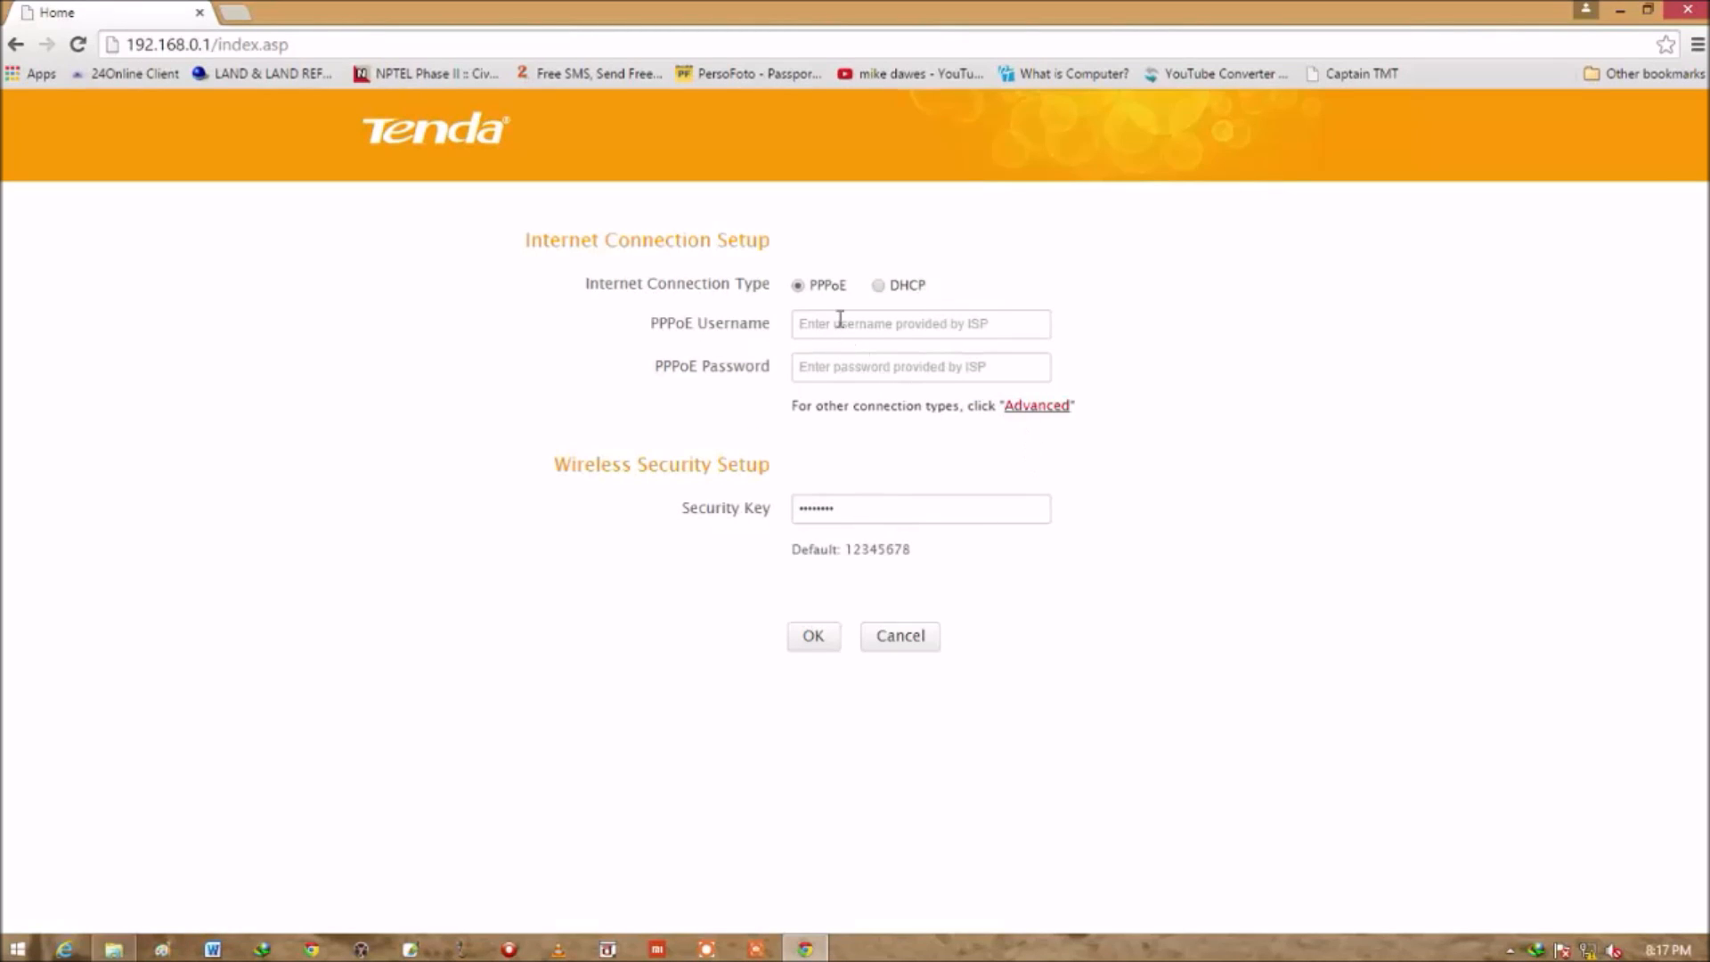
pyautogui.click(878, 285)
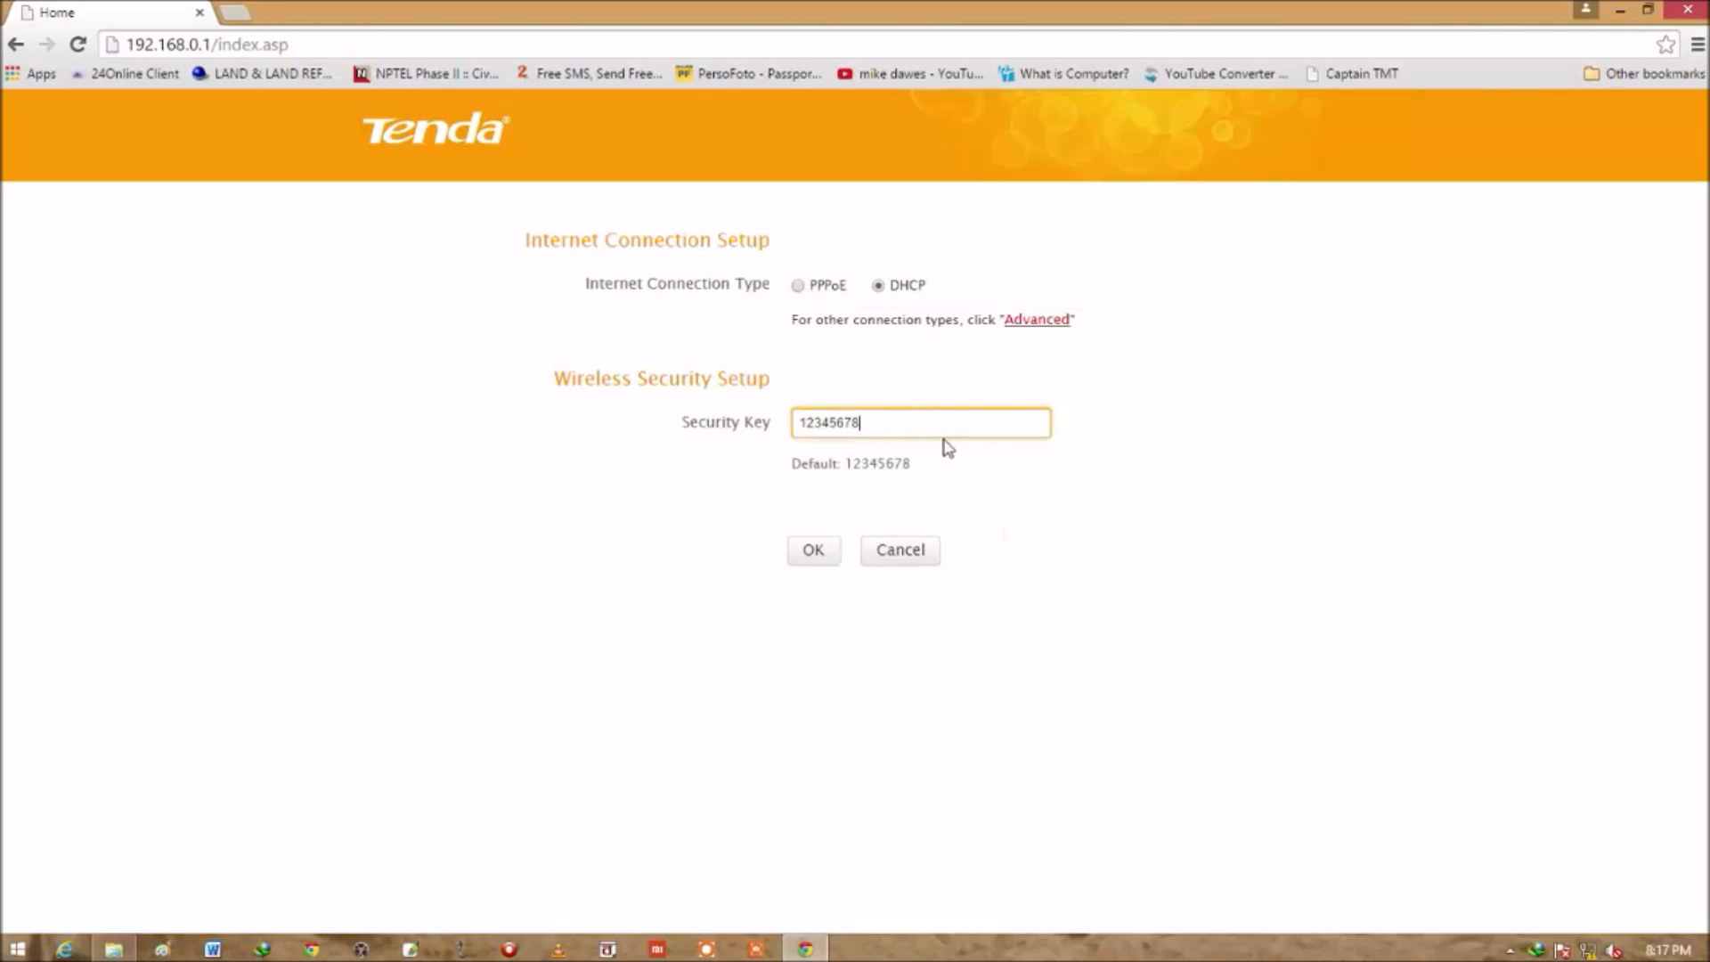
pyautogui.moveTo(1054, 718)
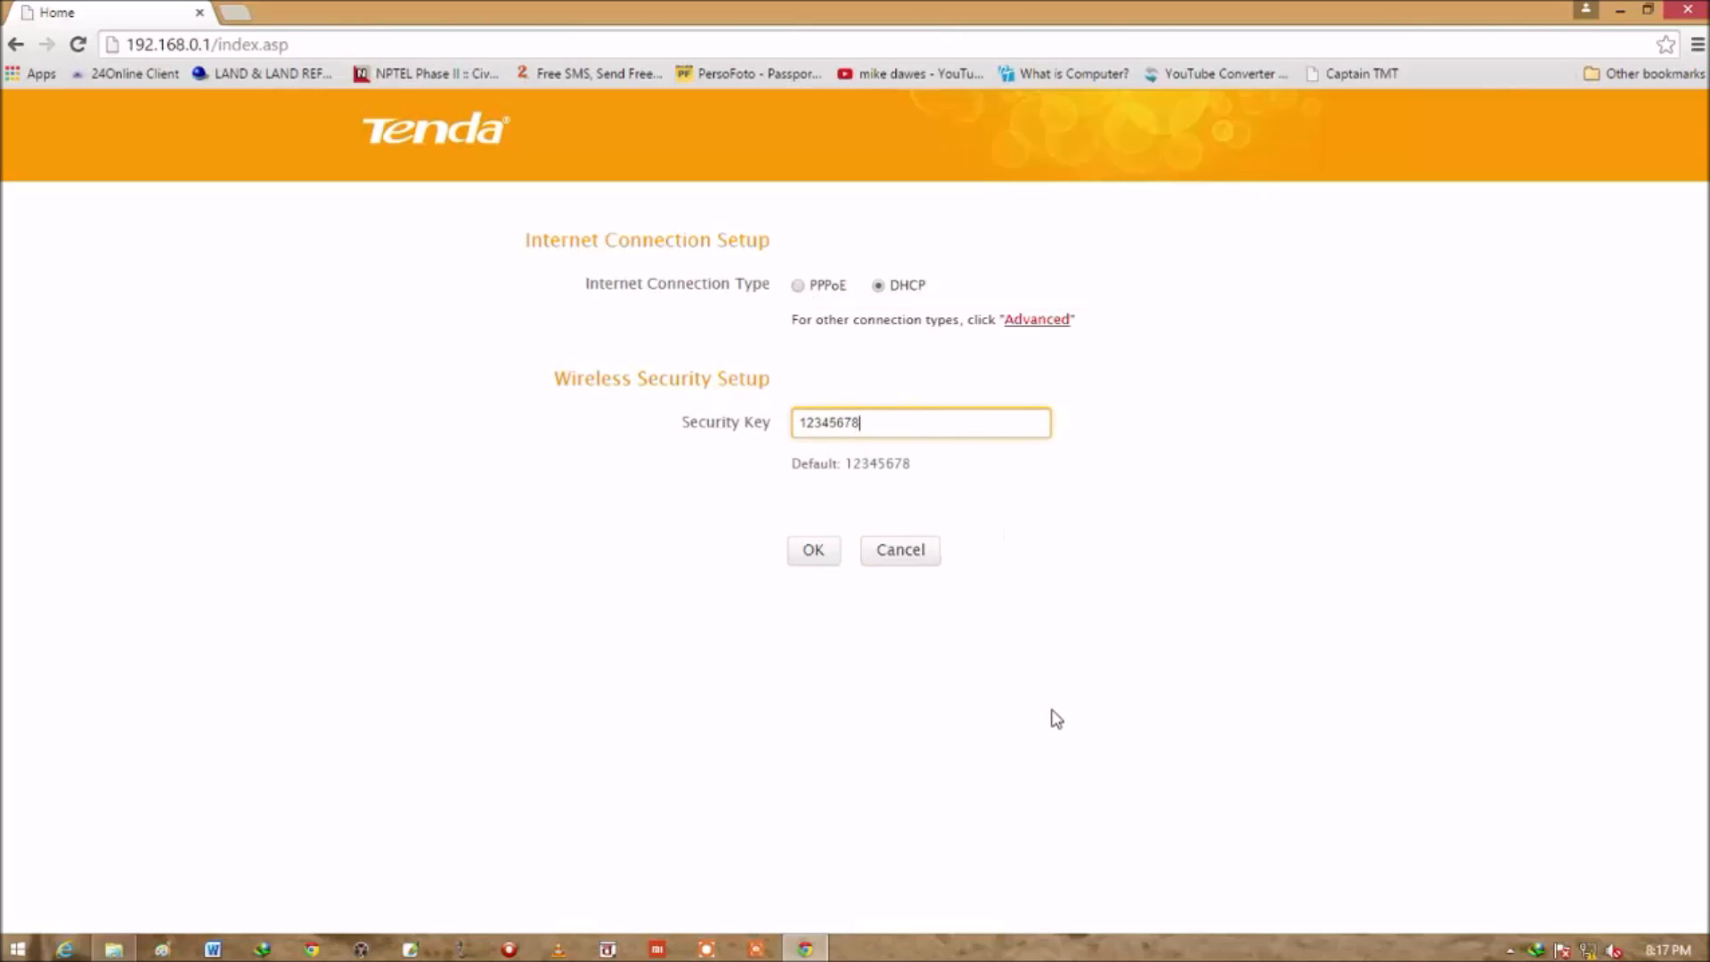
pyautogui.moveTo(818, 583)
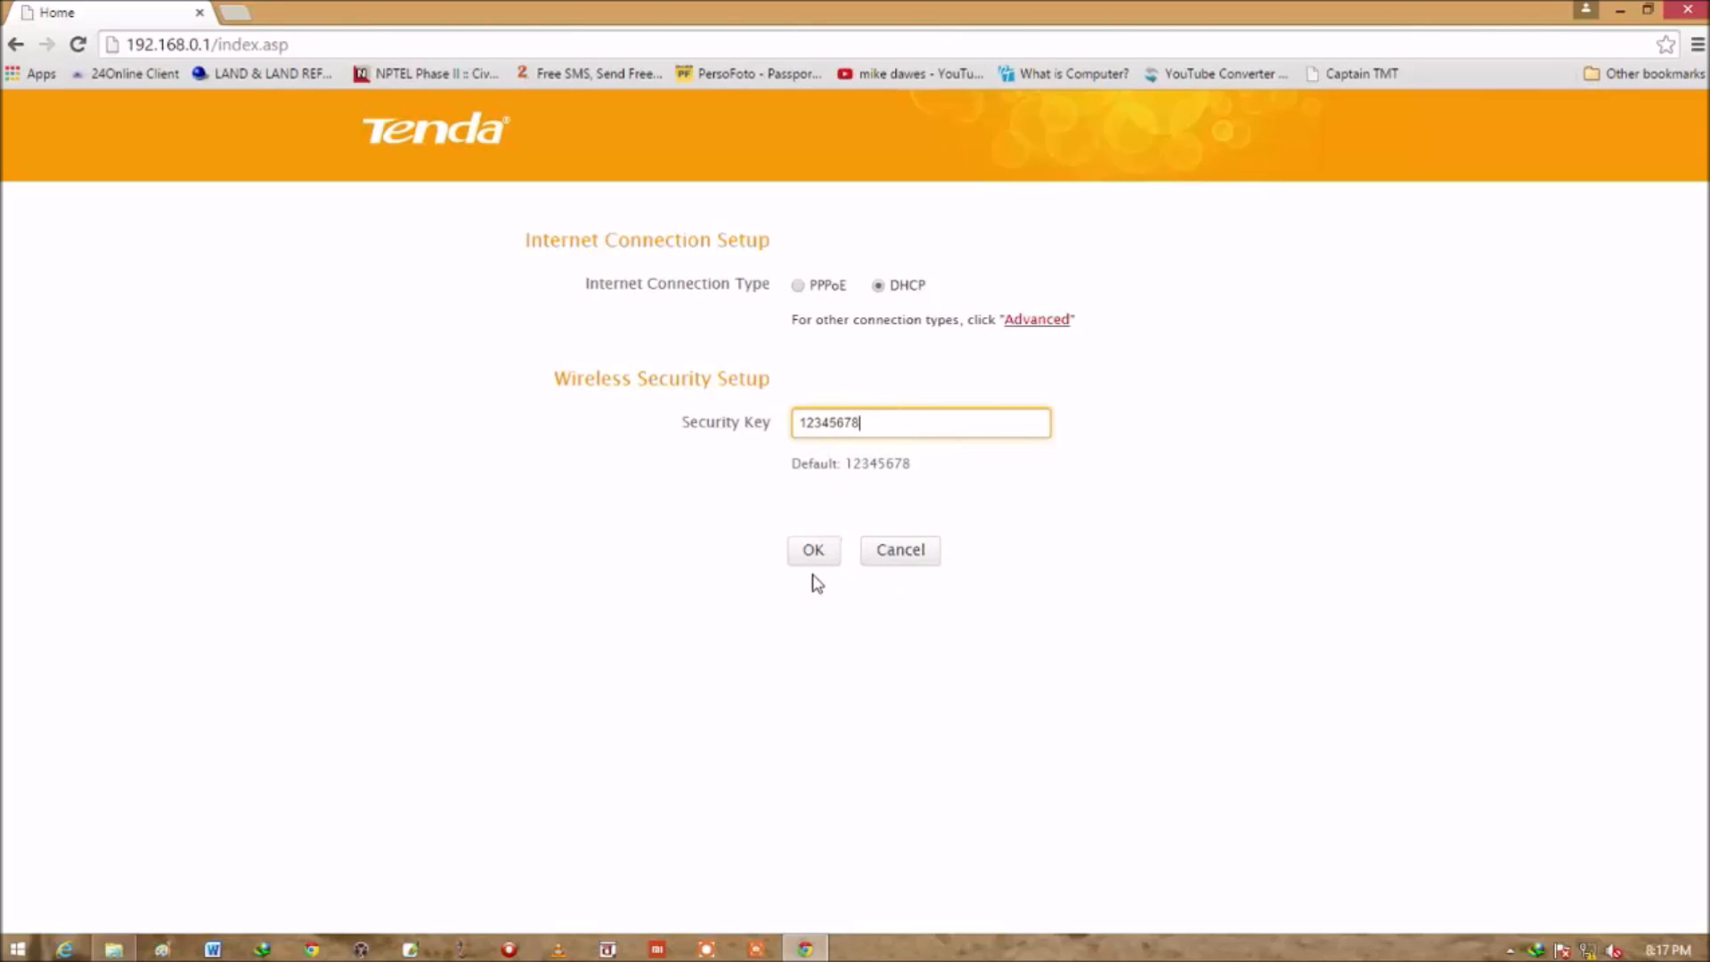
pyautogui.moveTo(832, 531)
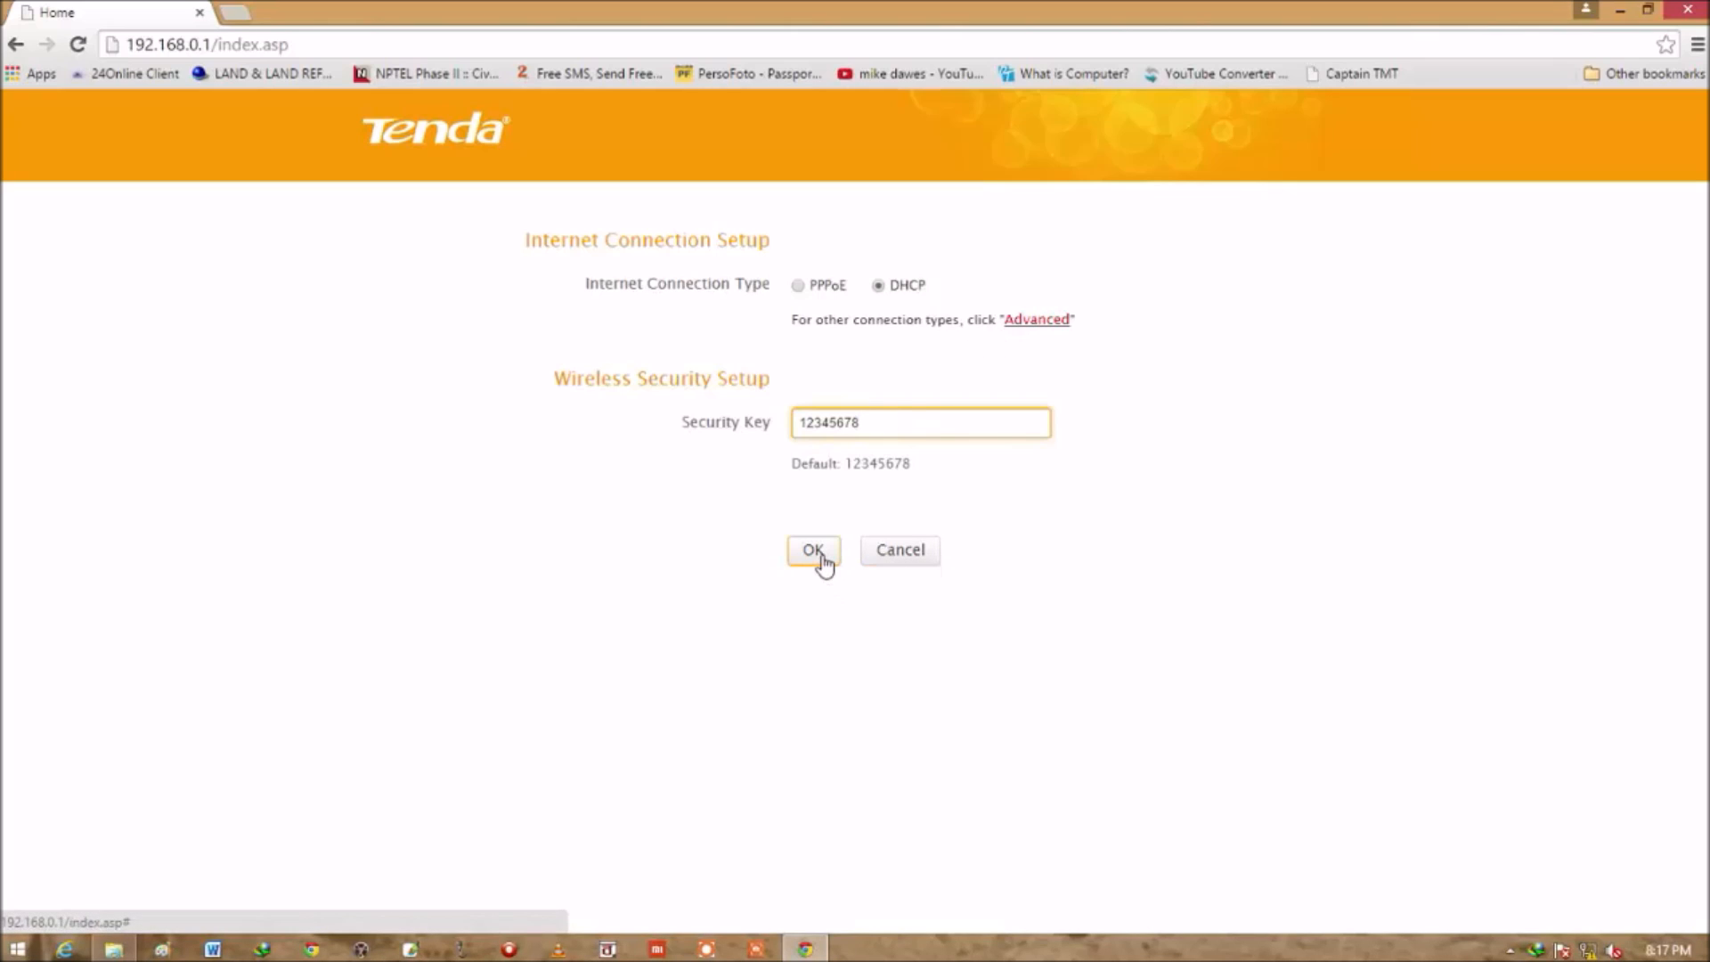
pyautogui.click(812, 550)
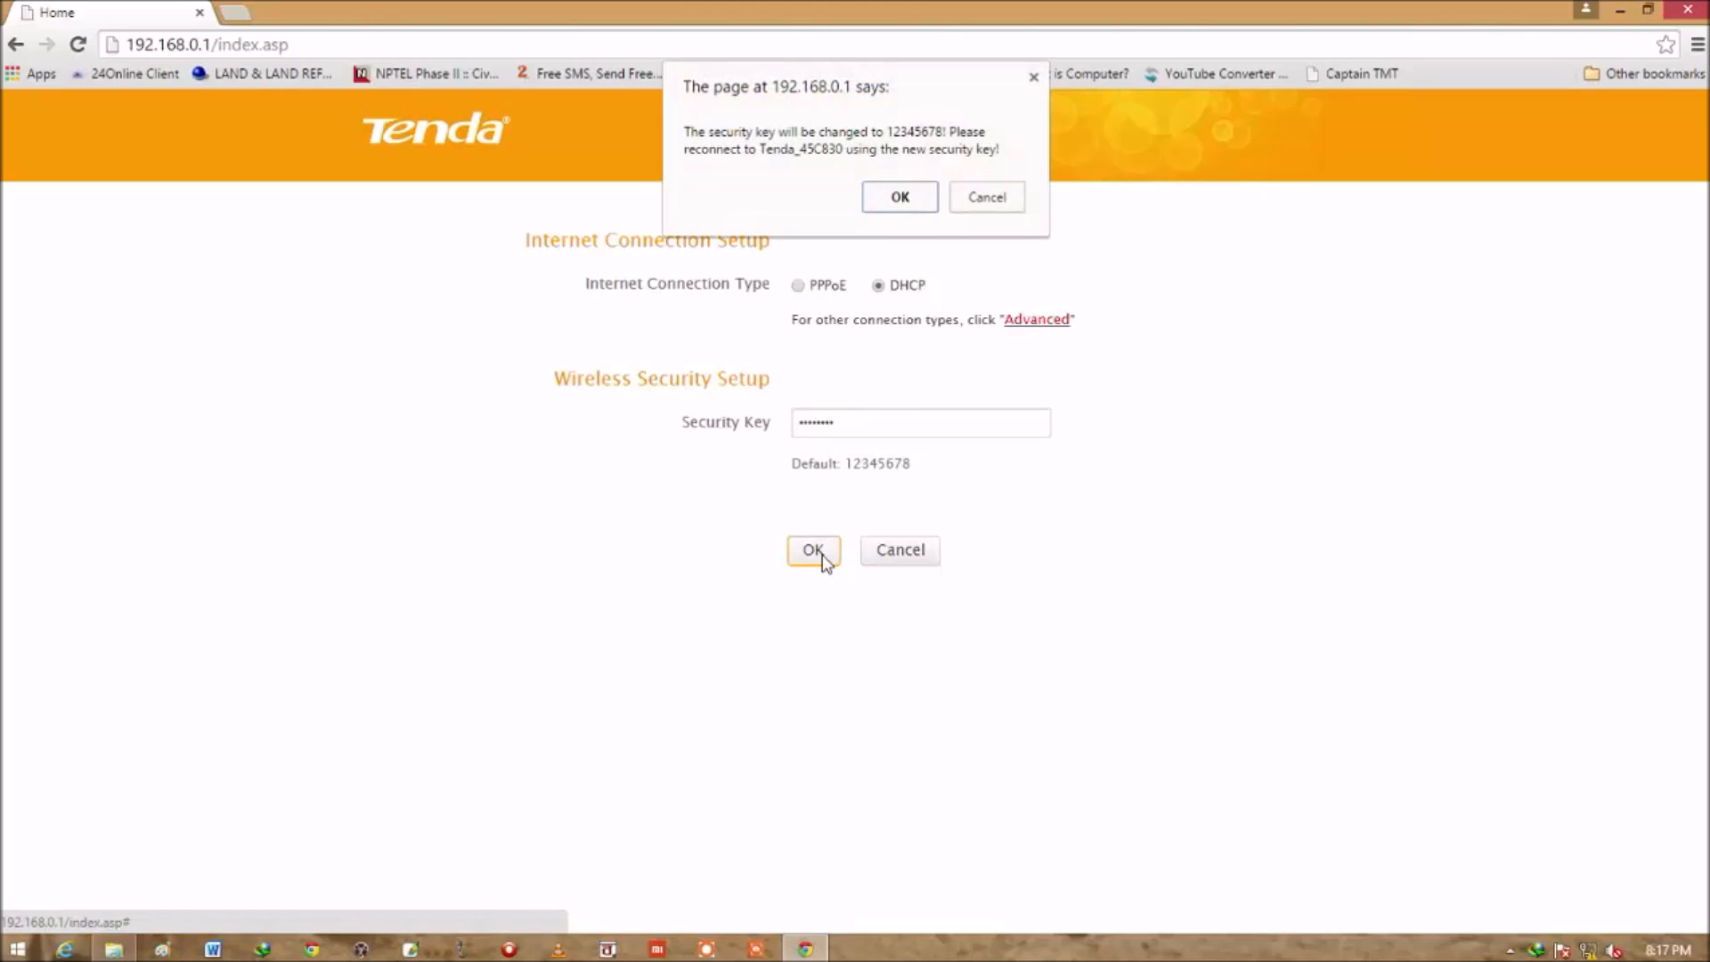
pyautogui.moveTo(769, 184)
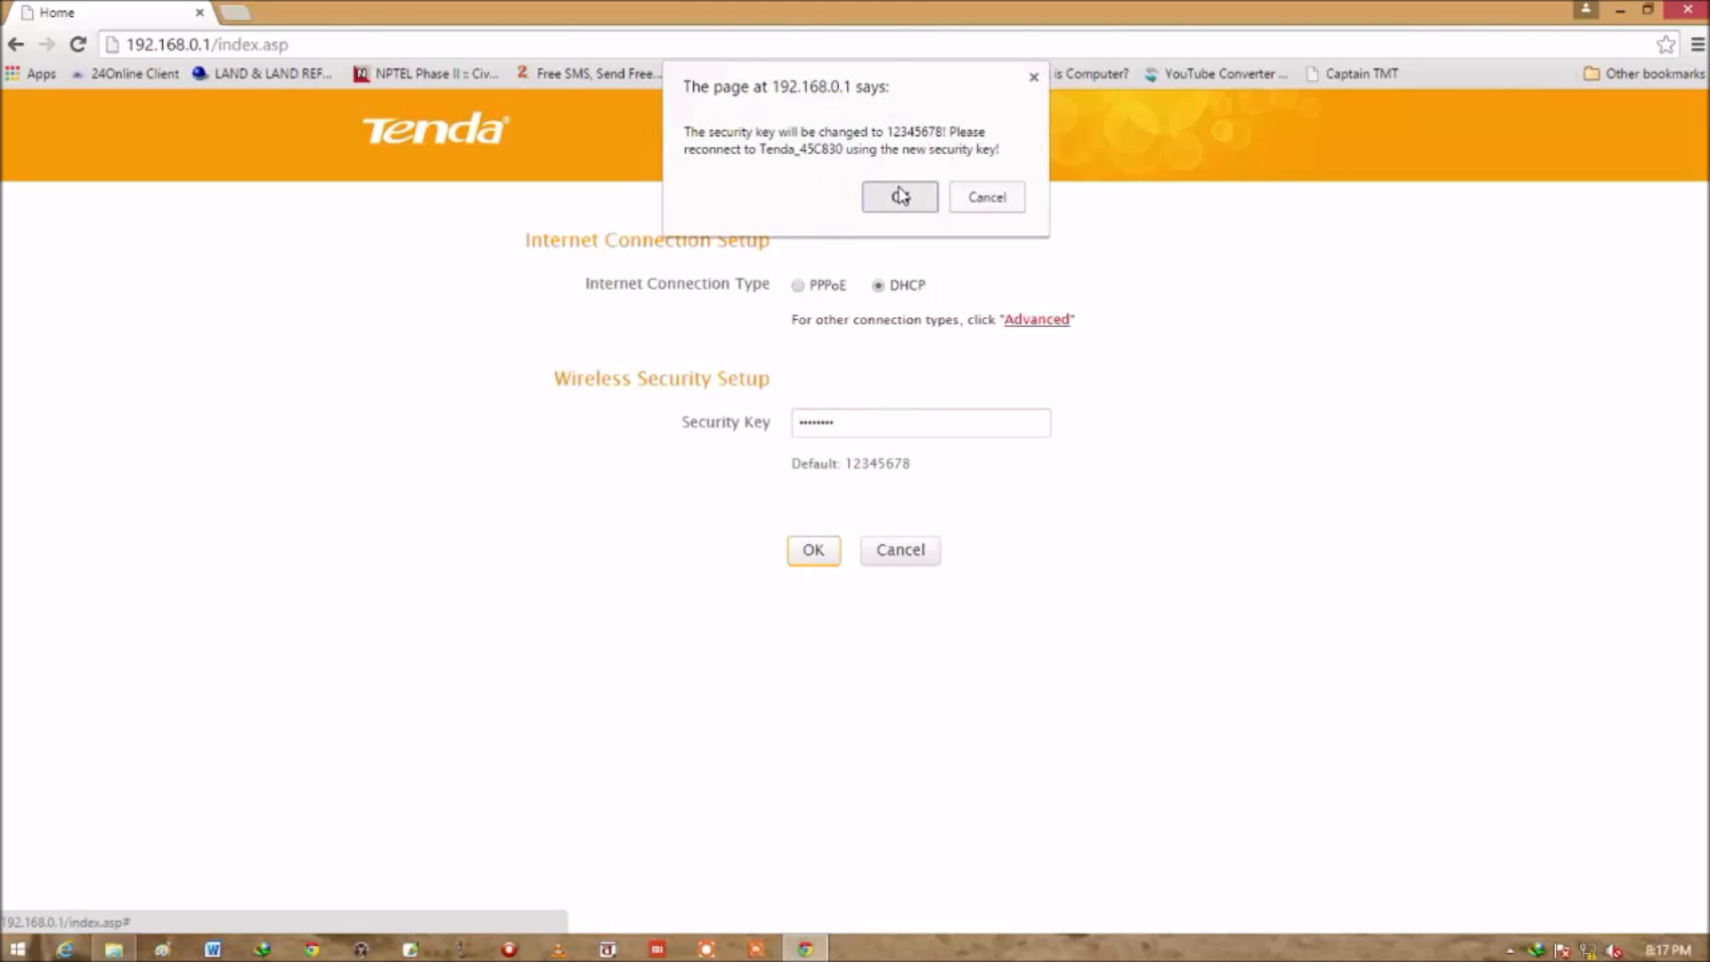
pyautogui.click(898, 197)
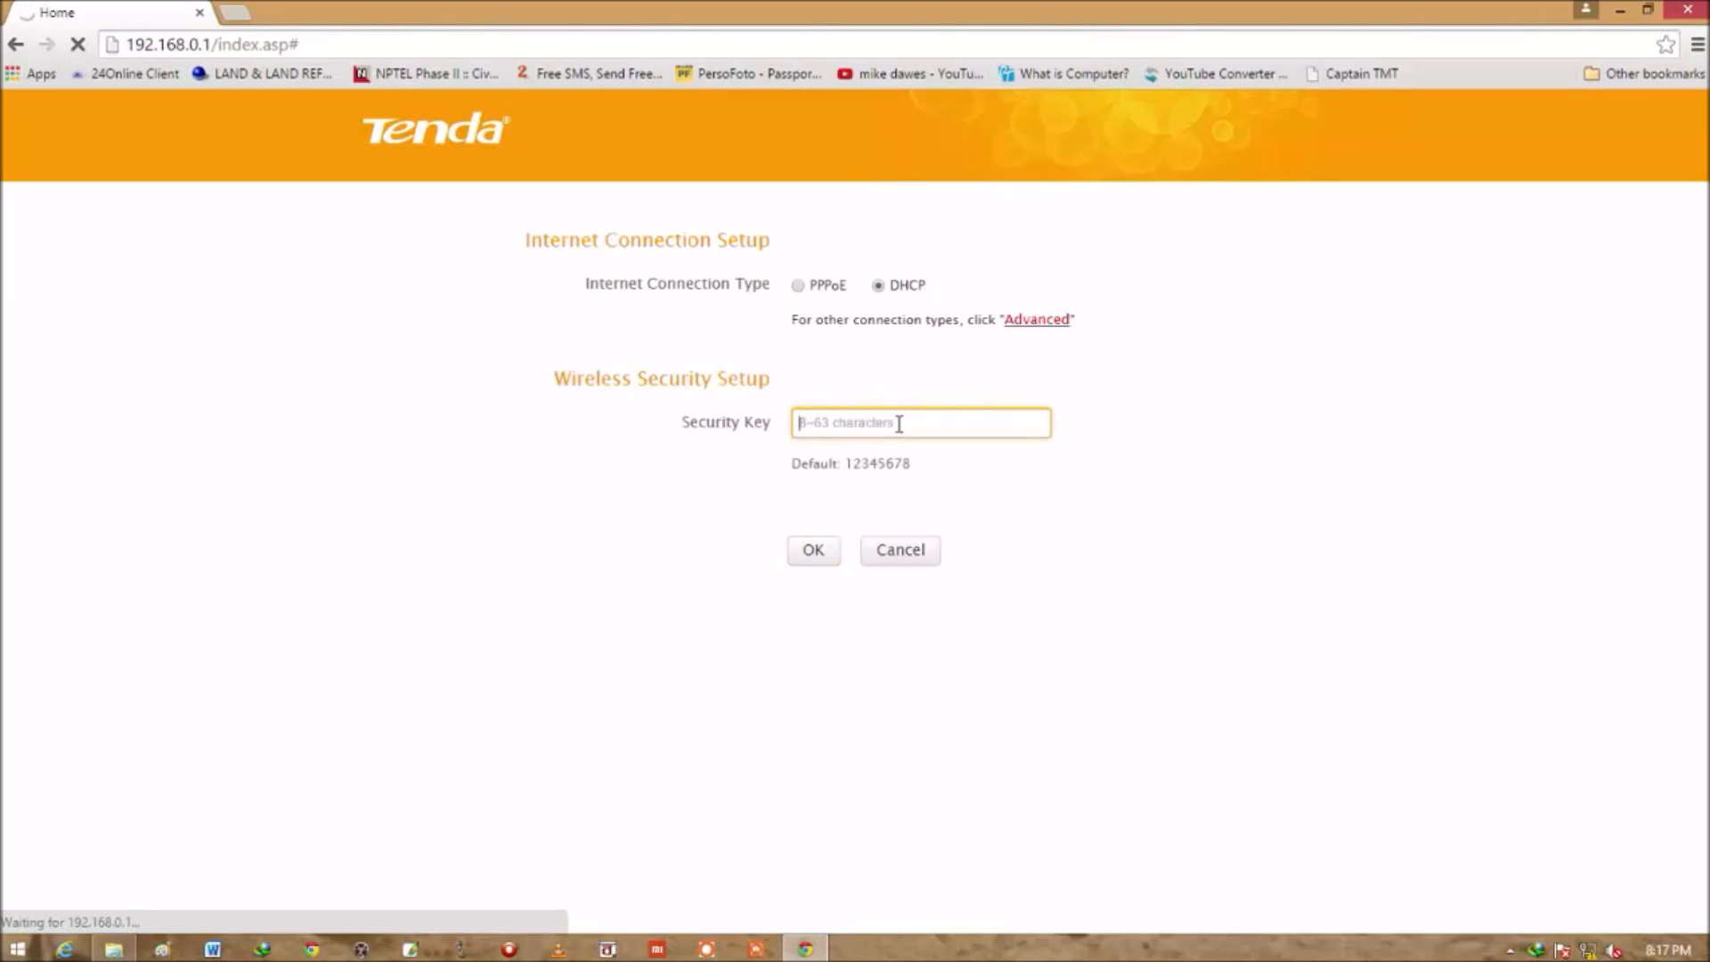
pyautogui.click(812, 551)
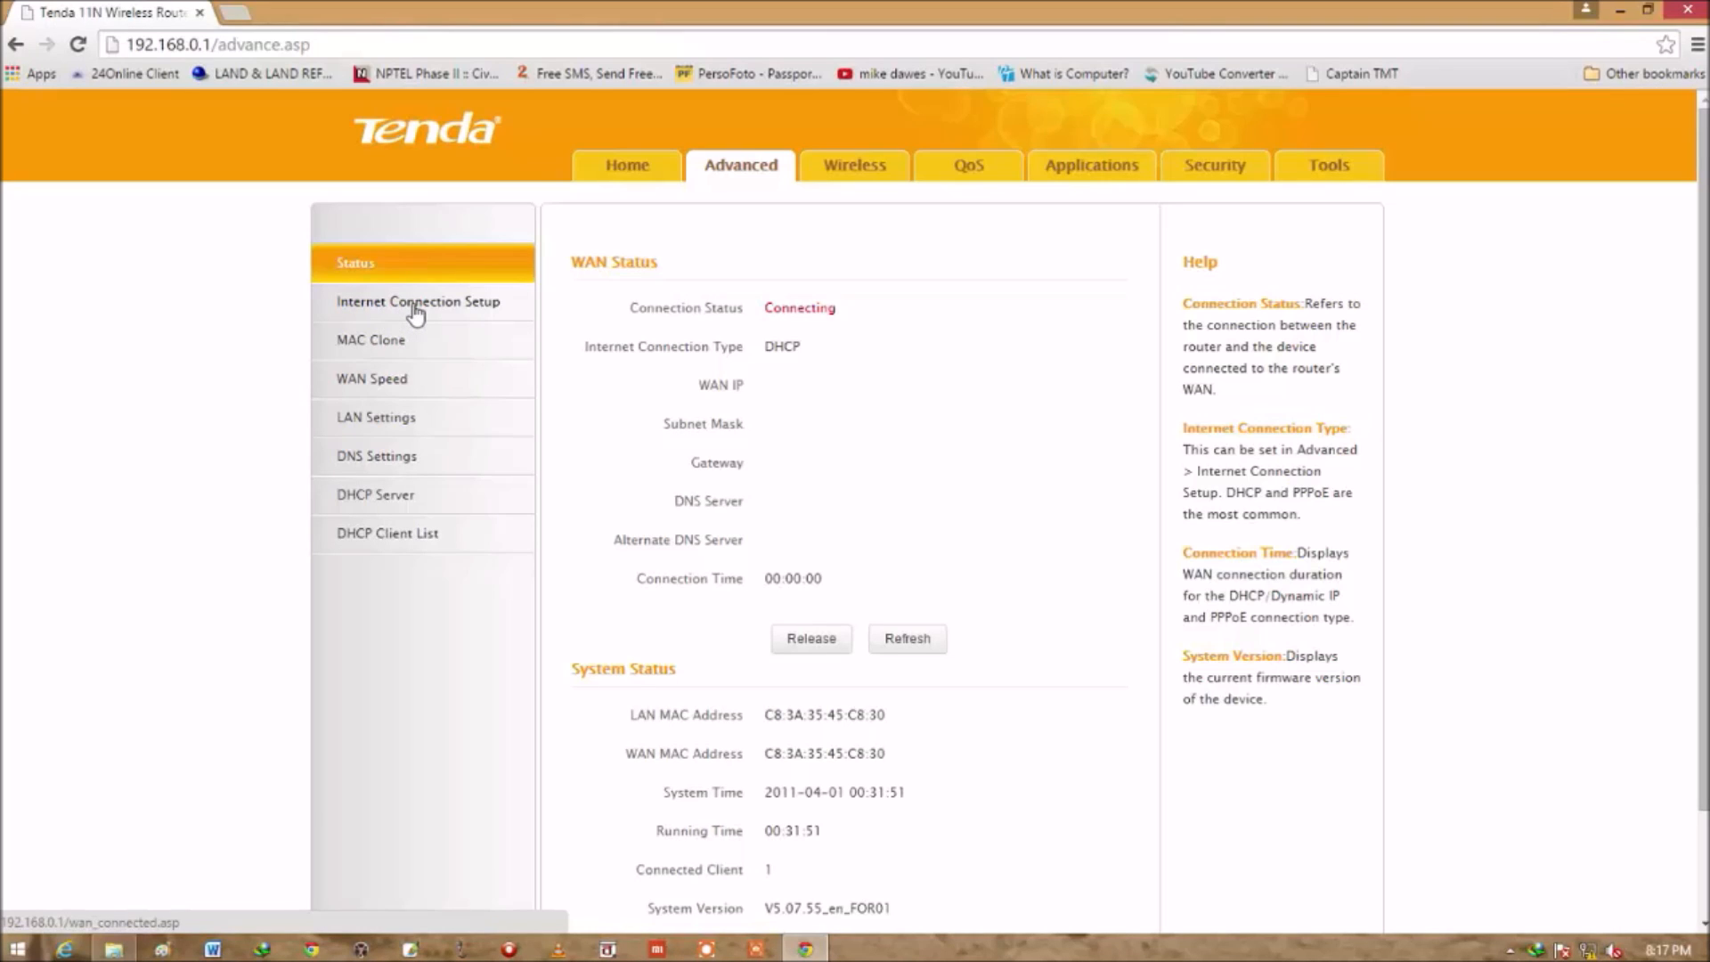
pyautogui.moveTo(866, 336)
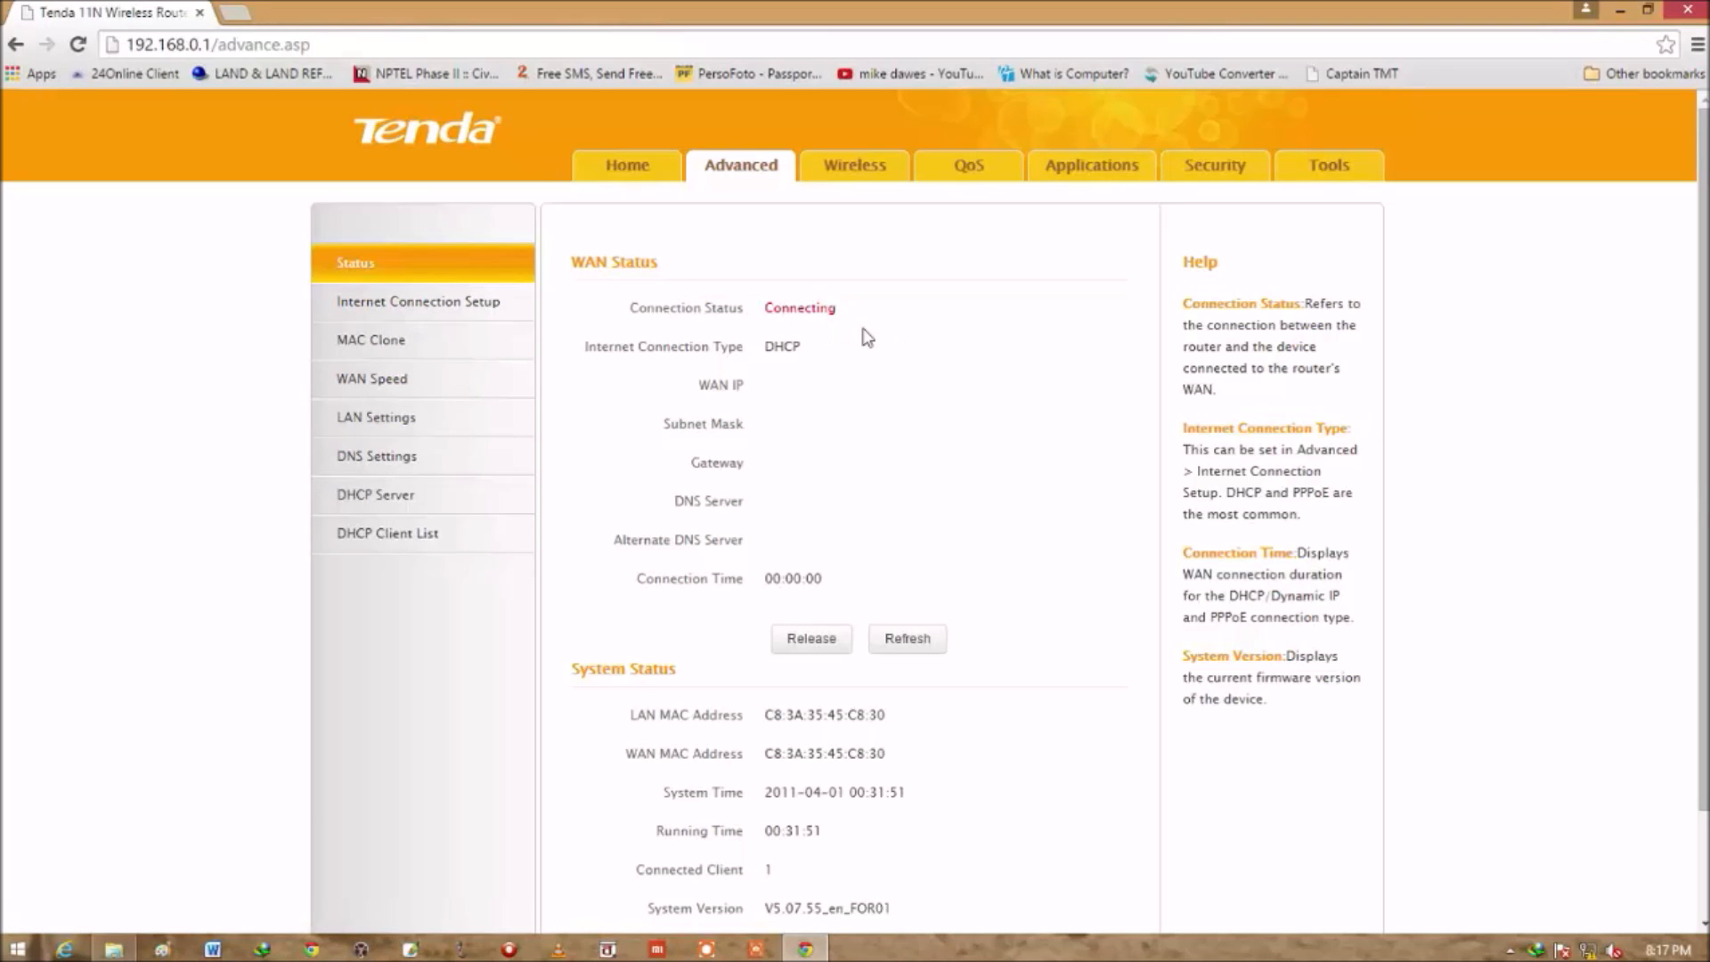
# Browse Internet Connection Setup, MAC Clone and WAN Speed, landing on LAN Settings at 192.168.0.1.
pyautogui.click(417, 301)
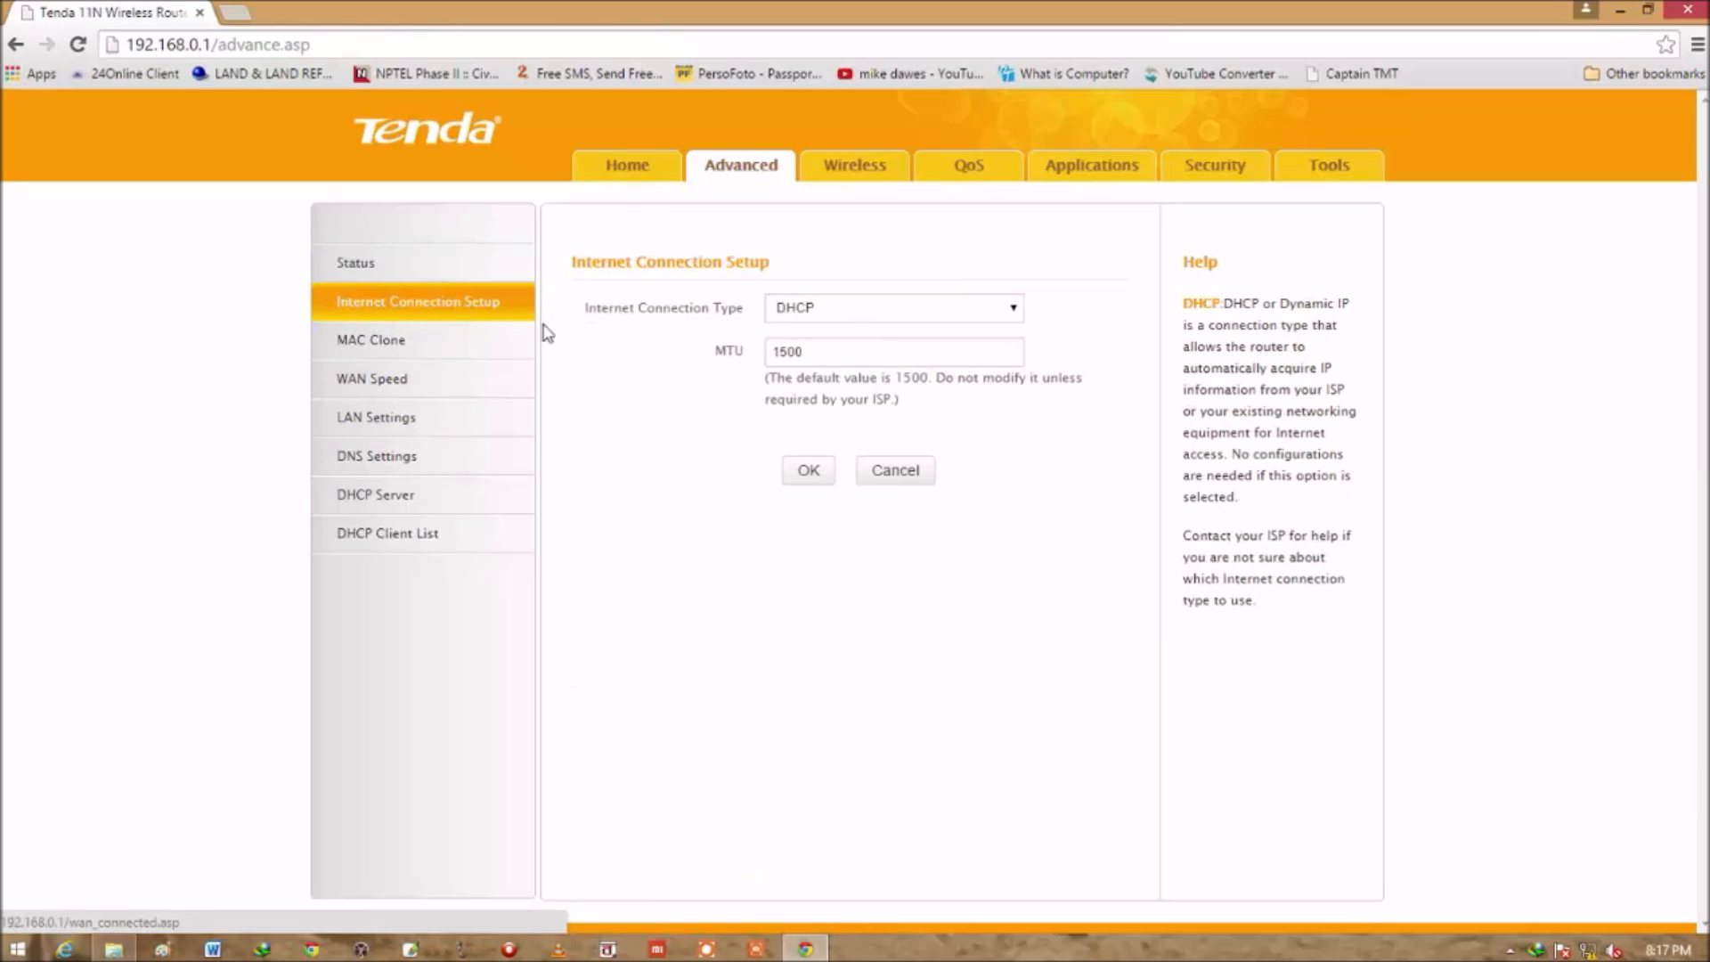
pyautogui.click(371, 338)
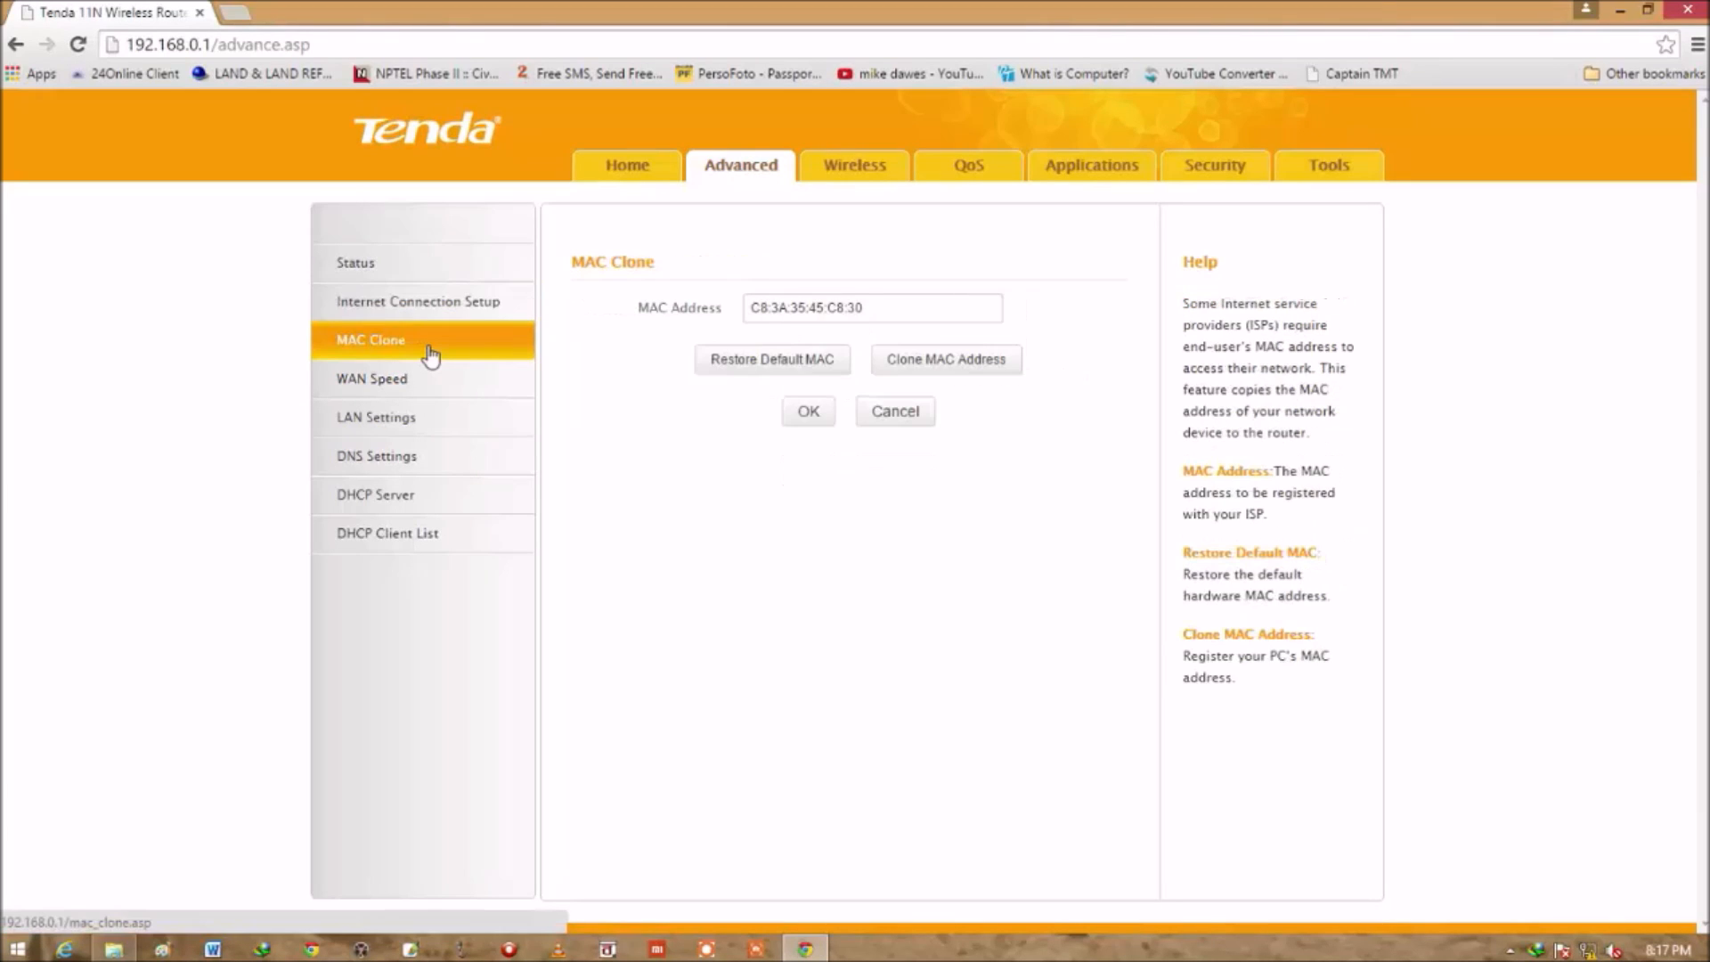
pyautogui.click(373, 377)
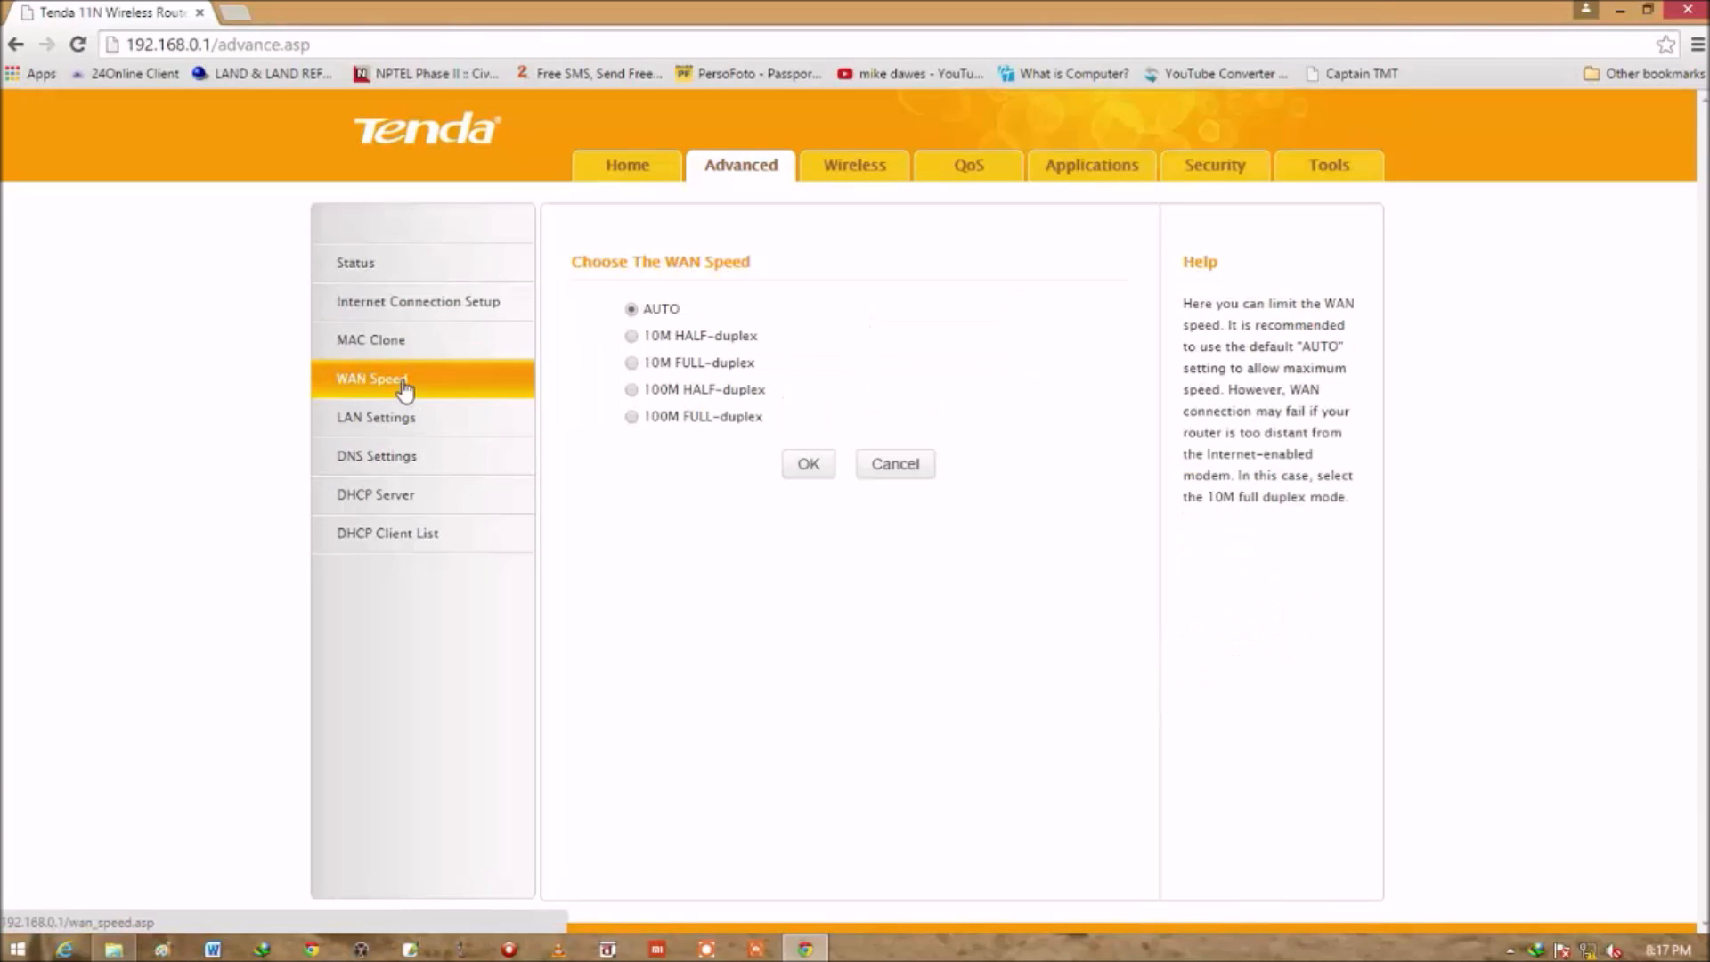
pyautogui.moveTo(729, 362)
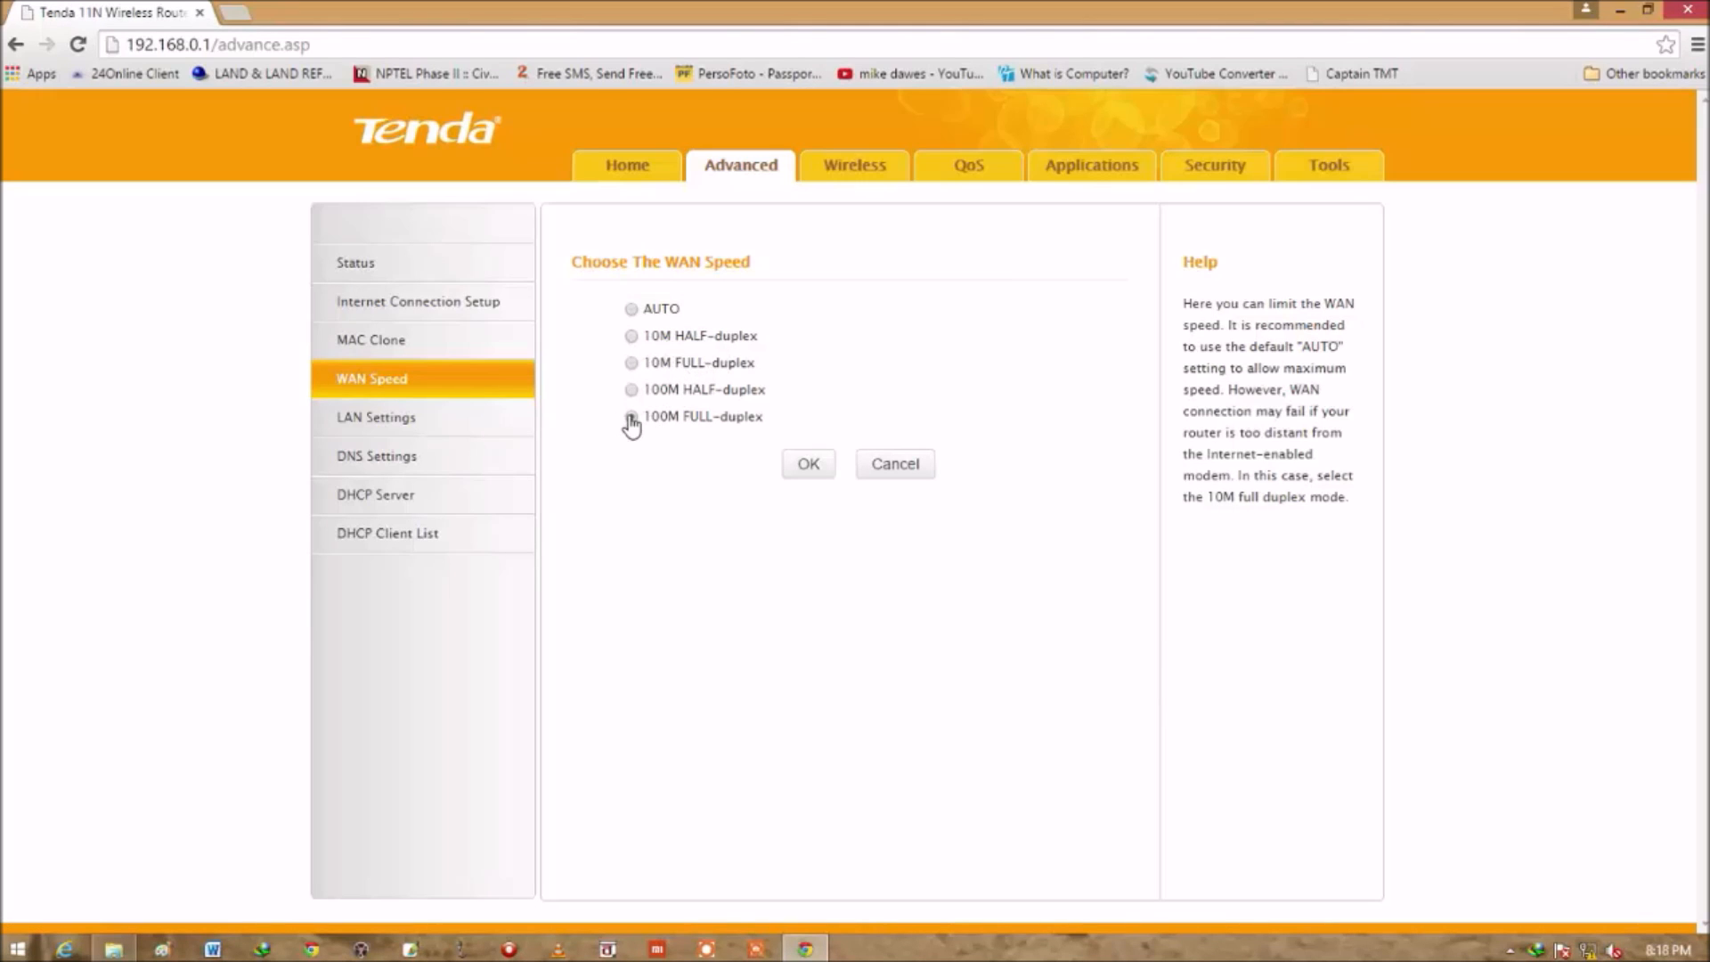
pyautogui.click(376, 417)
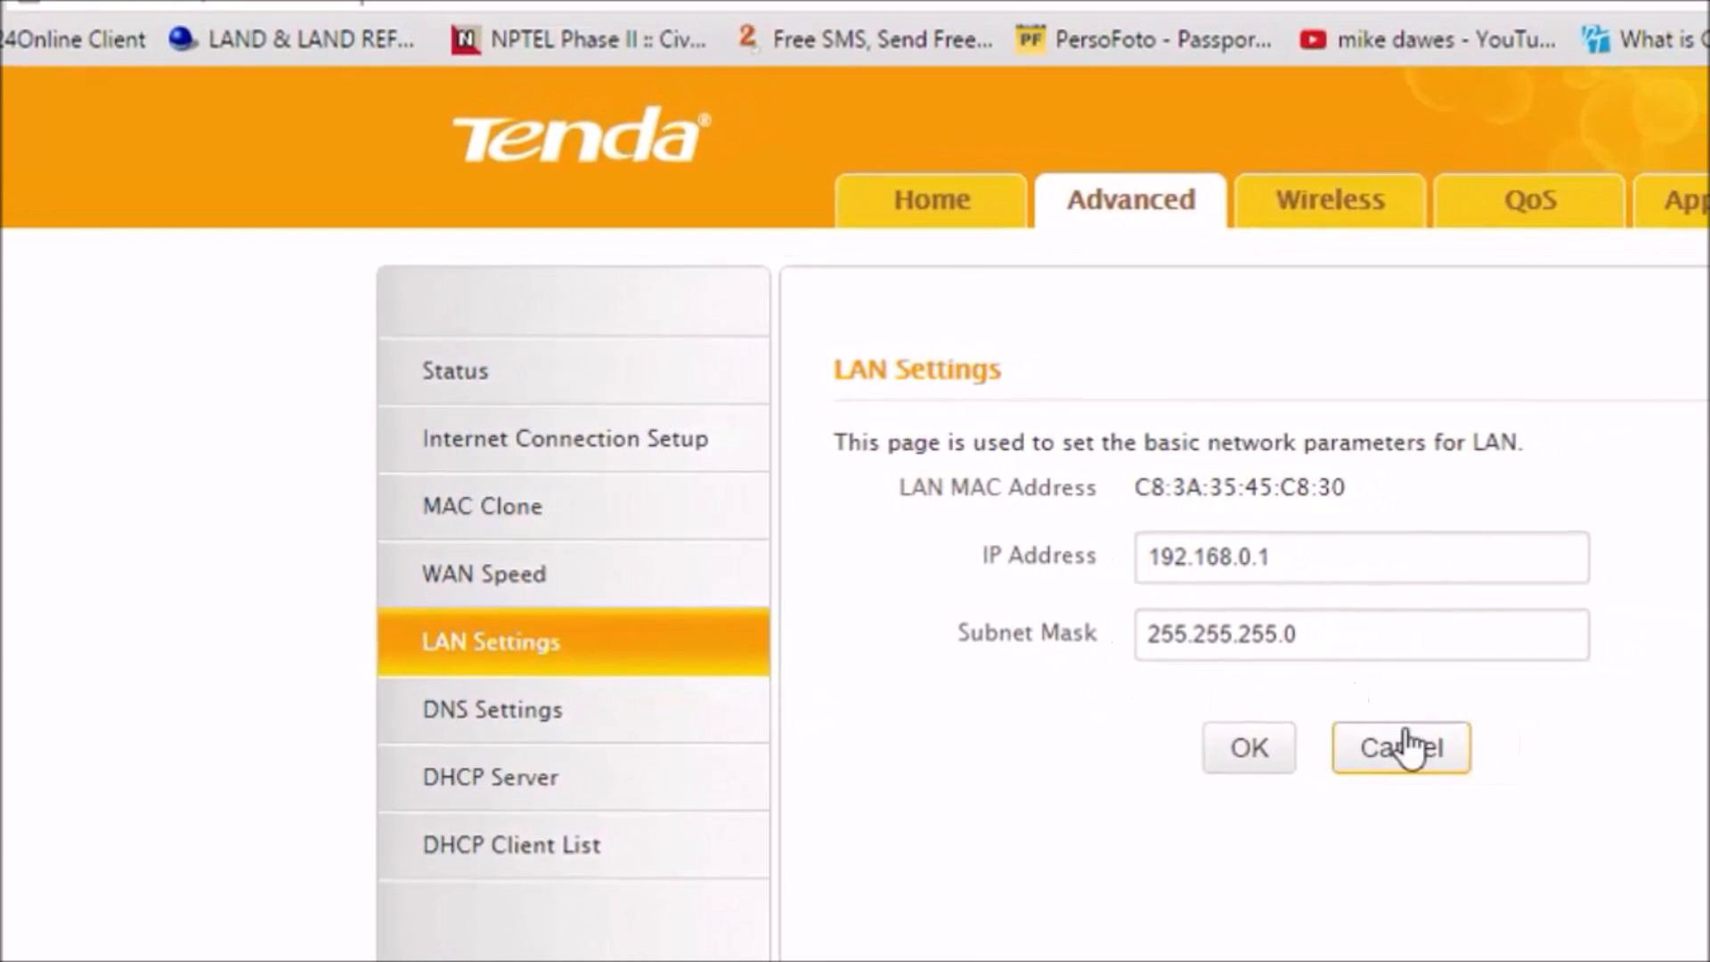
# Enable manual DNS assignment and start the primary DNS address with 10.10.
pyautogui.click(492, 709)
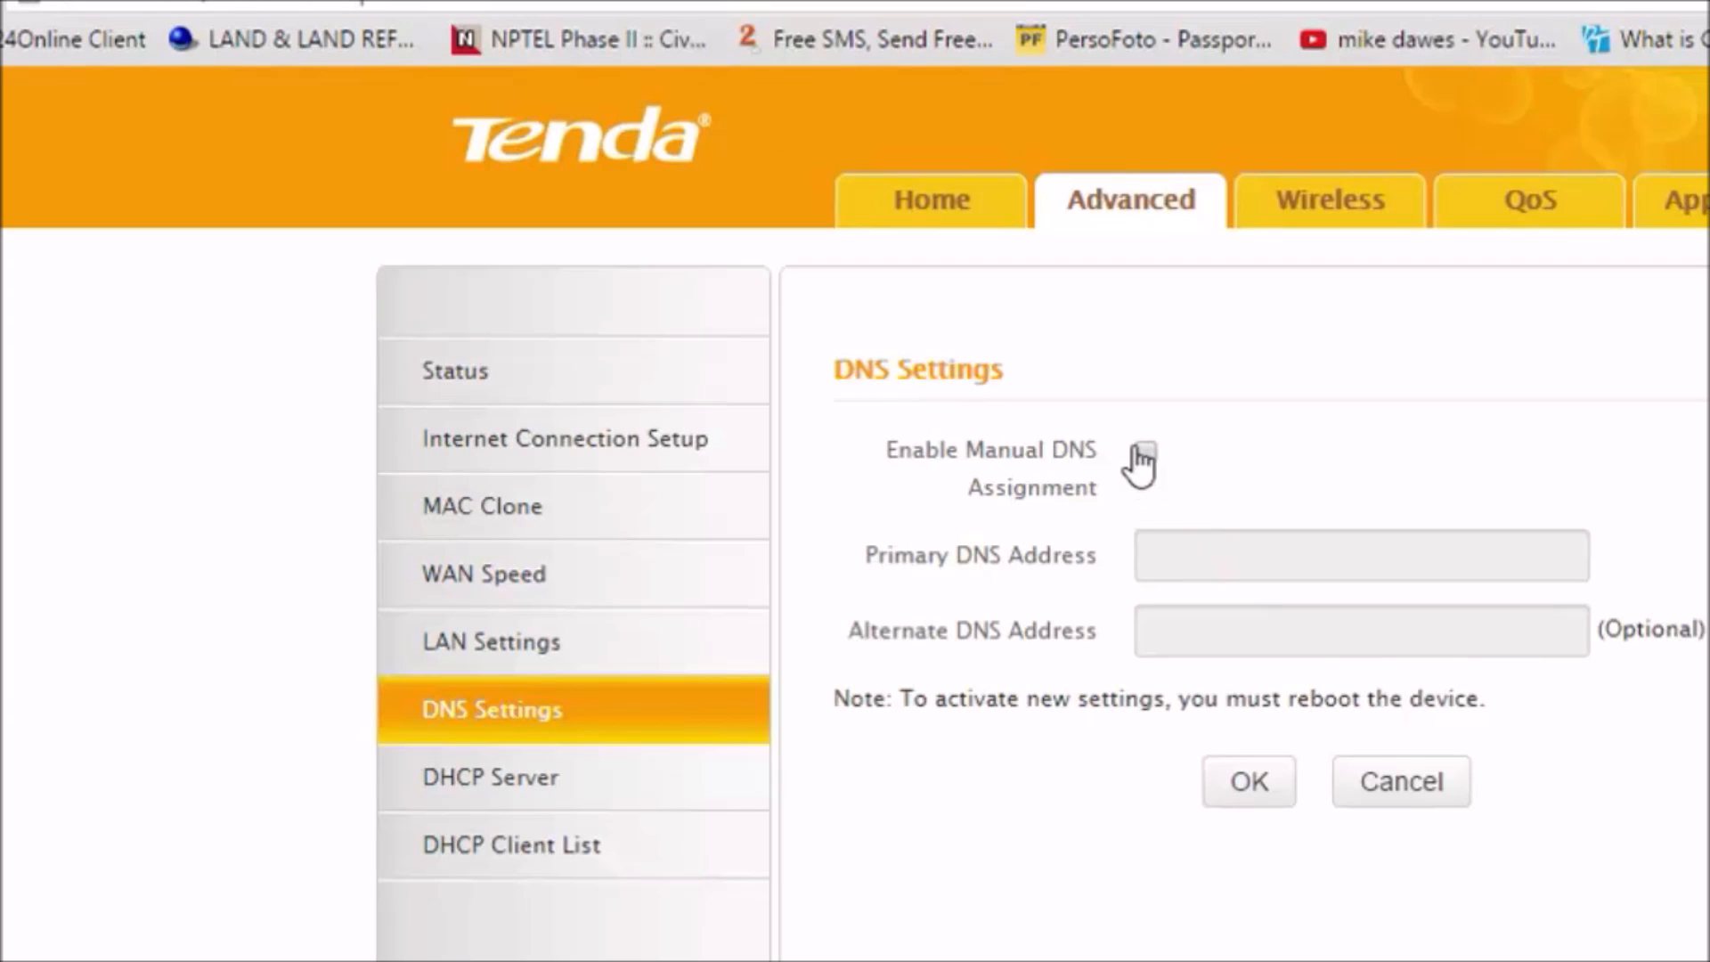
pyautogui.click(1144, 451)
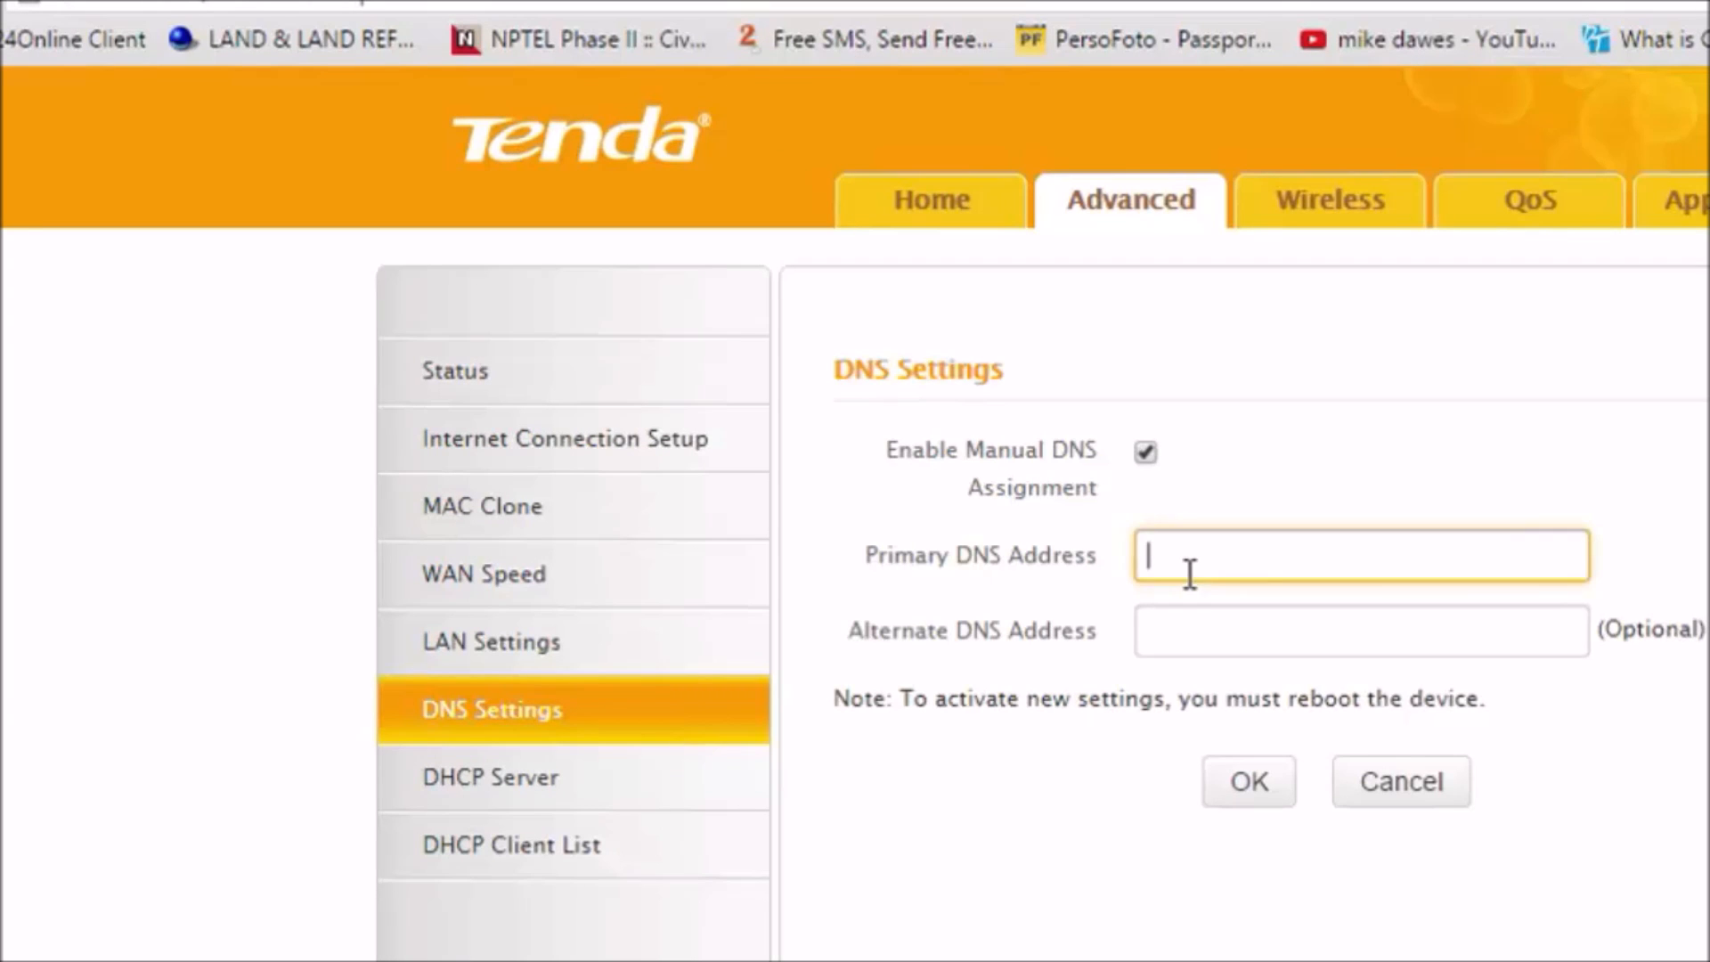
pyautogui.write('10')
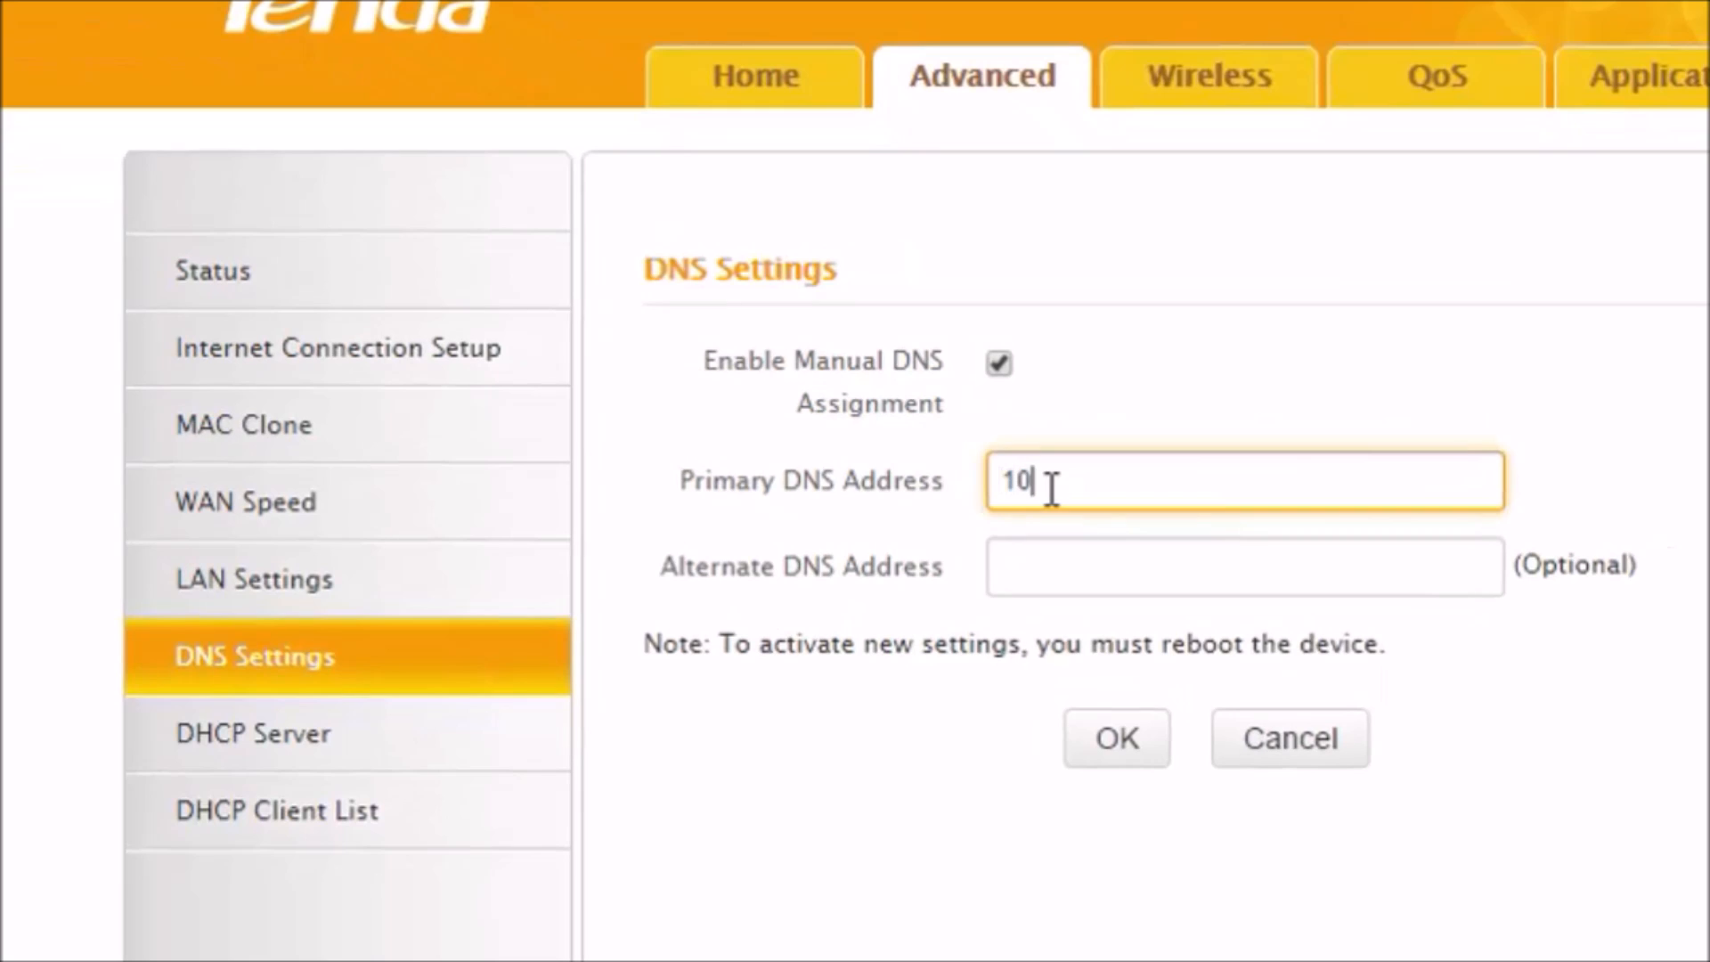
pyautogui.write('.10')
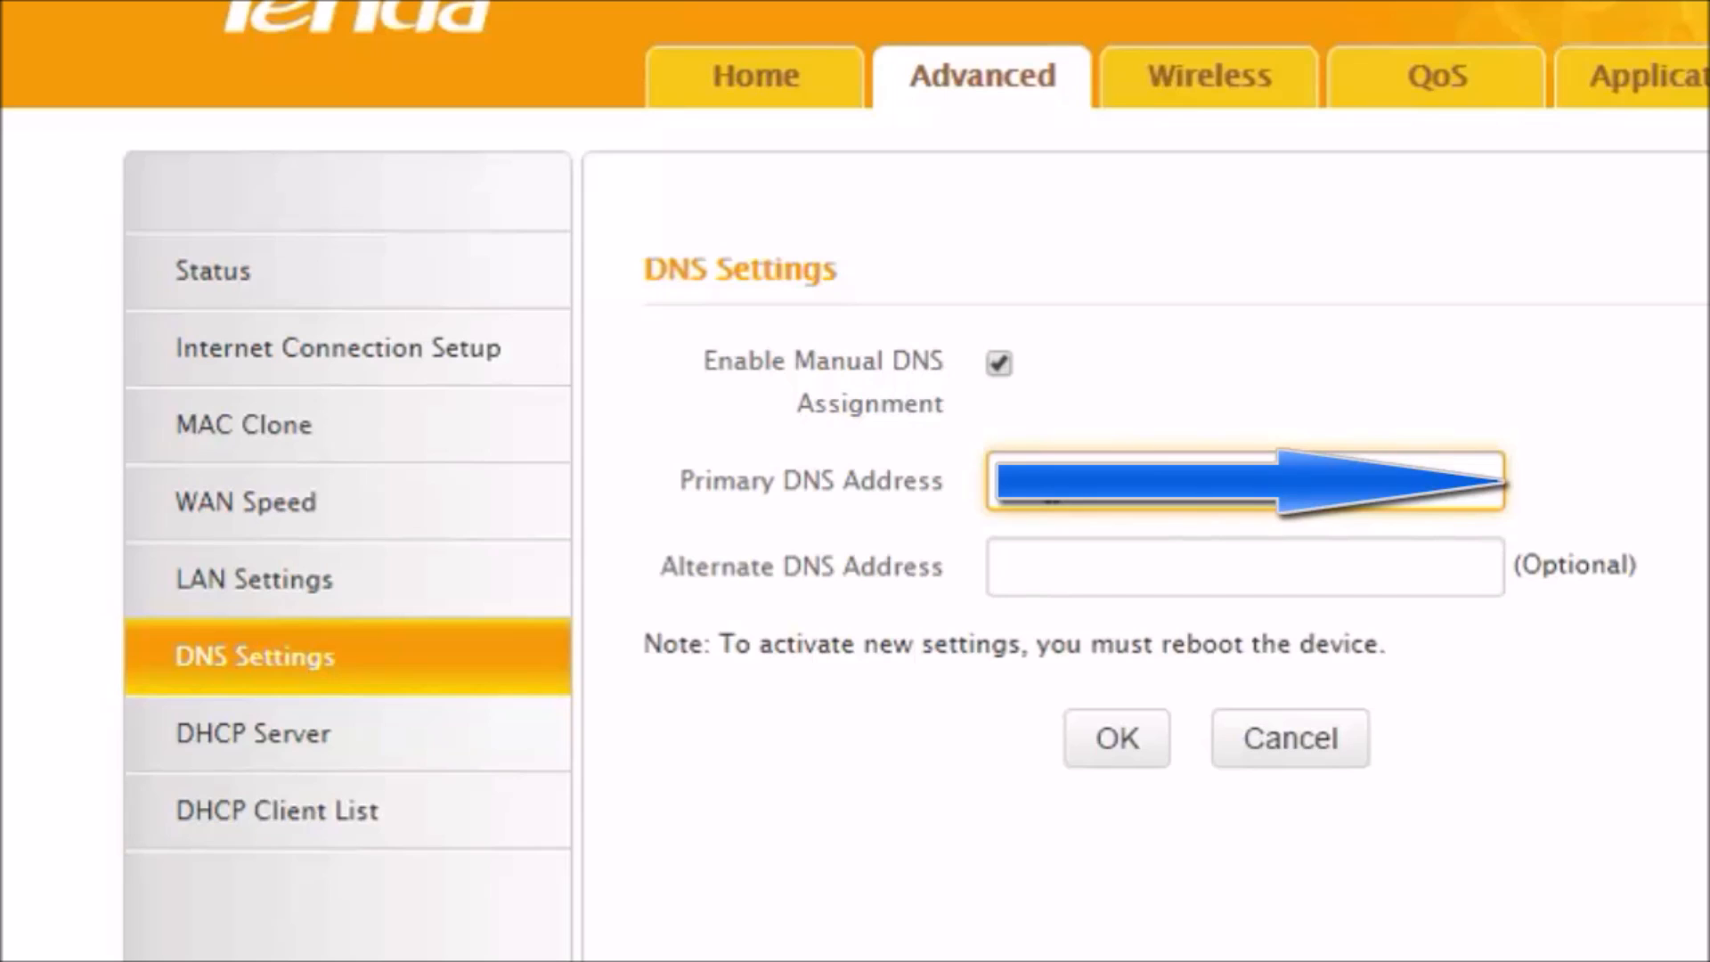
# Return to the WAN Status overview showing the DHCP connection still connecting.
pyautogui.click(1244, 566)
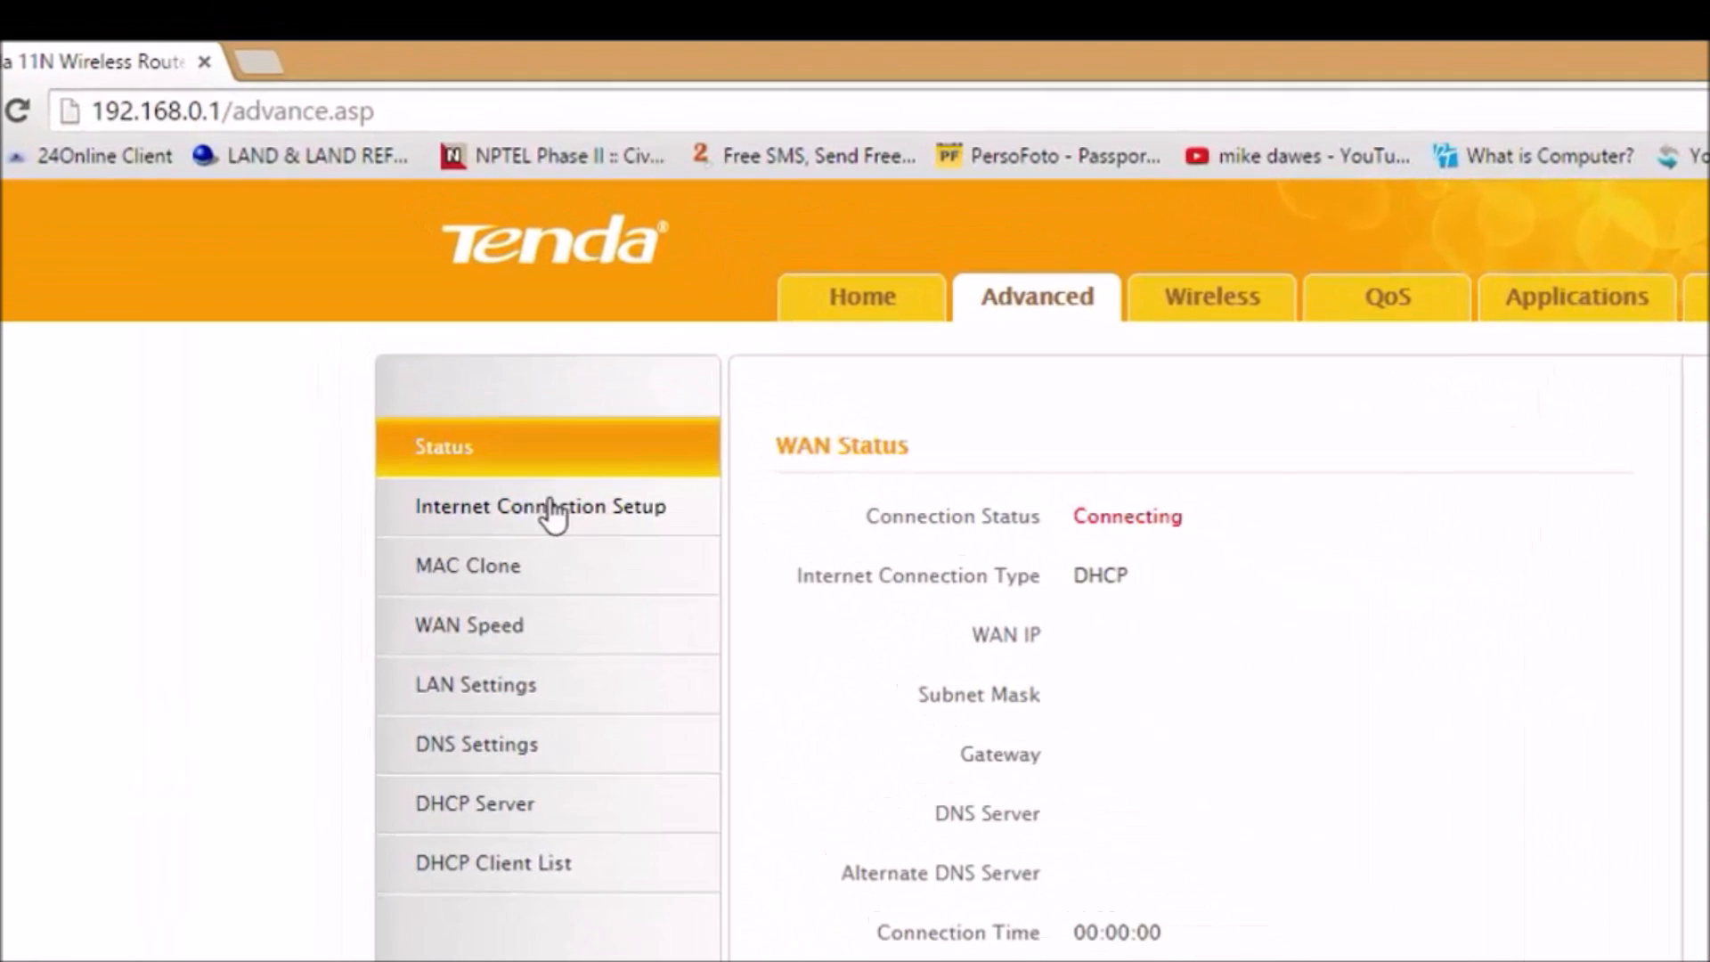
# Set the connection type to Static IP with its IP, mask, gateway and DNS, and save it.
pyautogui.click(540, 505)
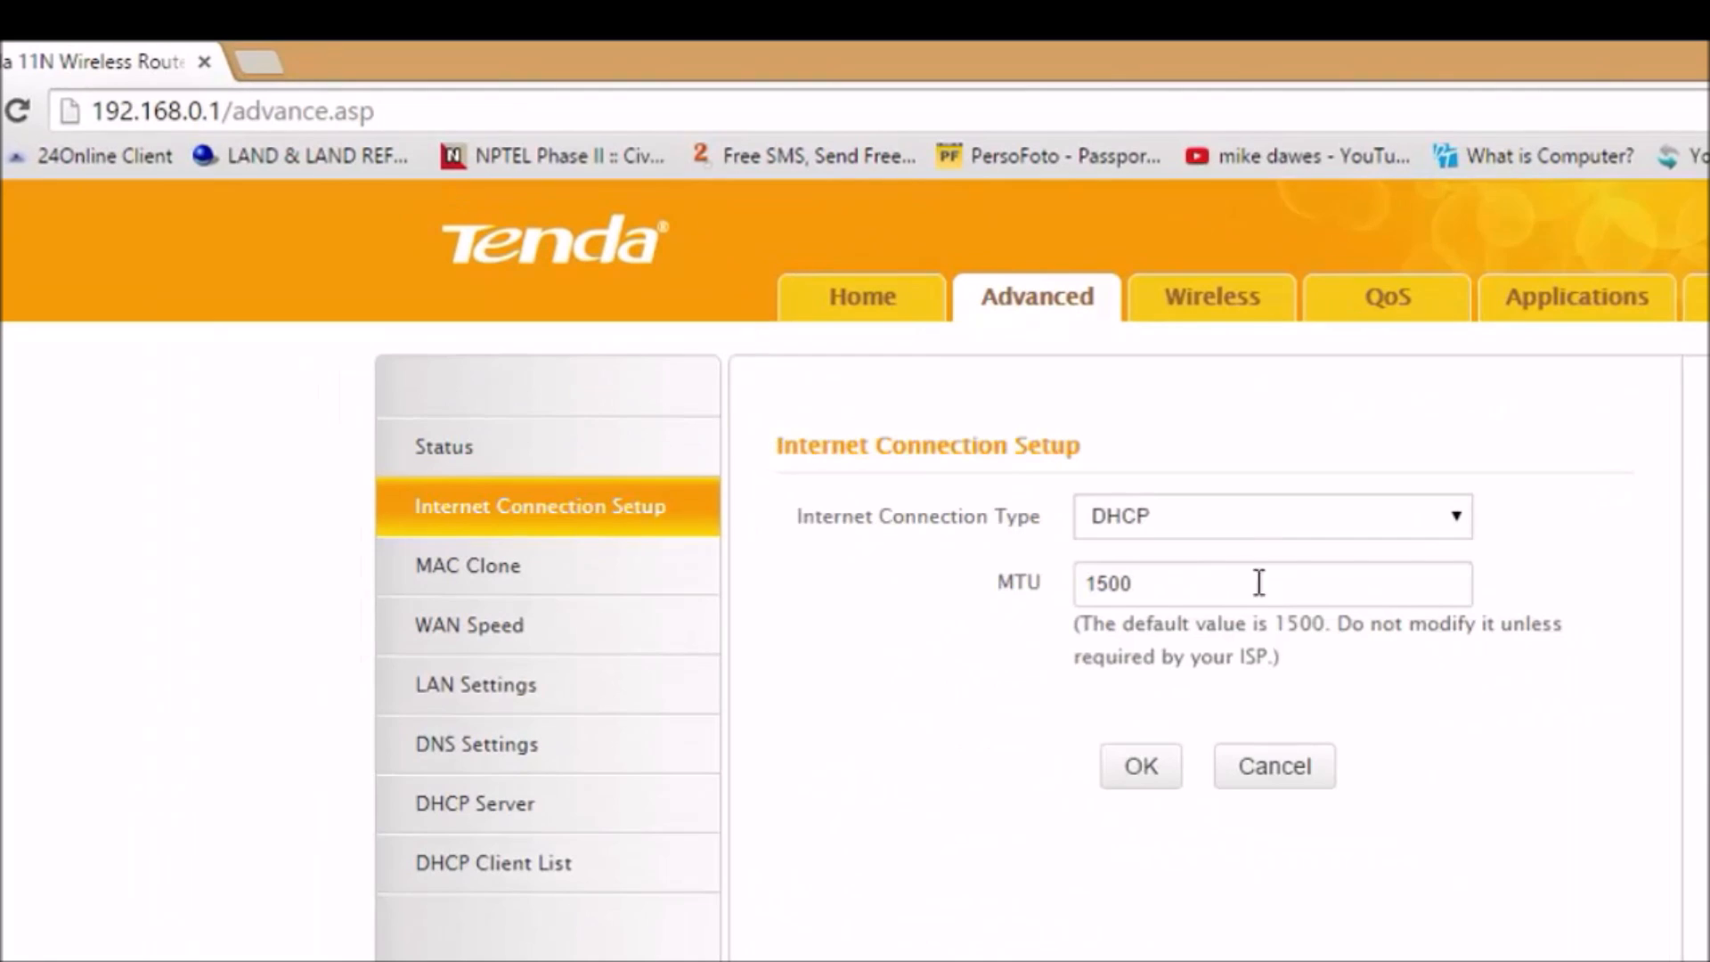
pyautogui.click(1455, 515)
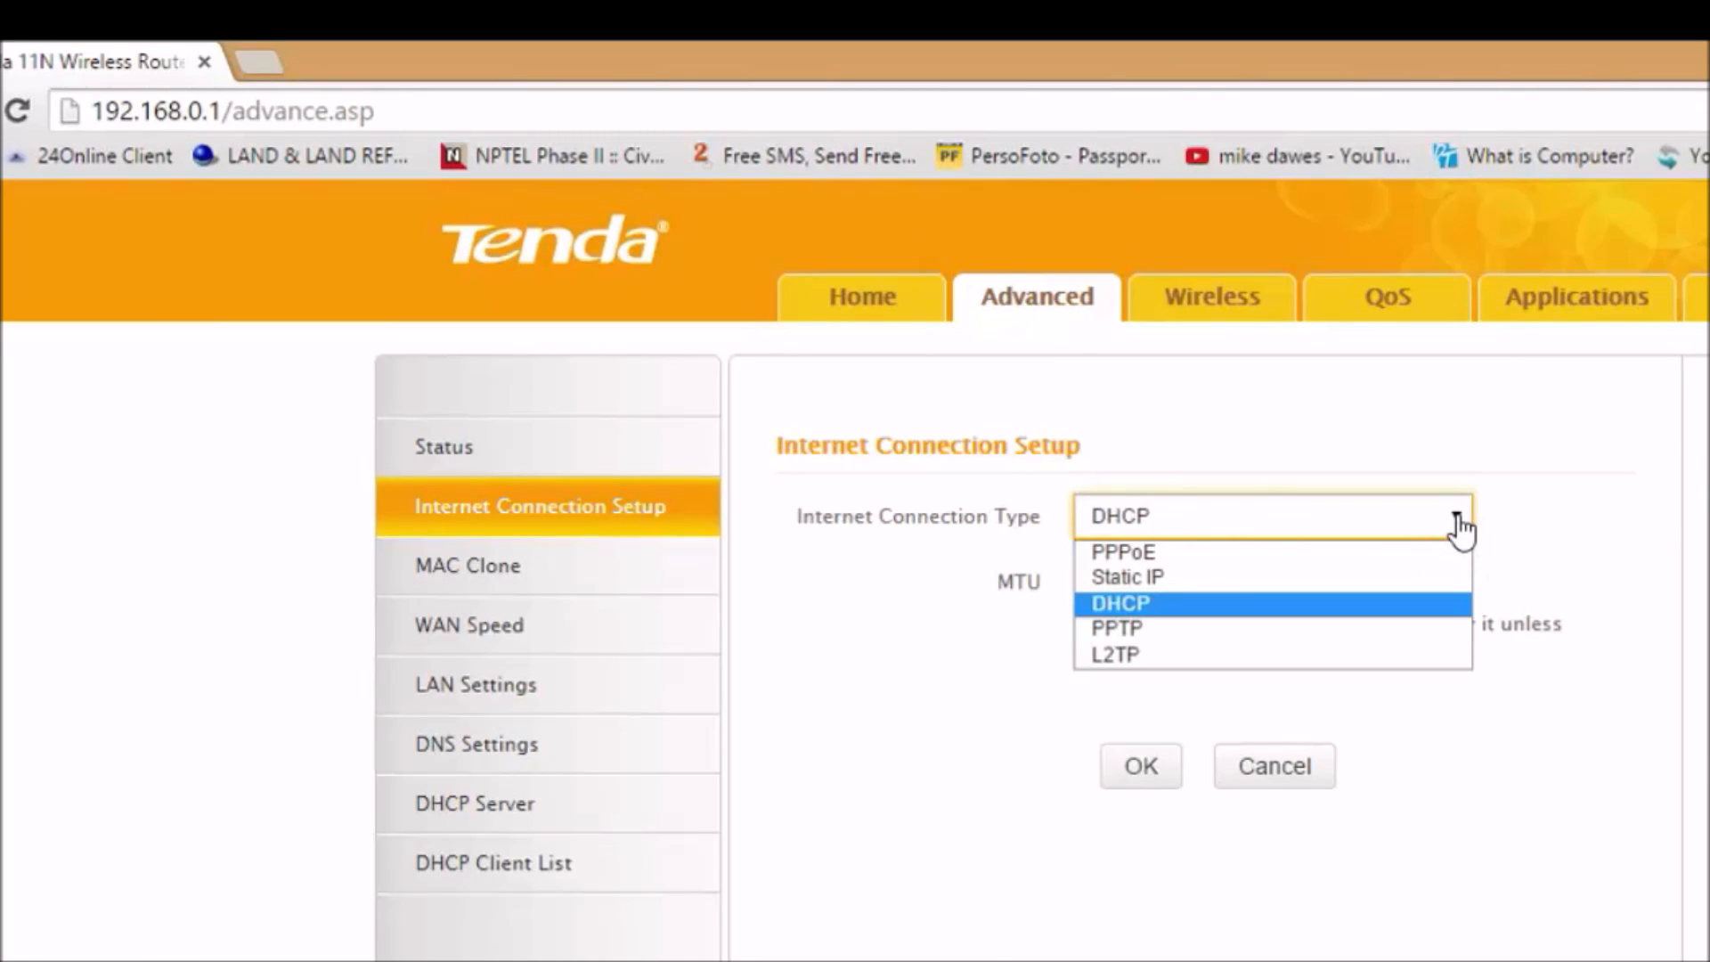
pyautogui.click(1126, 576)
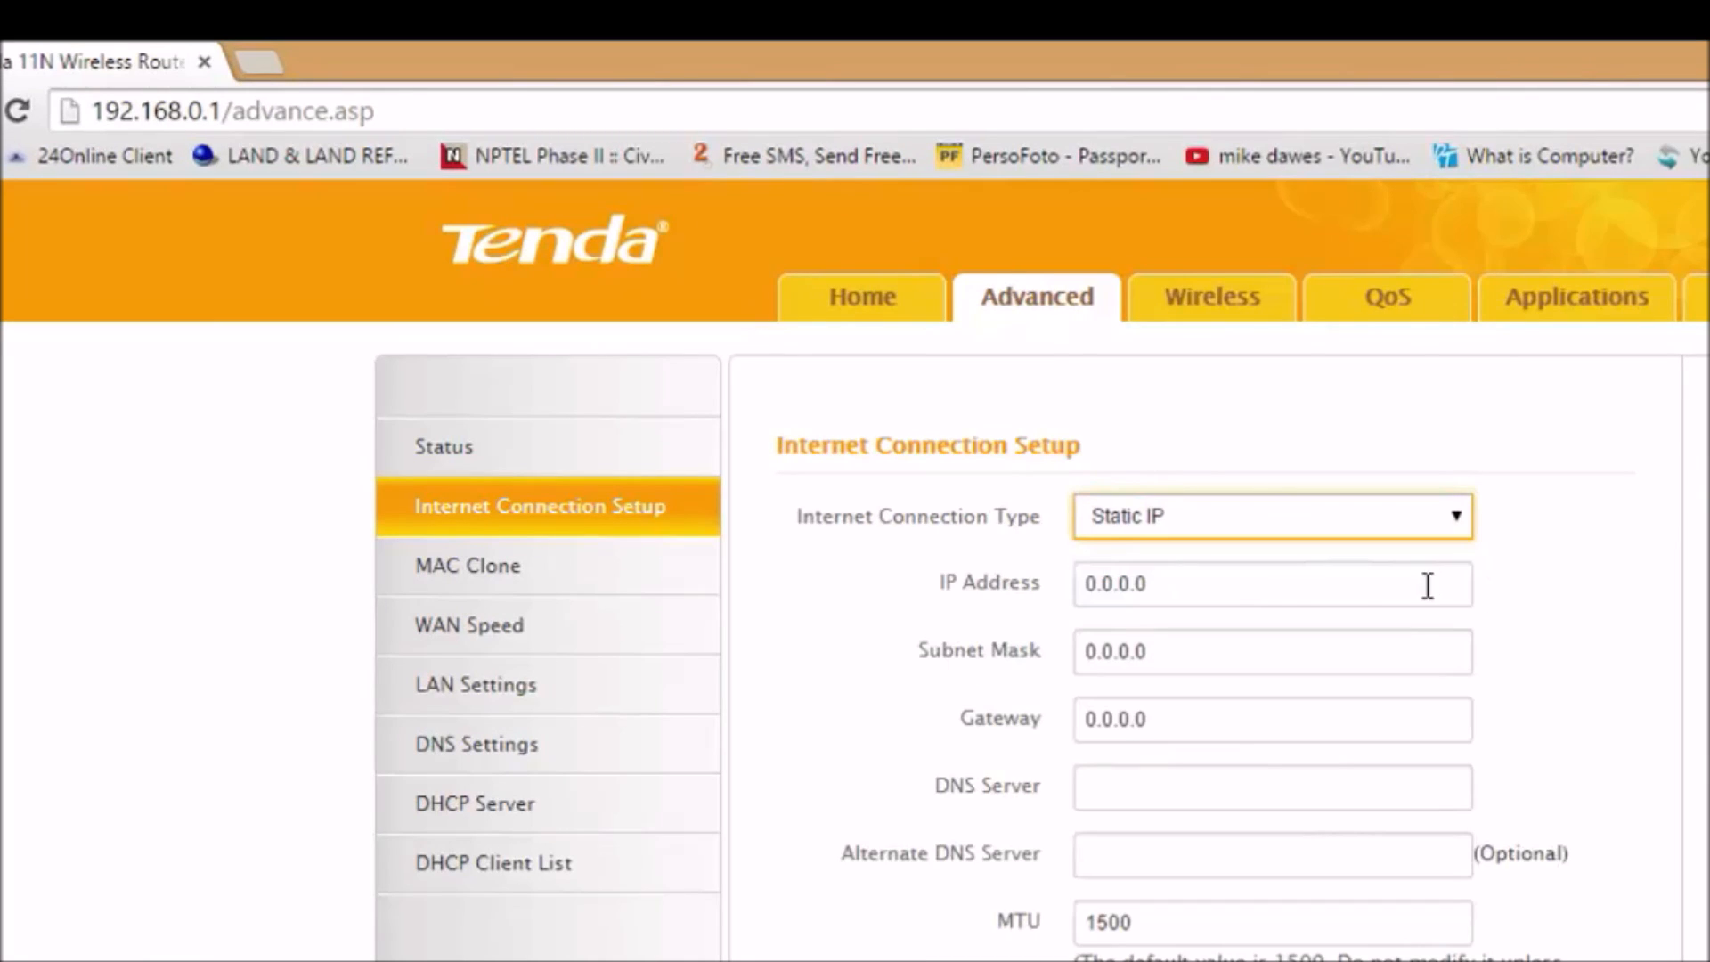
pyautogui.click(1254, 585)
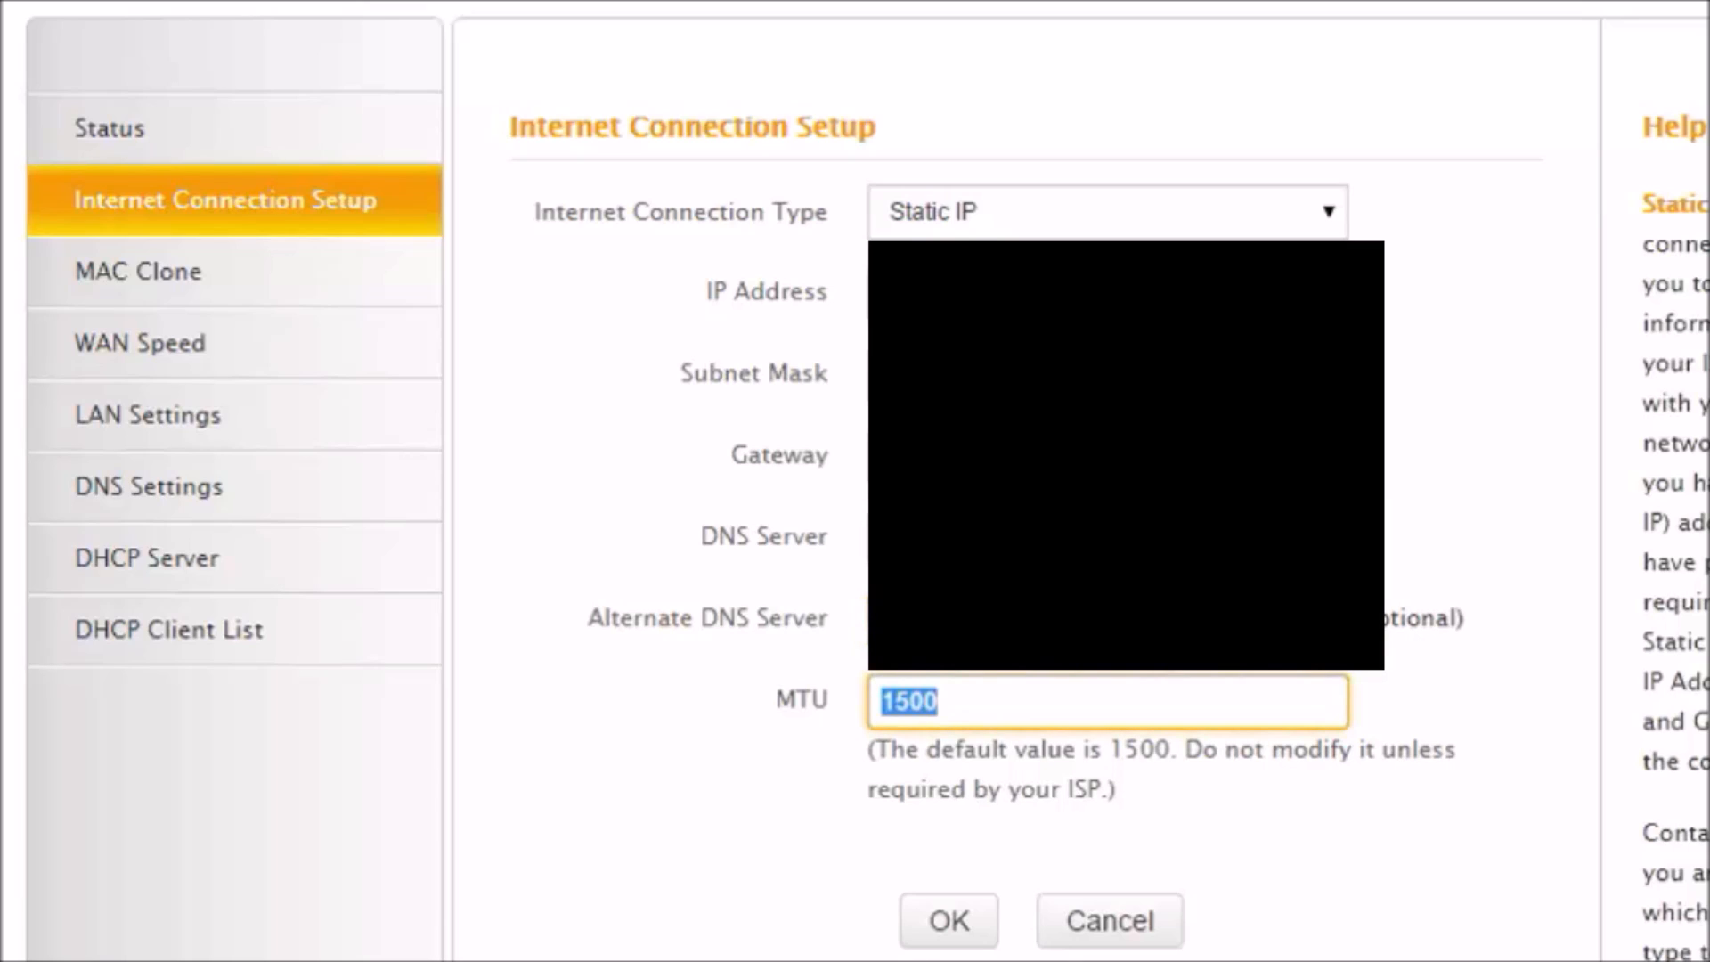
pyautogui.click(946, 919)
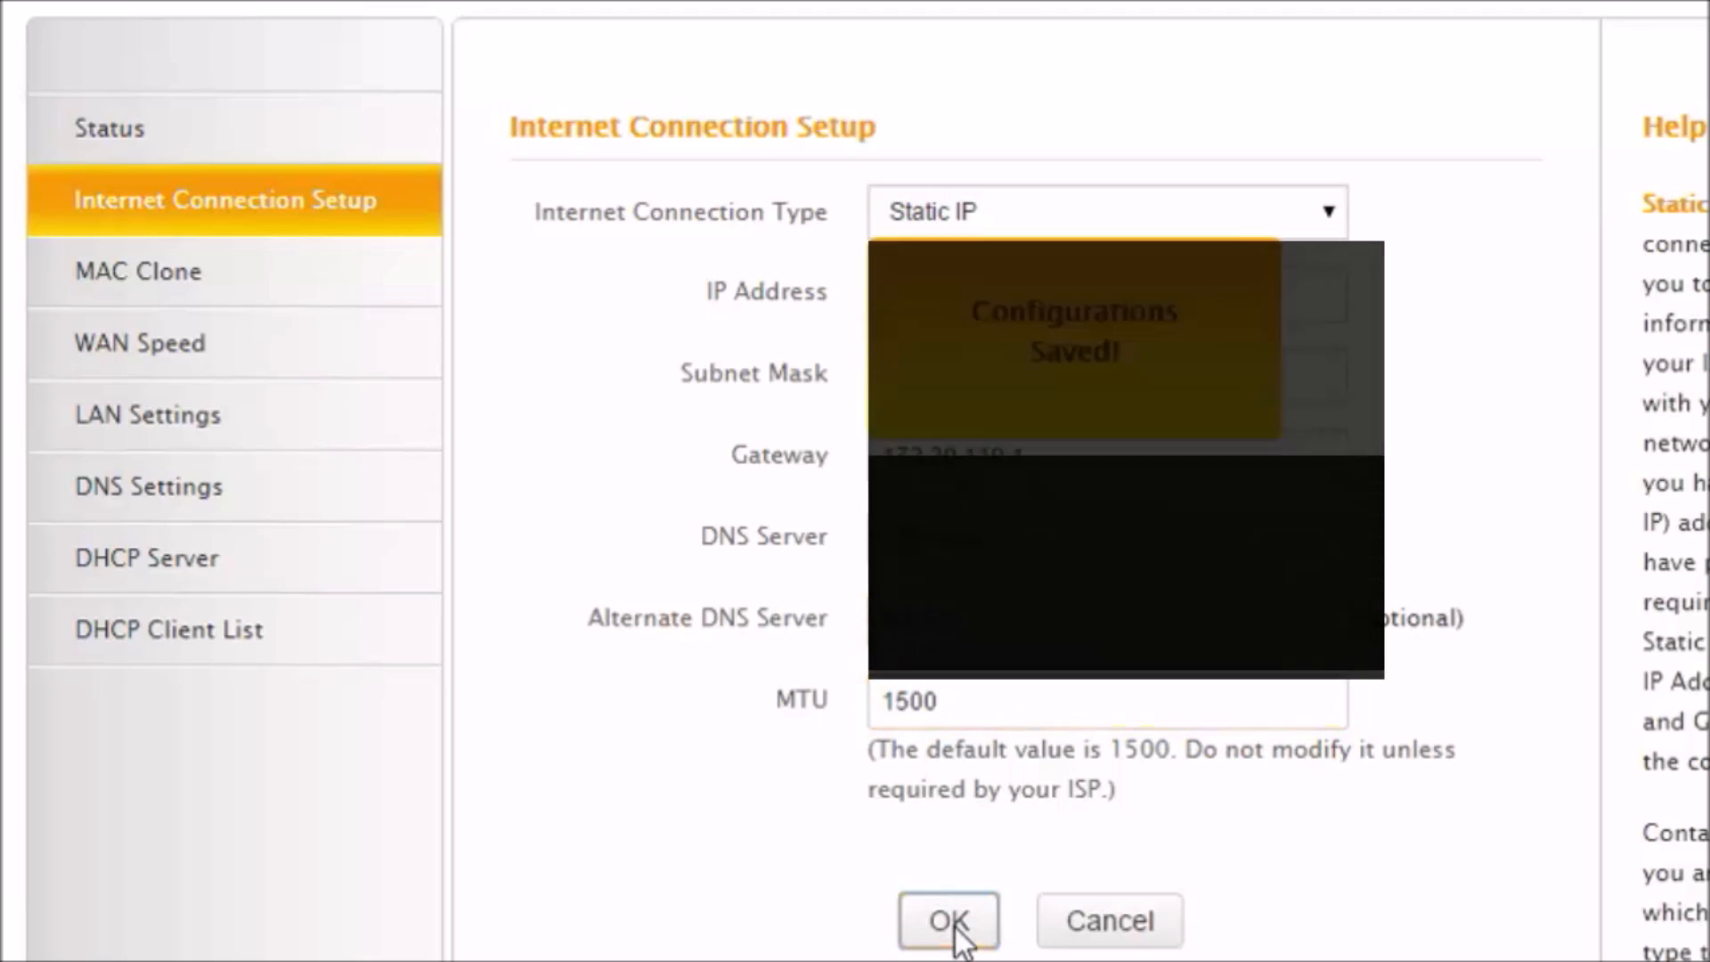
pyautogui.click(946, 919)
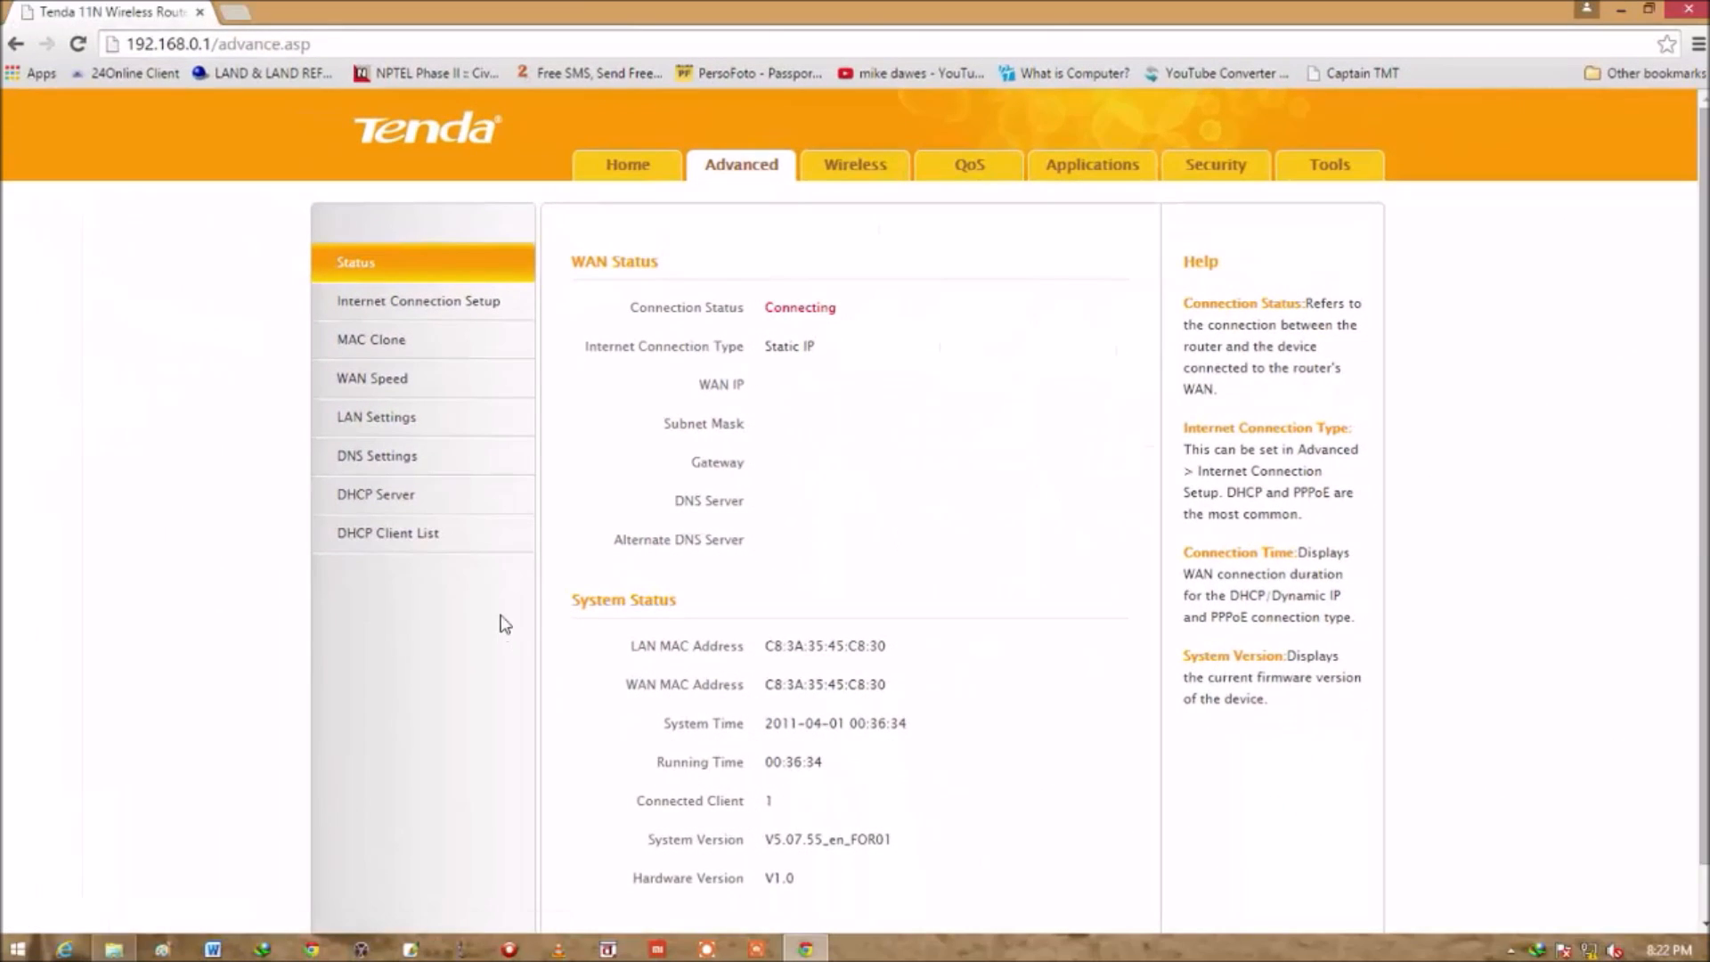
# Reboot the router from the Tools page and confirm the restart.
pyautogui.click(1329, 164)
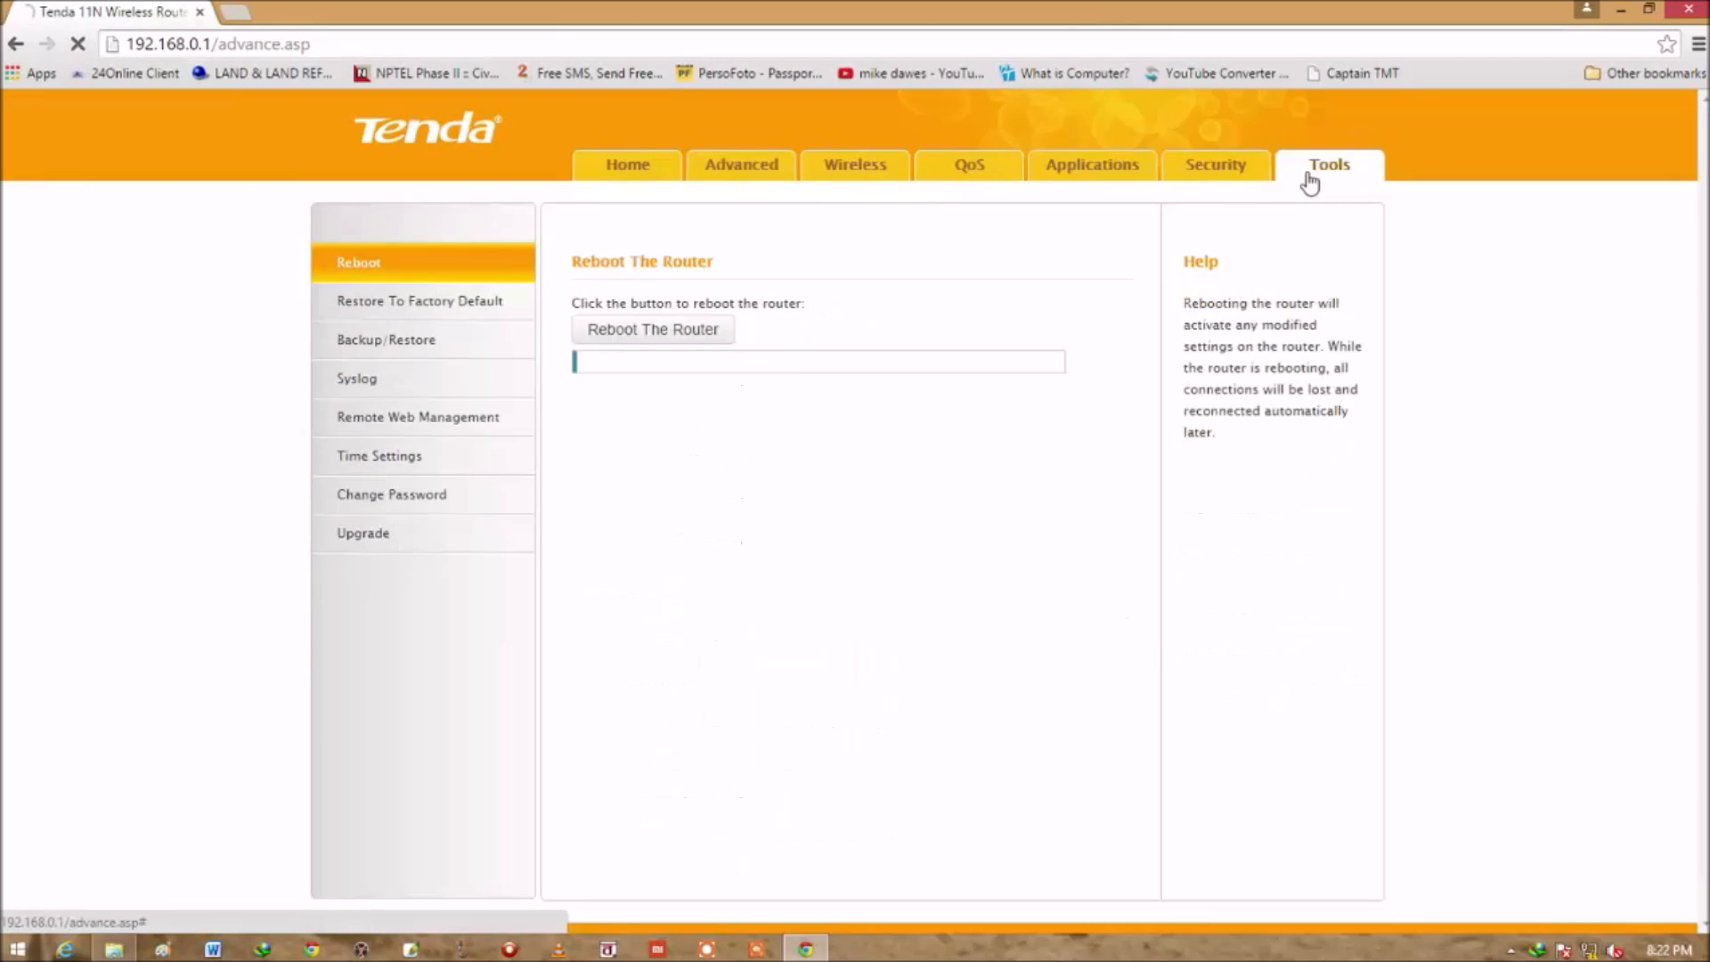
pyautogui.click(652, 329)
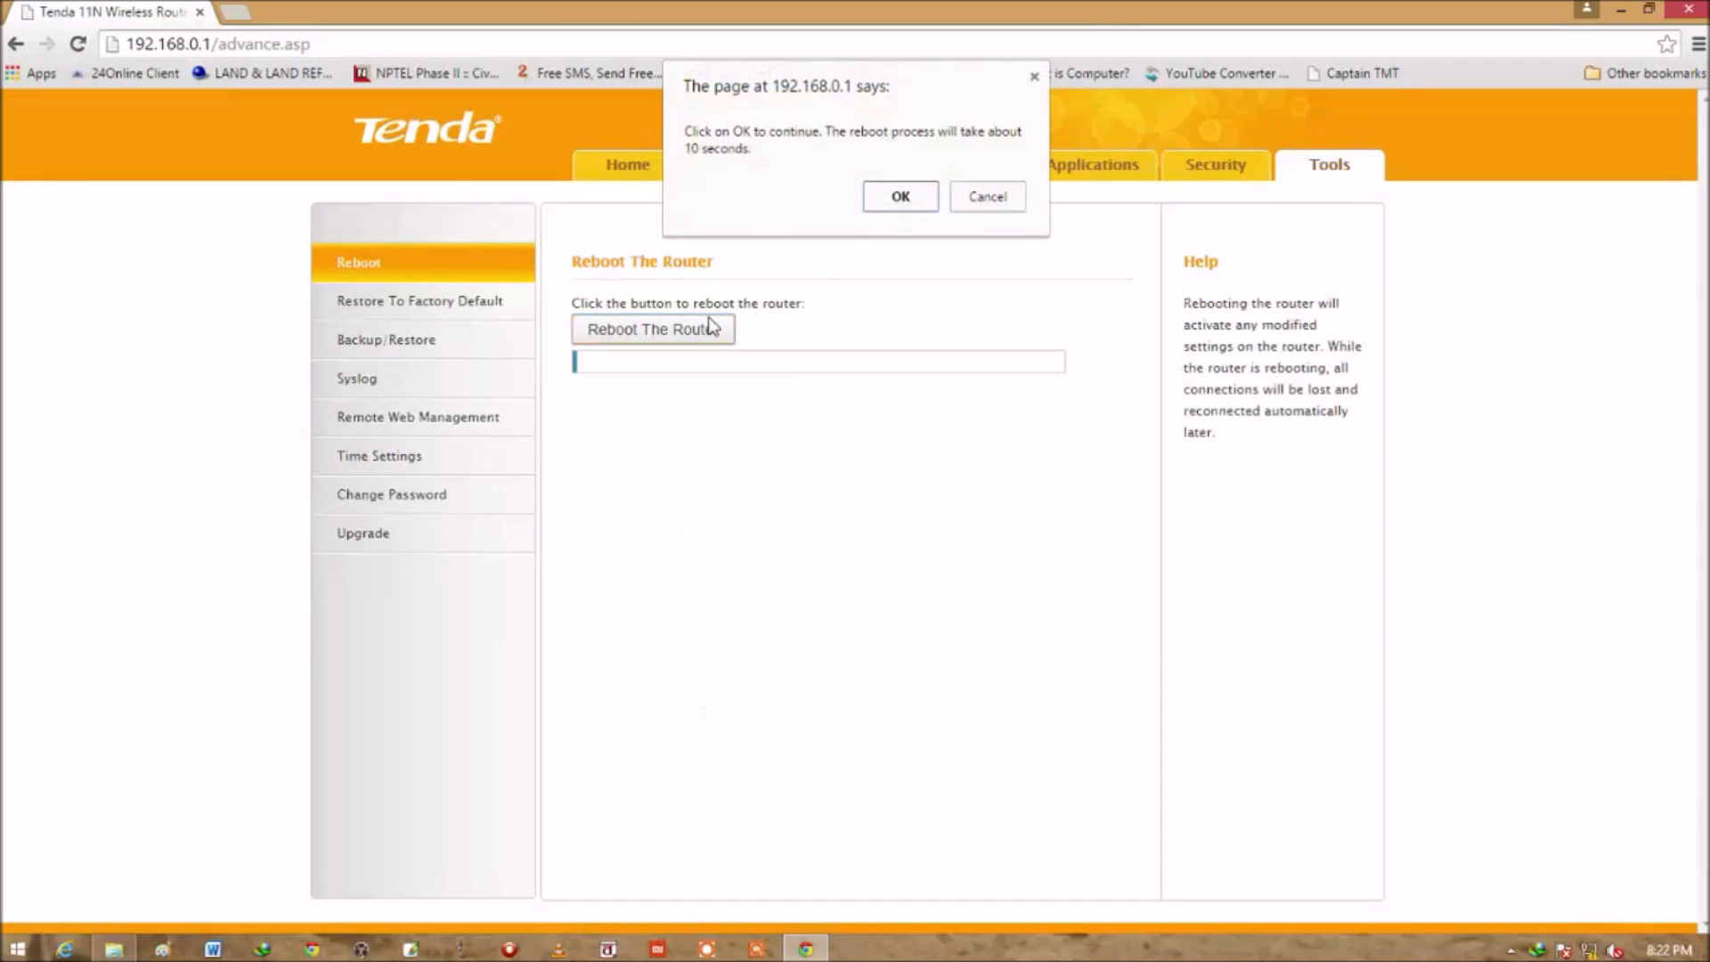
pyautogui.click(898, 196)
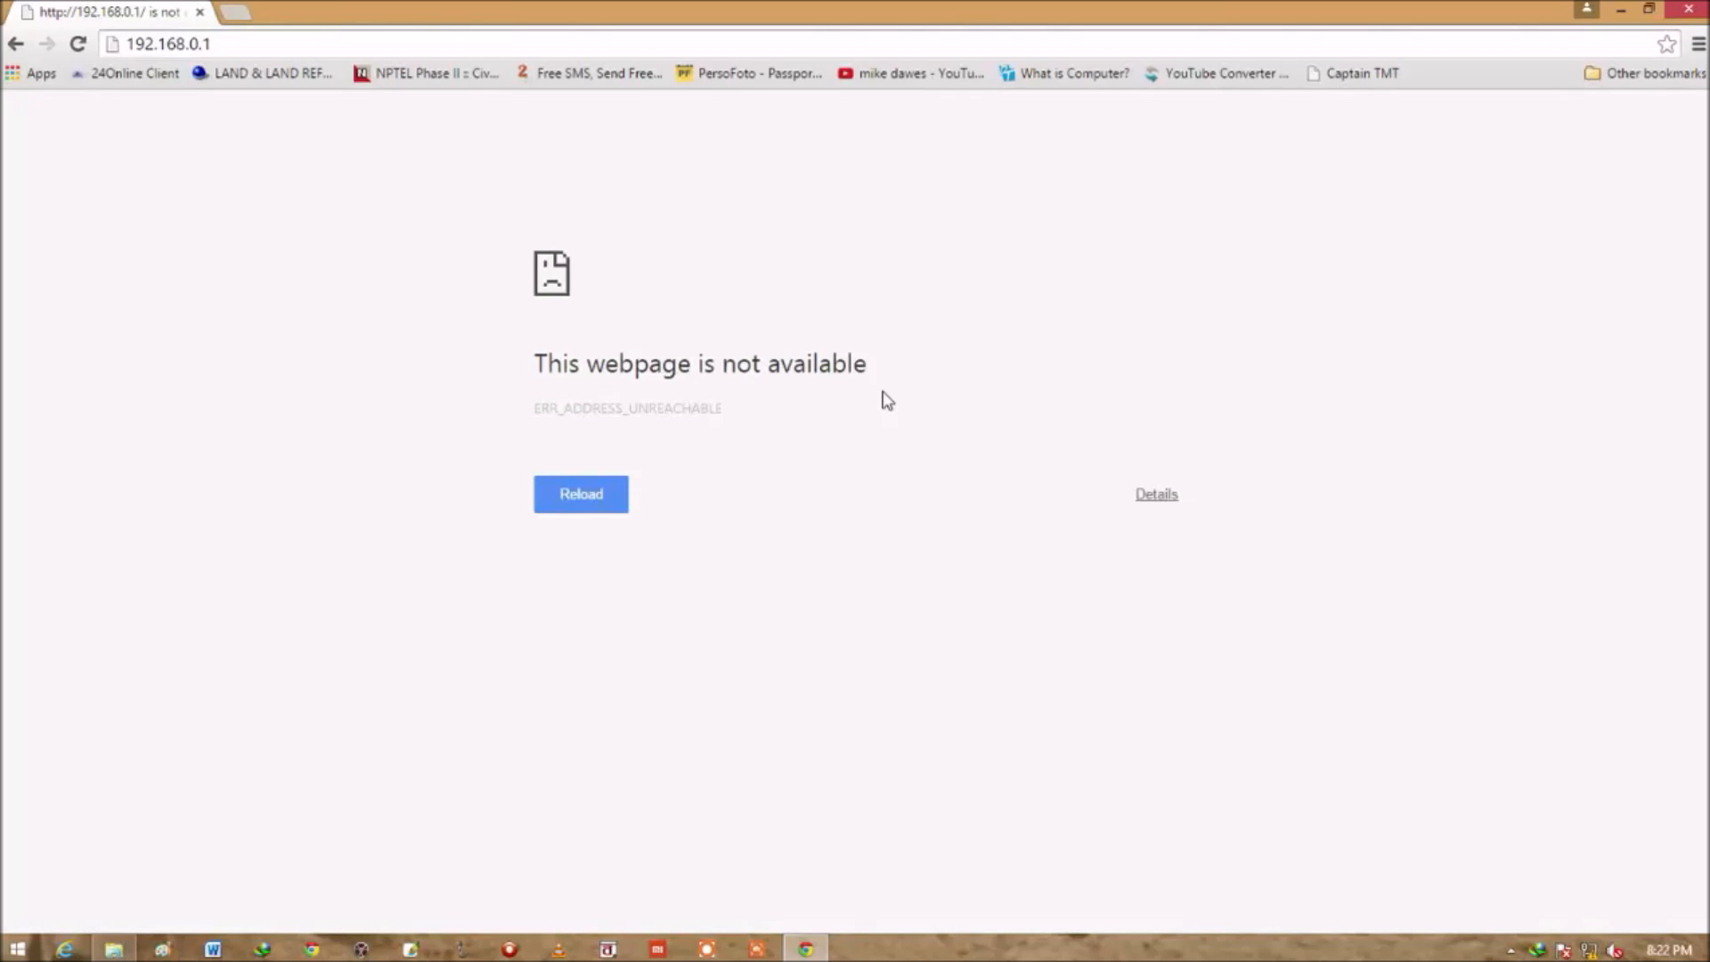
# Submit the quick setup after restart until WAN Status shows the Static IP connection as Connected.
pyautogui.click(581, 493)
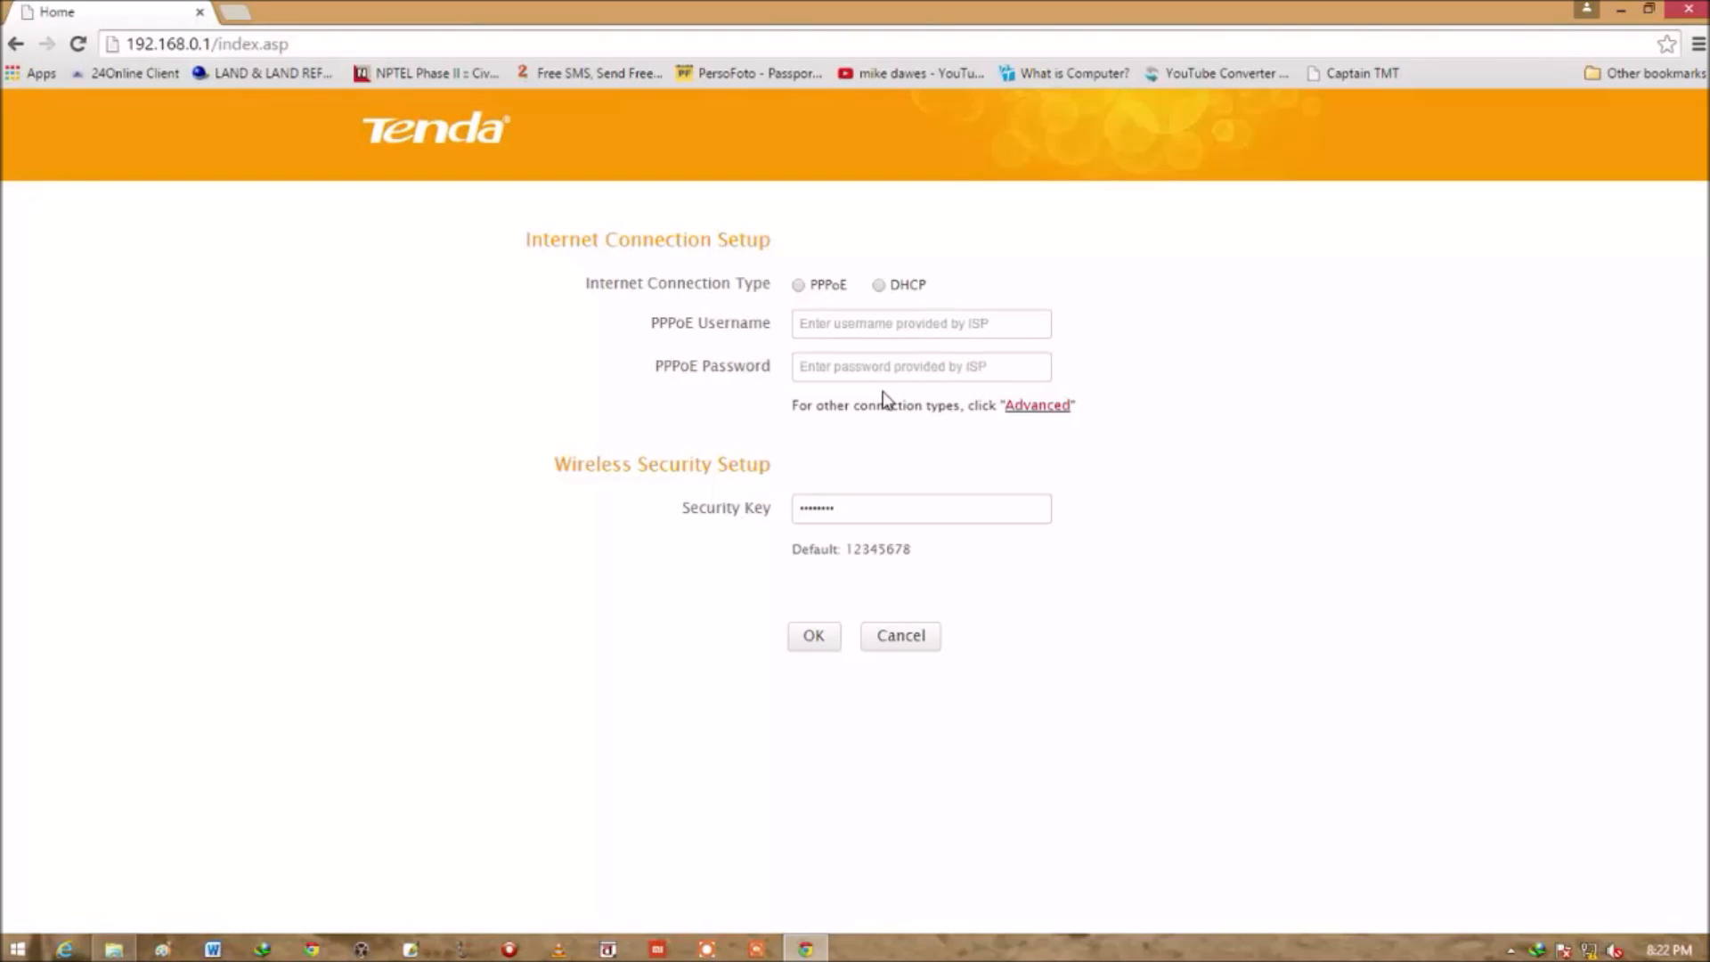
pyautogui.click(813, 636)
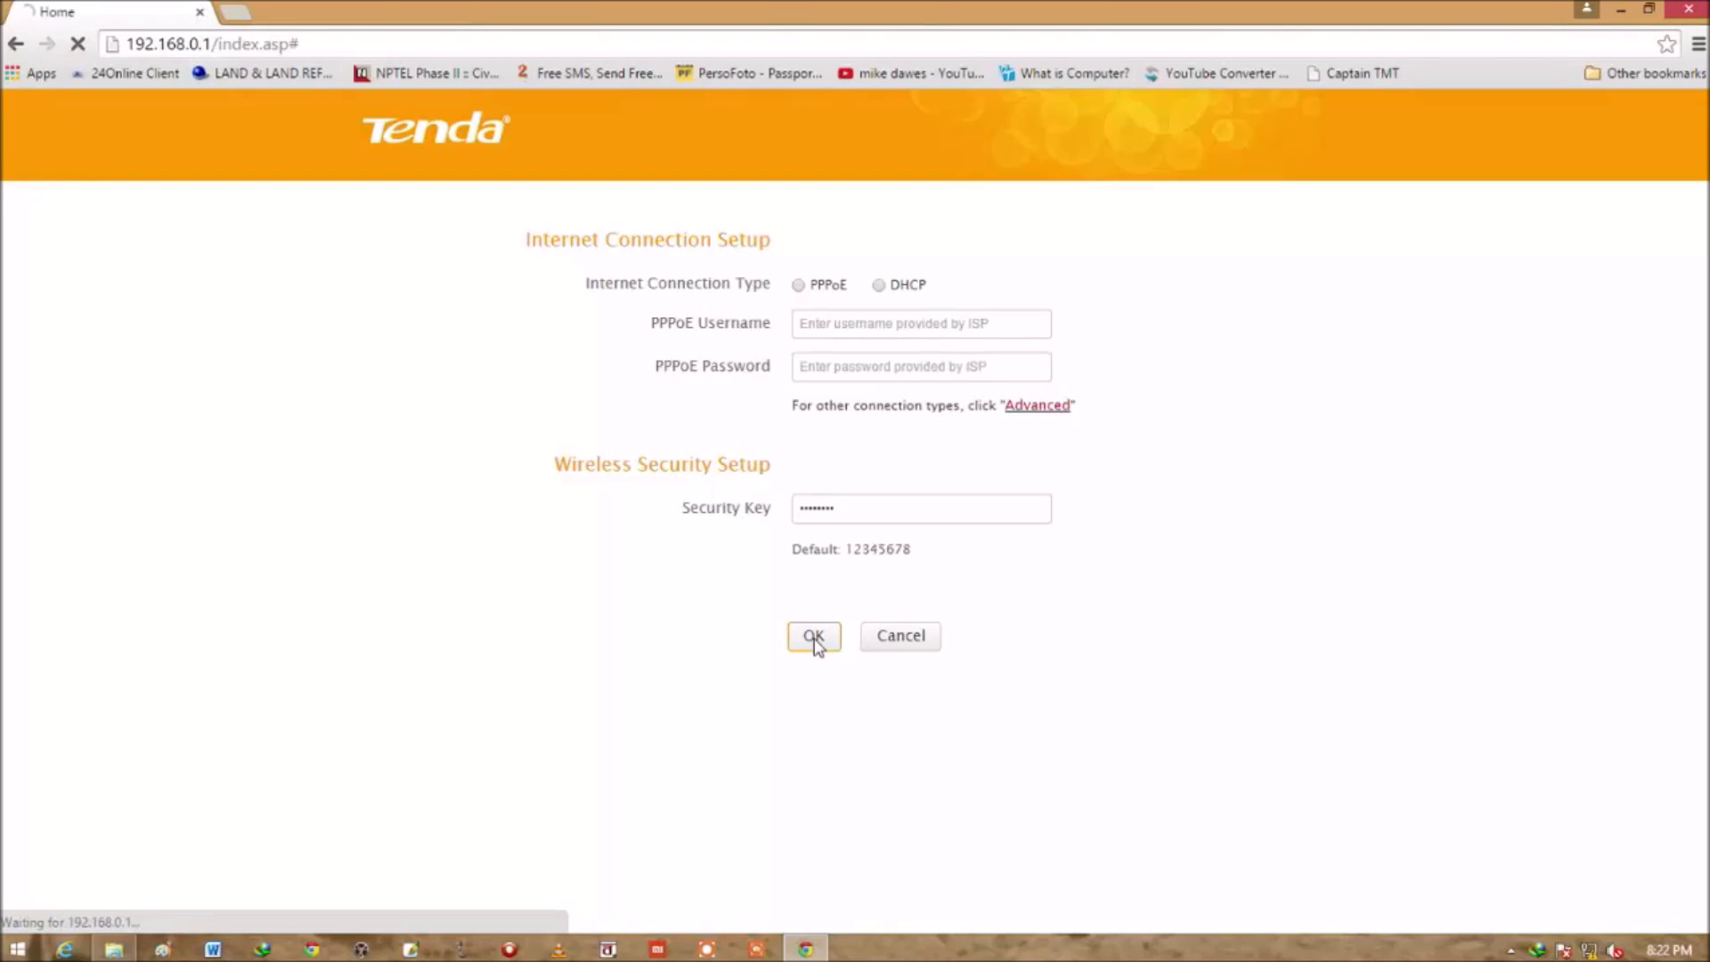
pyautogui.click(814, 636)
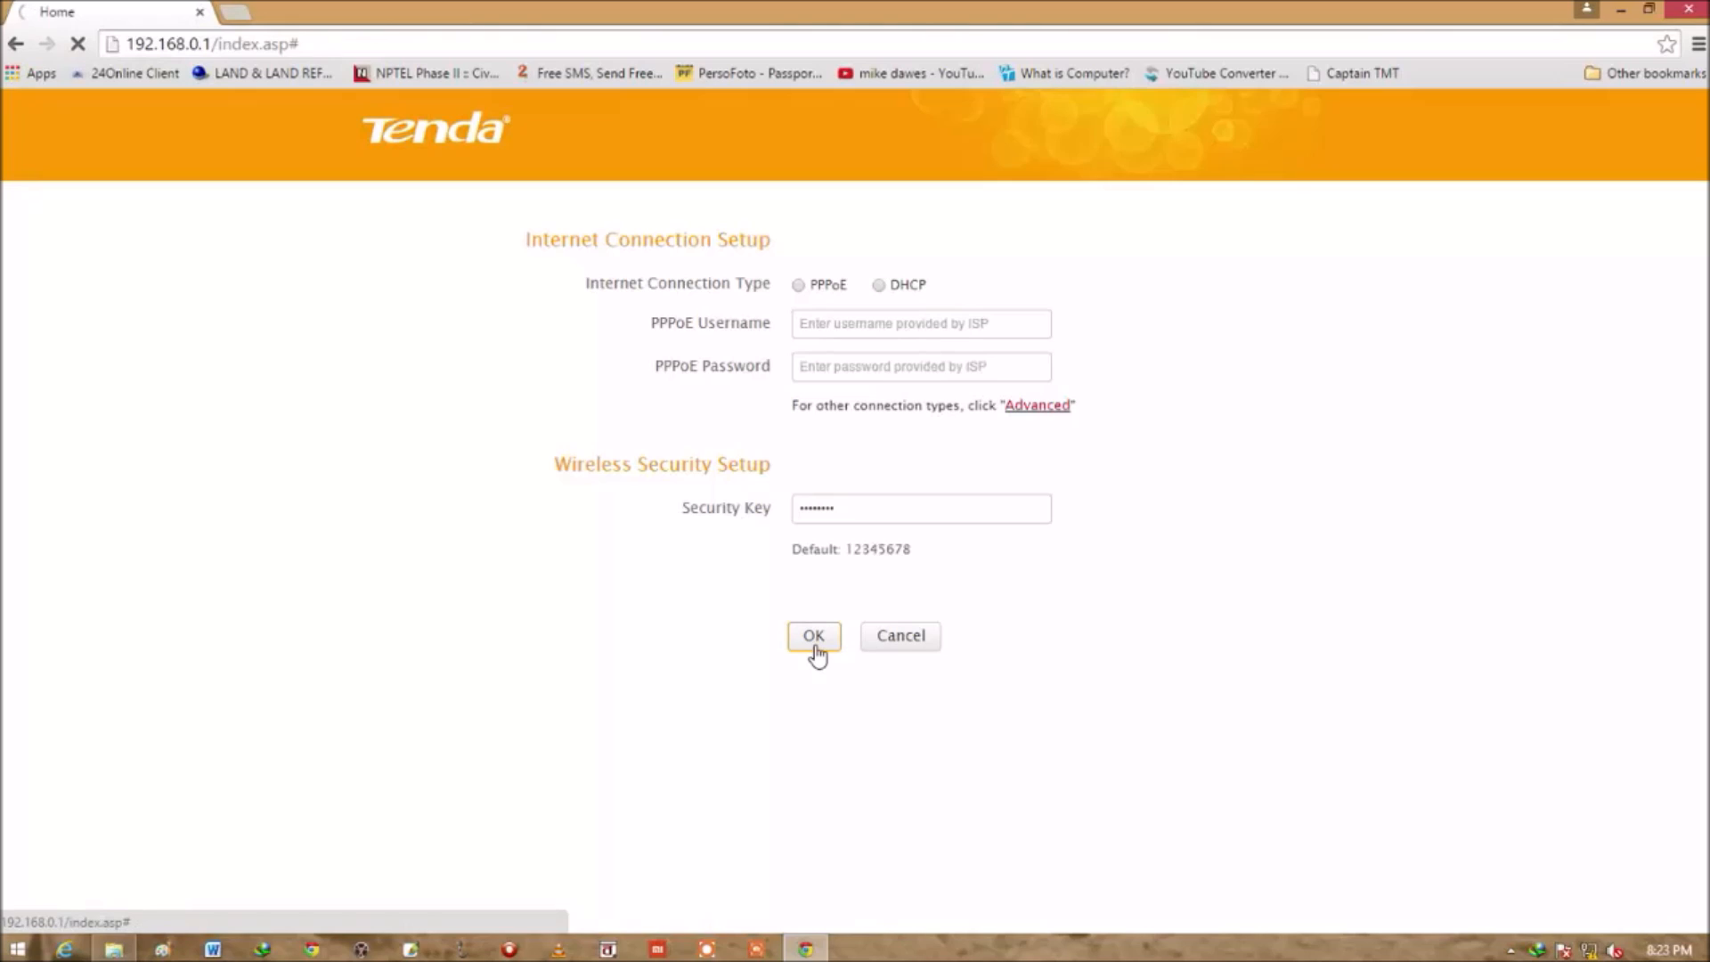
pyautogui.click(812, 636)
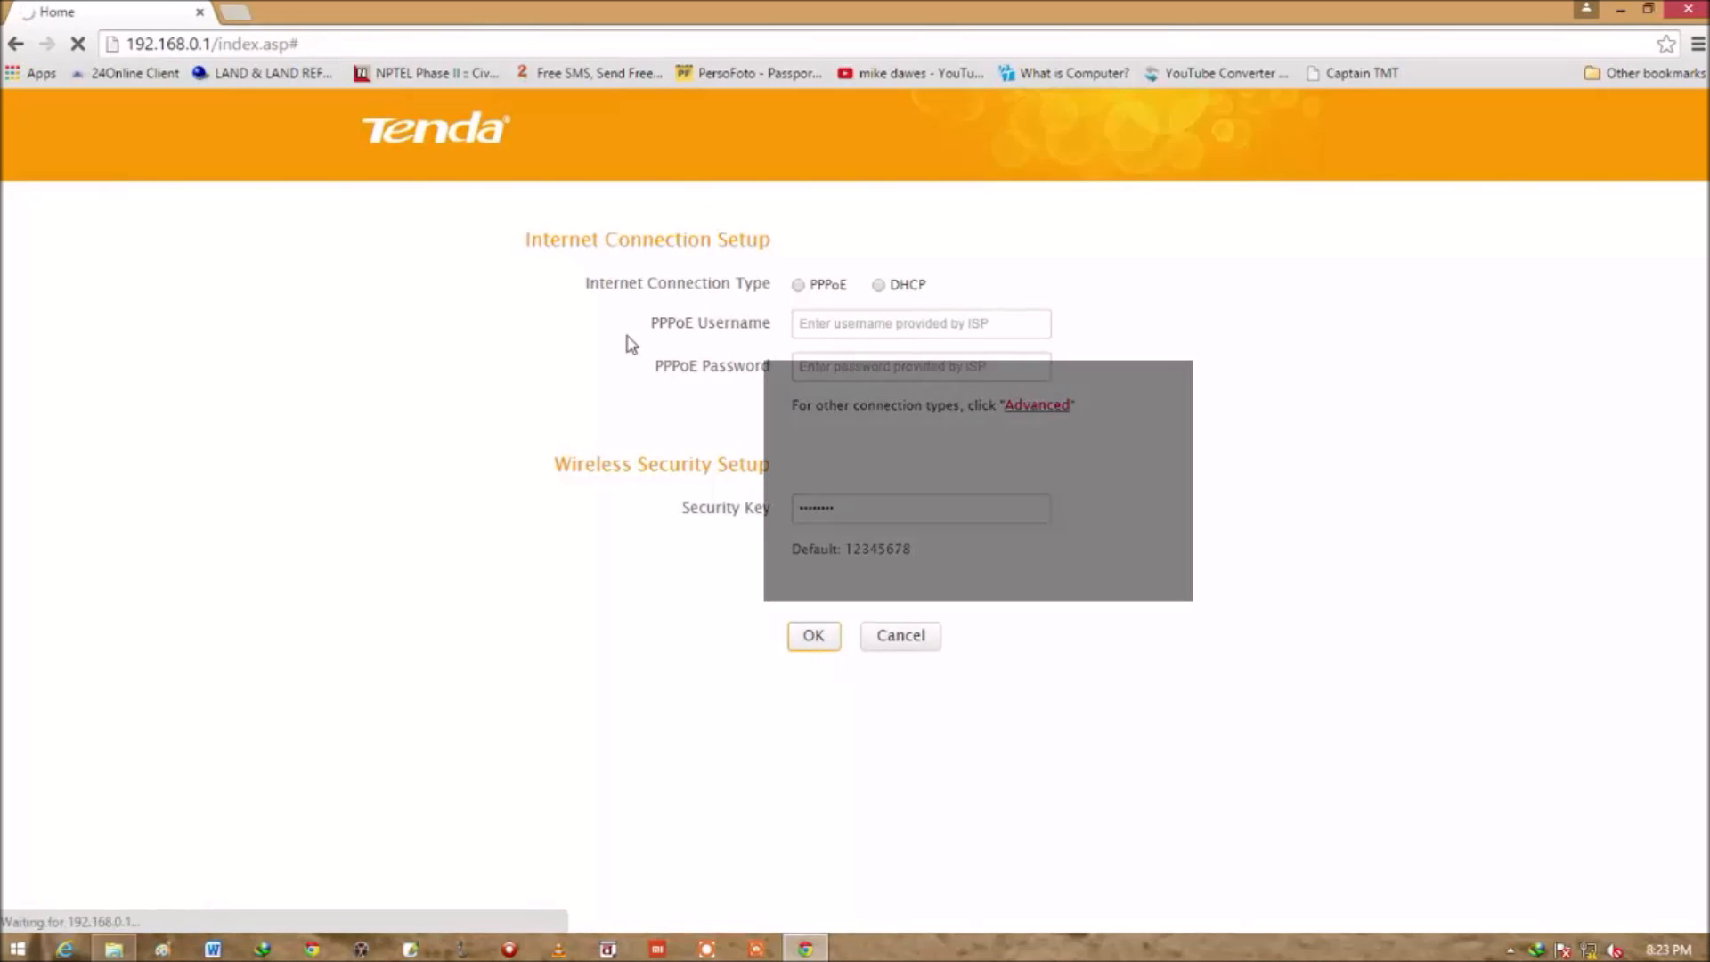
pyautogui.click(813, 636)
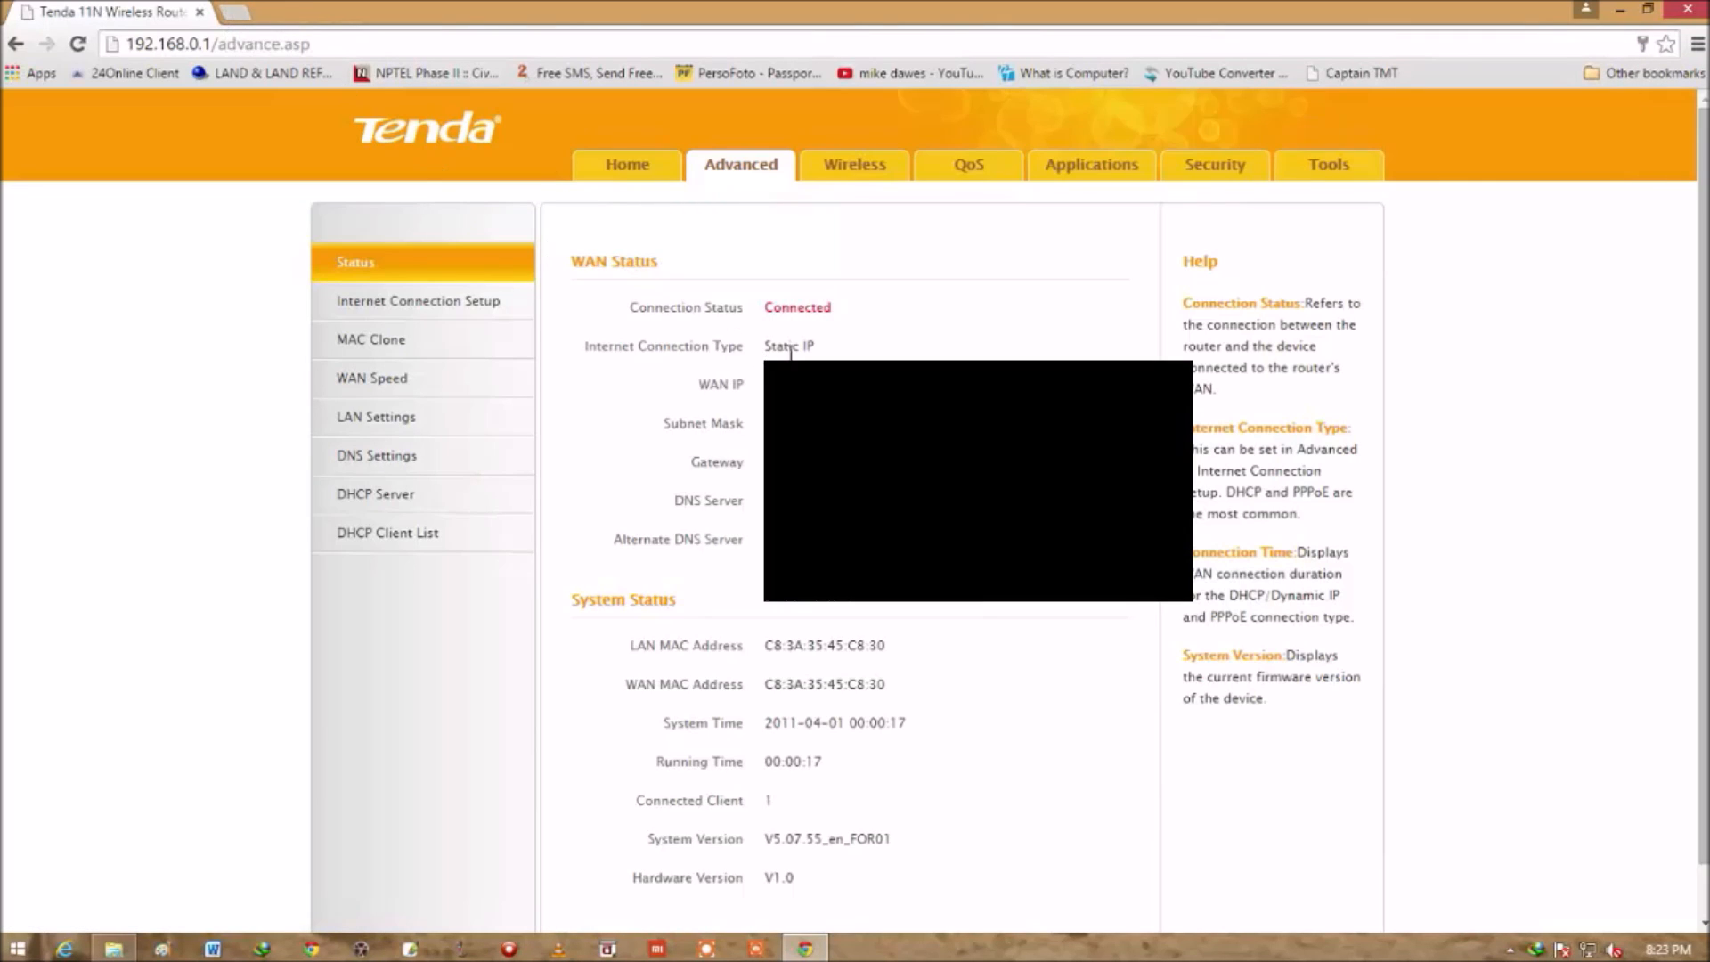
pyautogui.moveTo(730, 196)
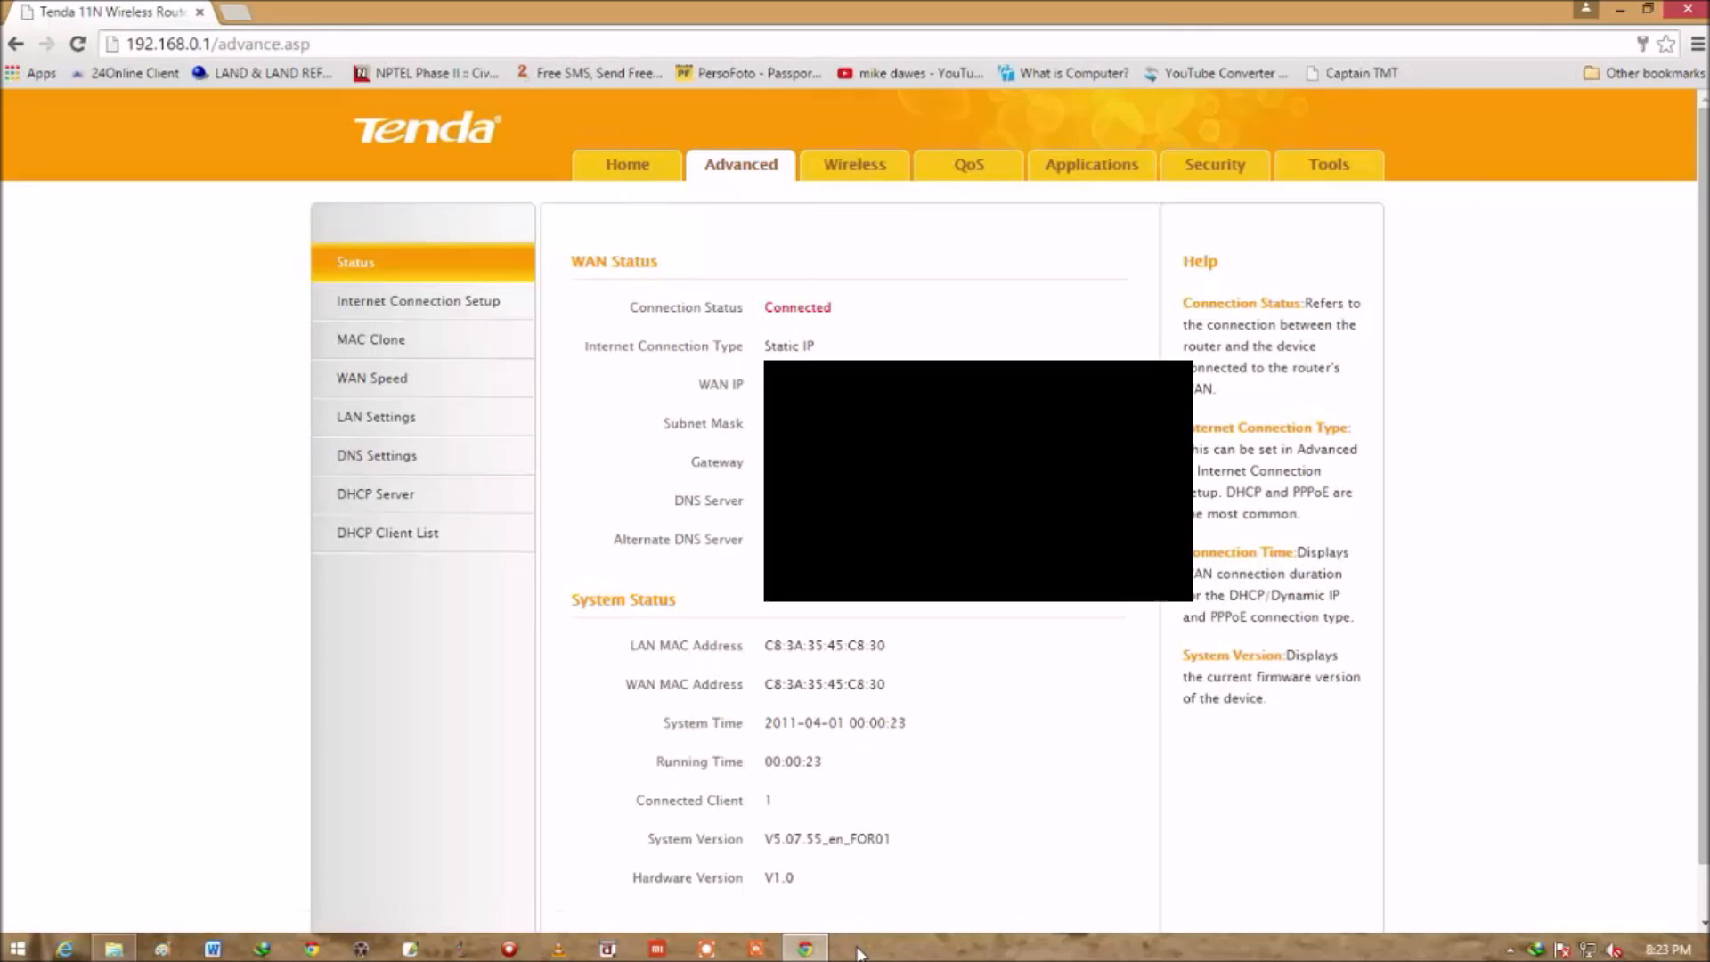
pyautogui.moveTo(376, 417)
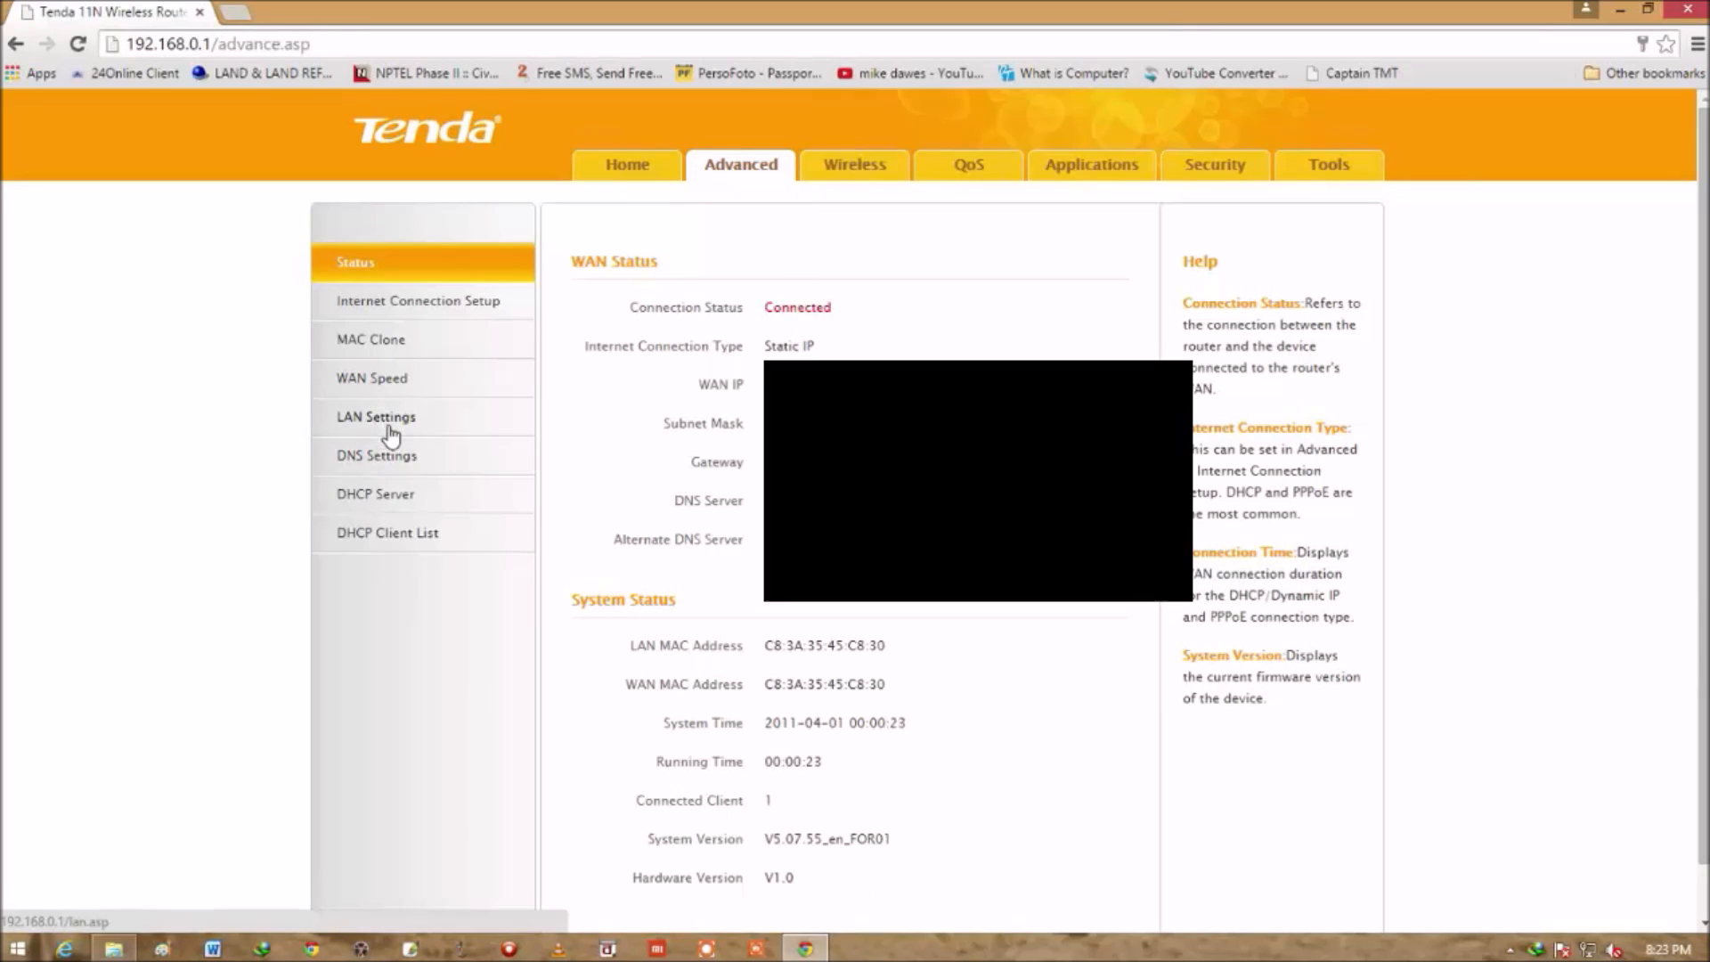
# Review LAN Settings, set WAN speed to 100M FULL-duplex, and view the DHCP Server pool 100–150.
pyautogui.click(376, 417)
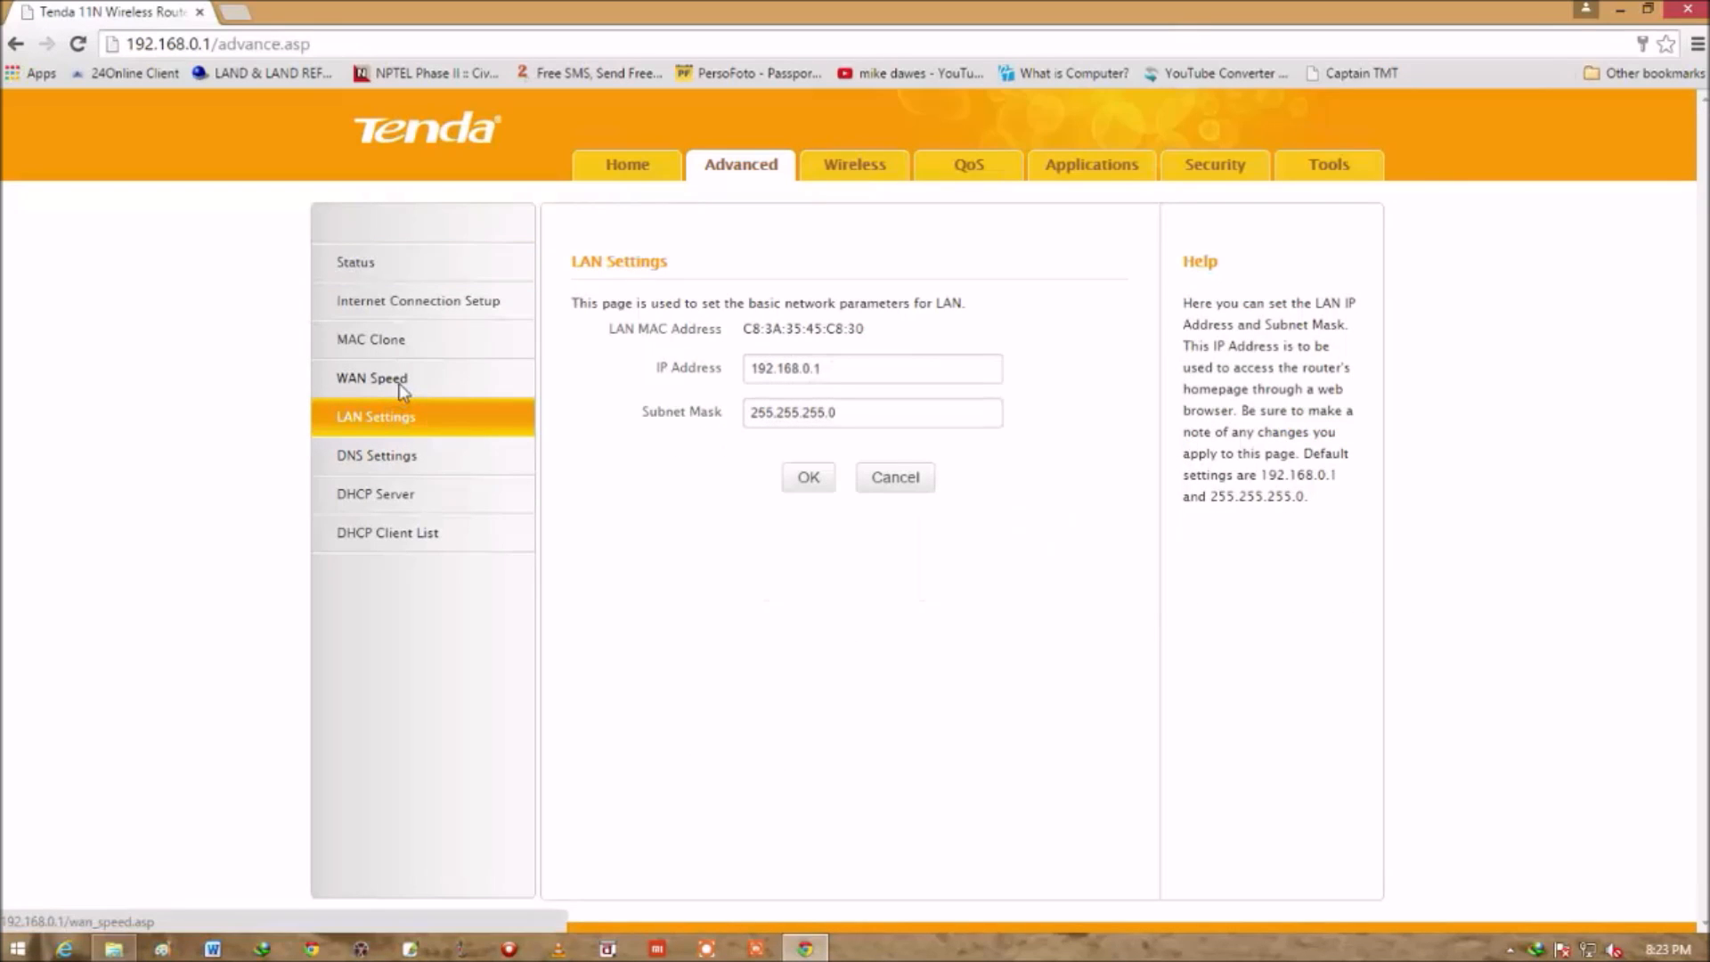
pyautogui.click(372, 378)
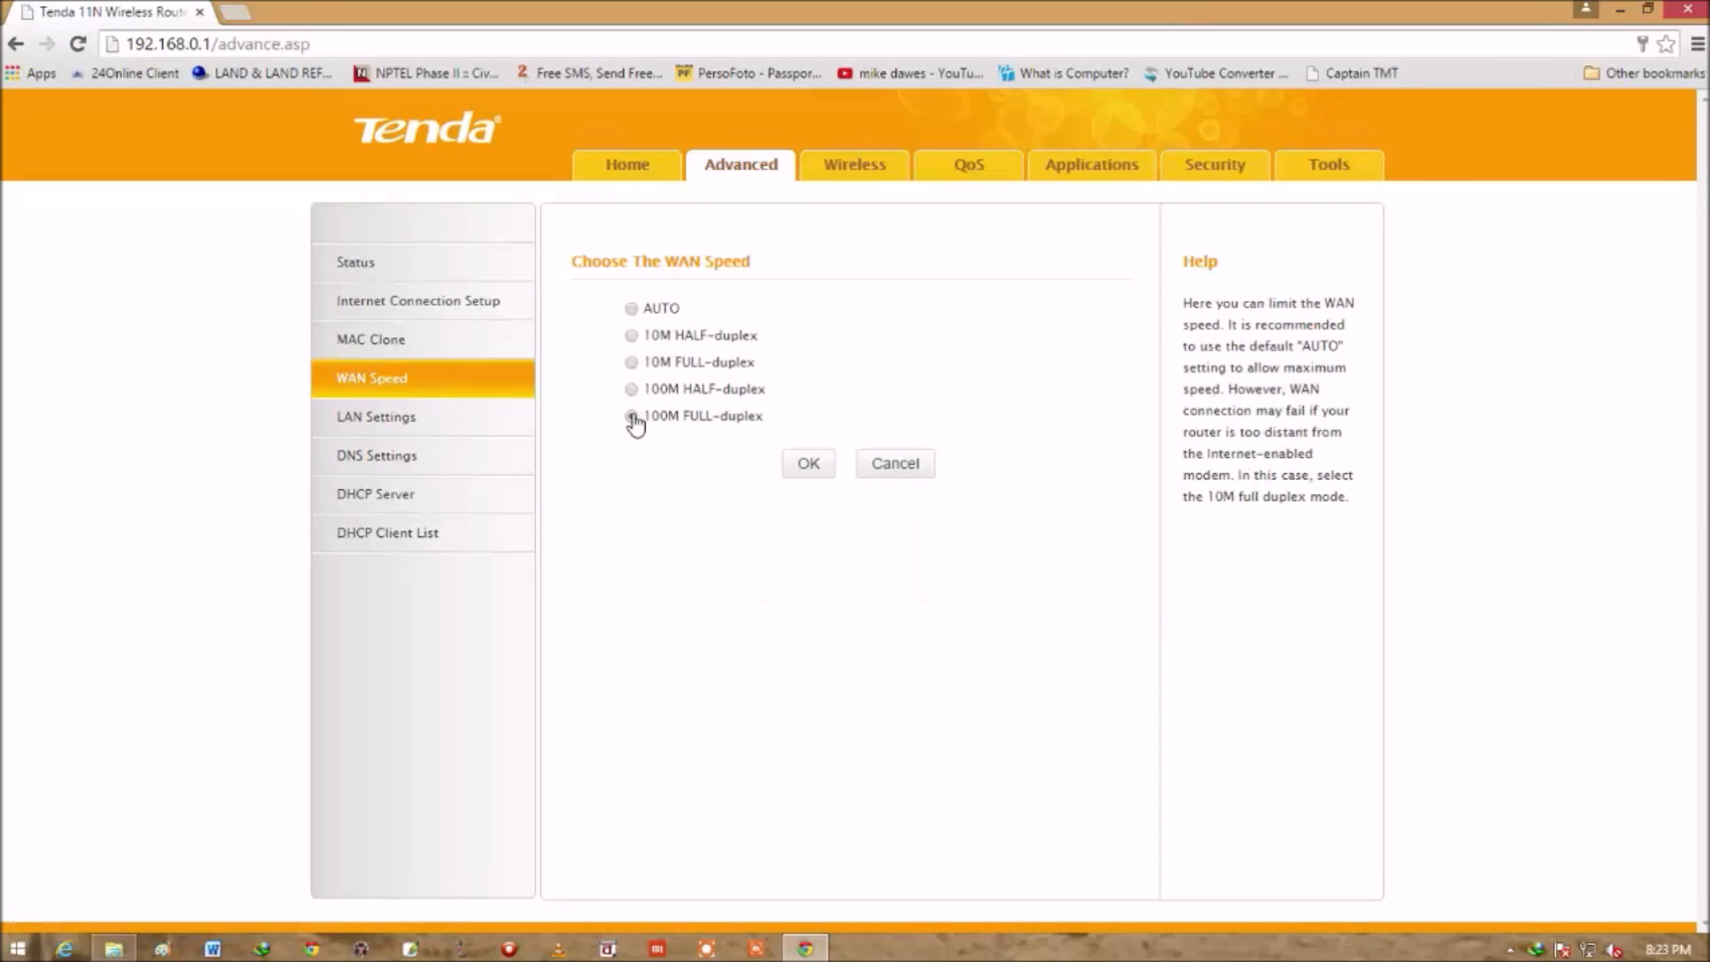
pyautogui.click(807, 463)
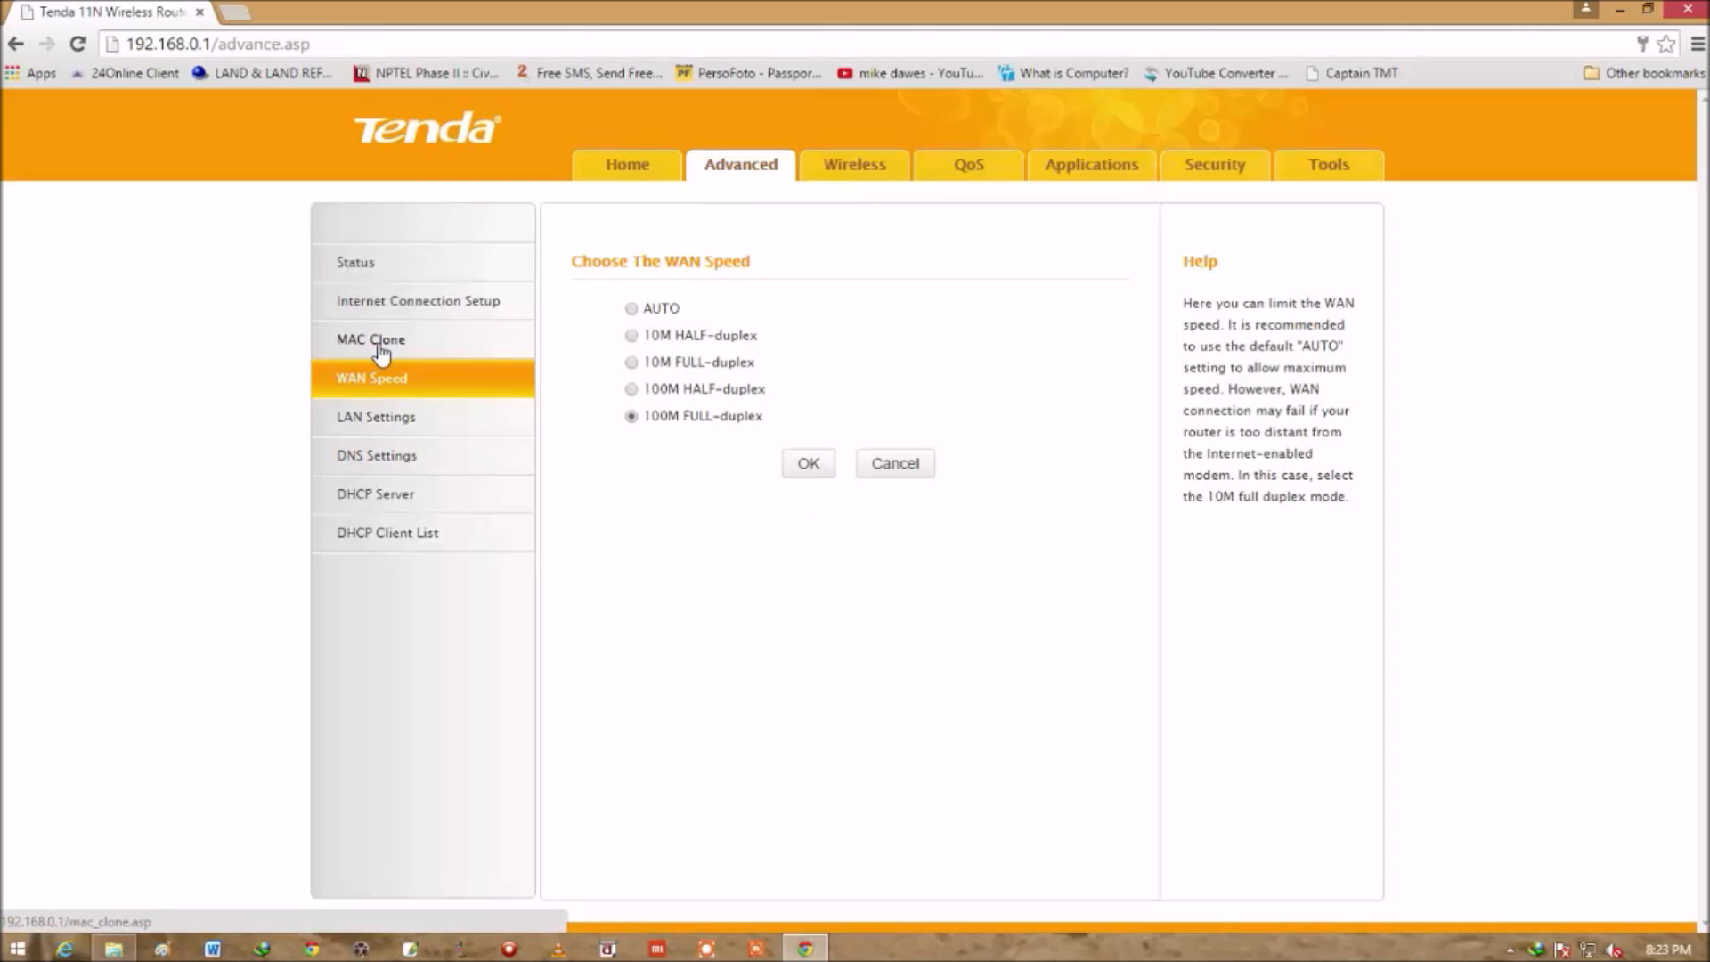
pyautogui.click(376, 493)
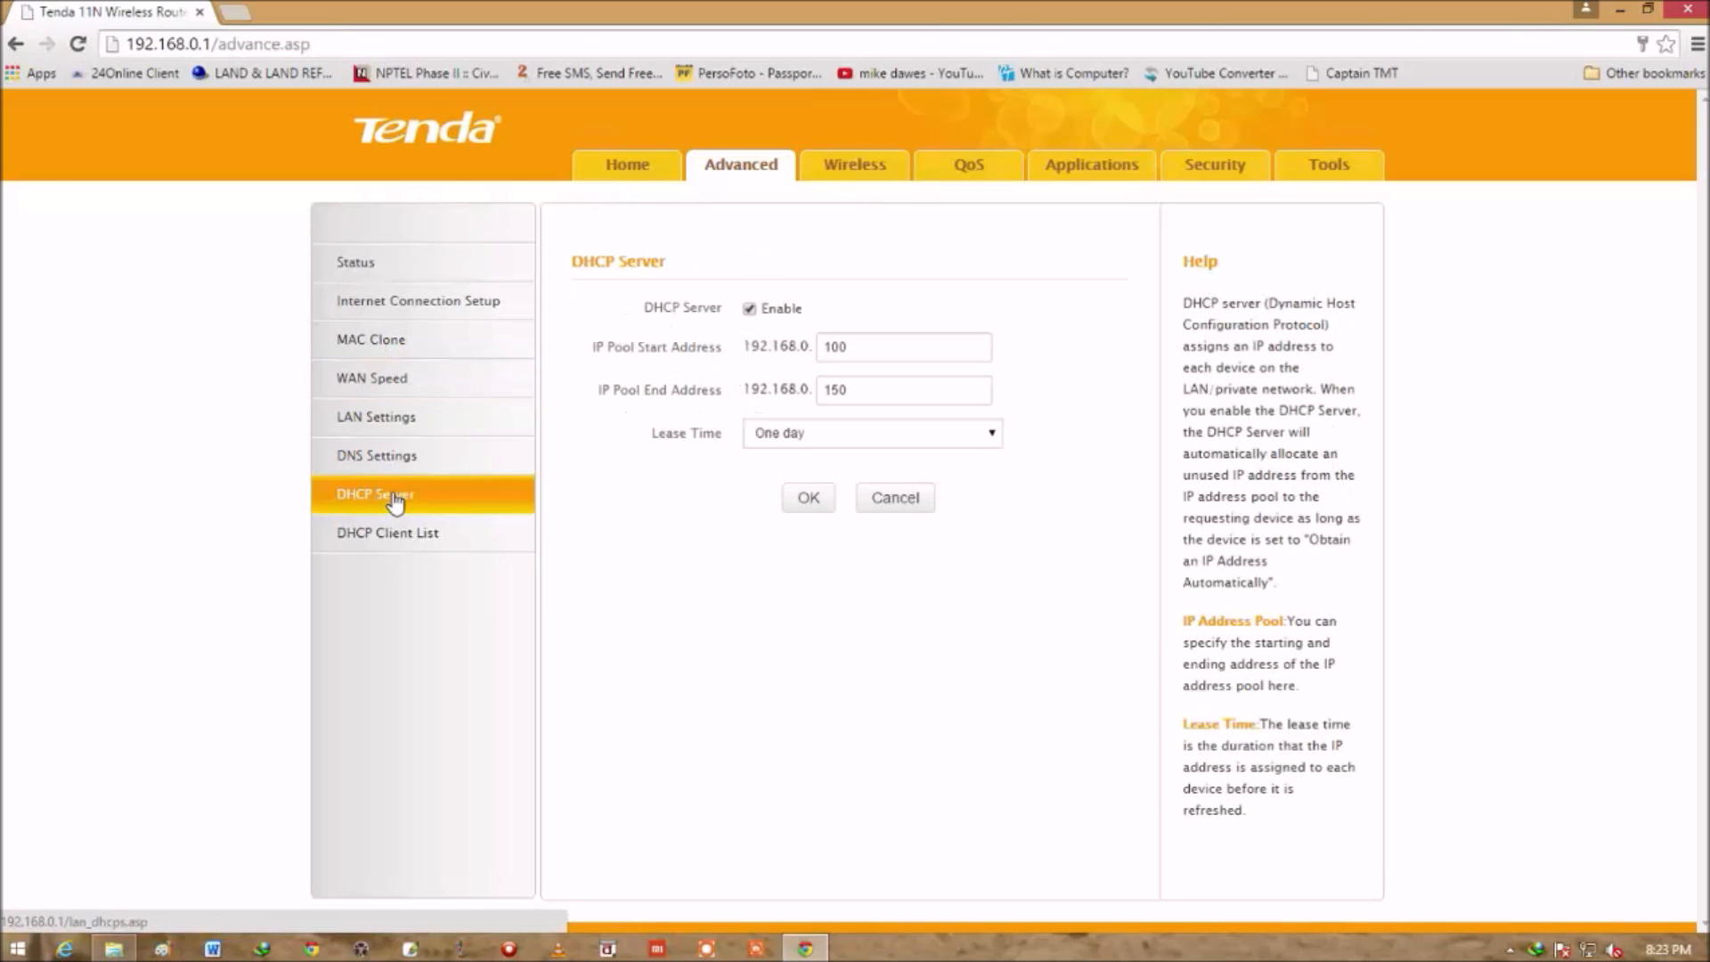
pyautogui.moveTo(923, 458)
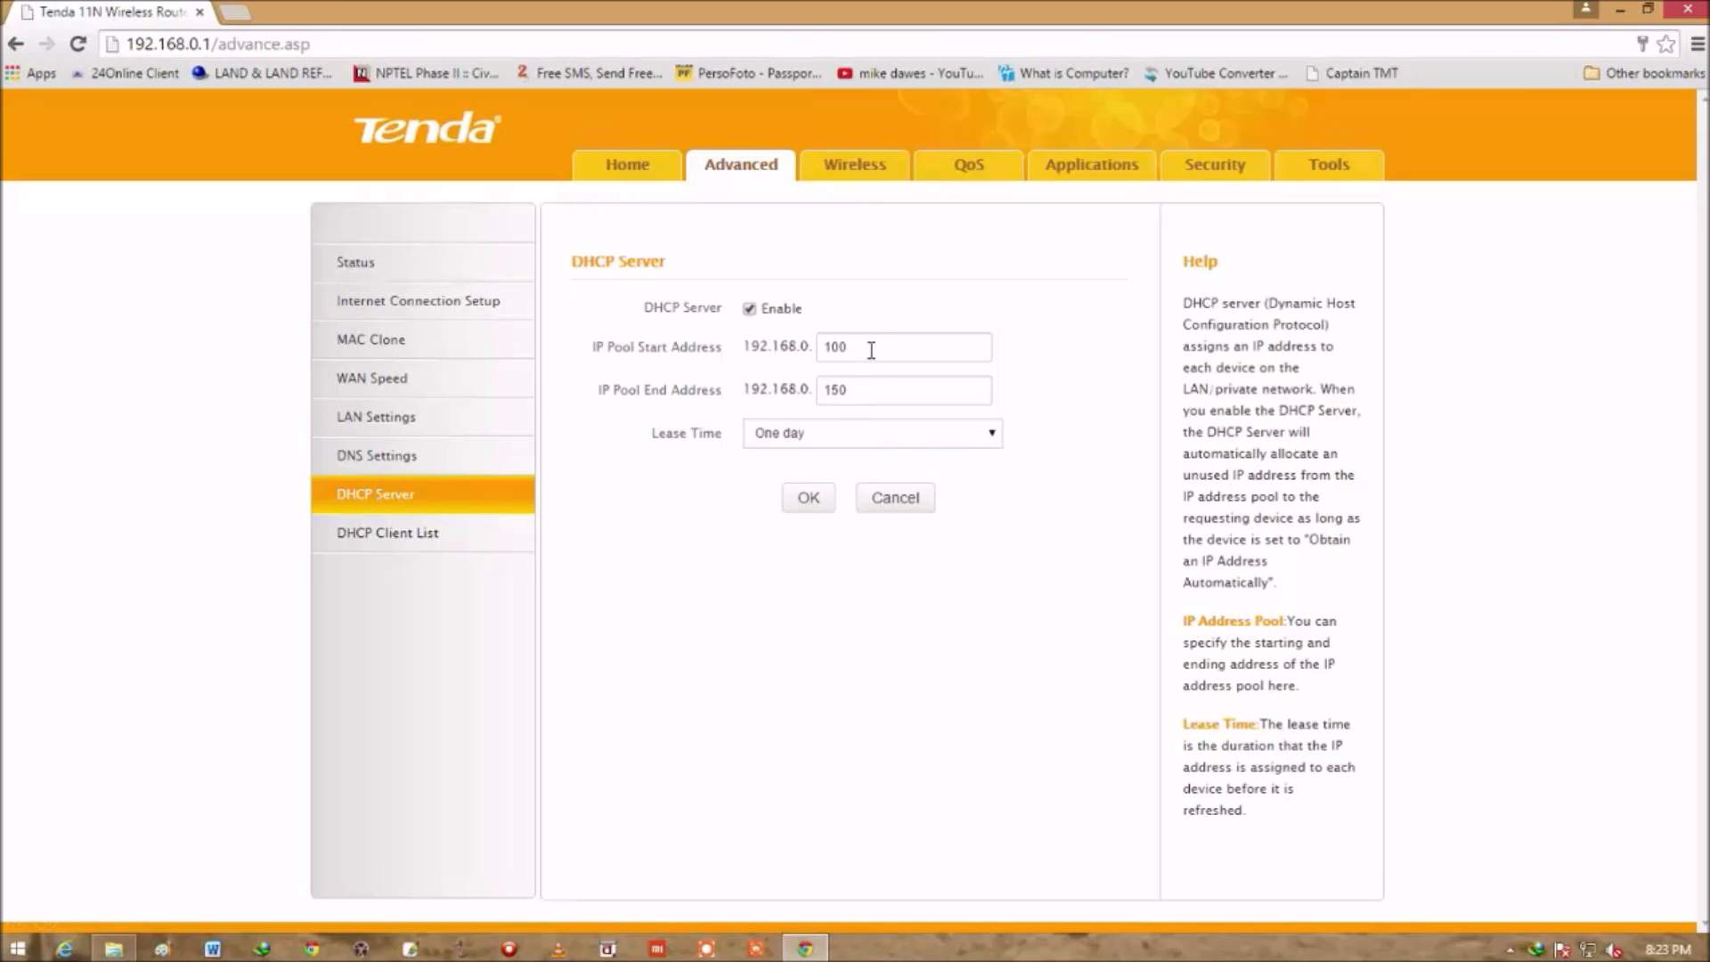
pyautogui.moveTo(699, 406)
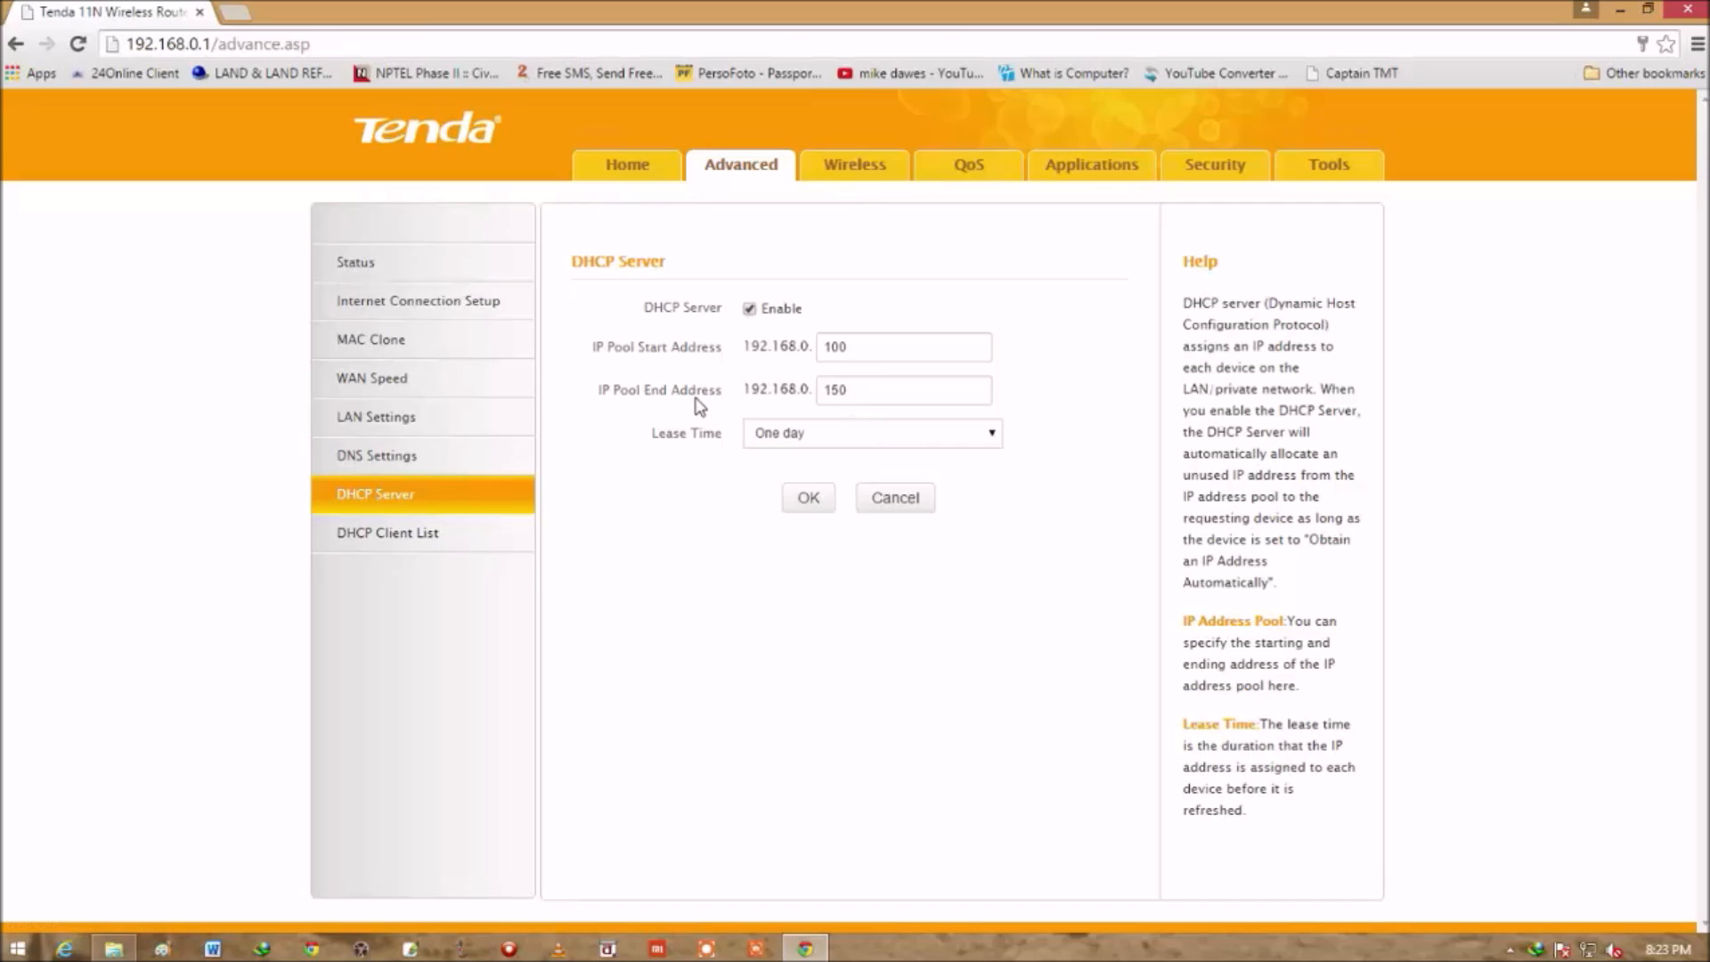
pyautogui.moveTo(871, 417)
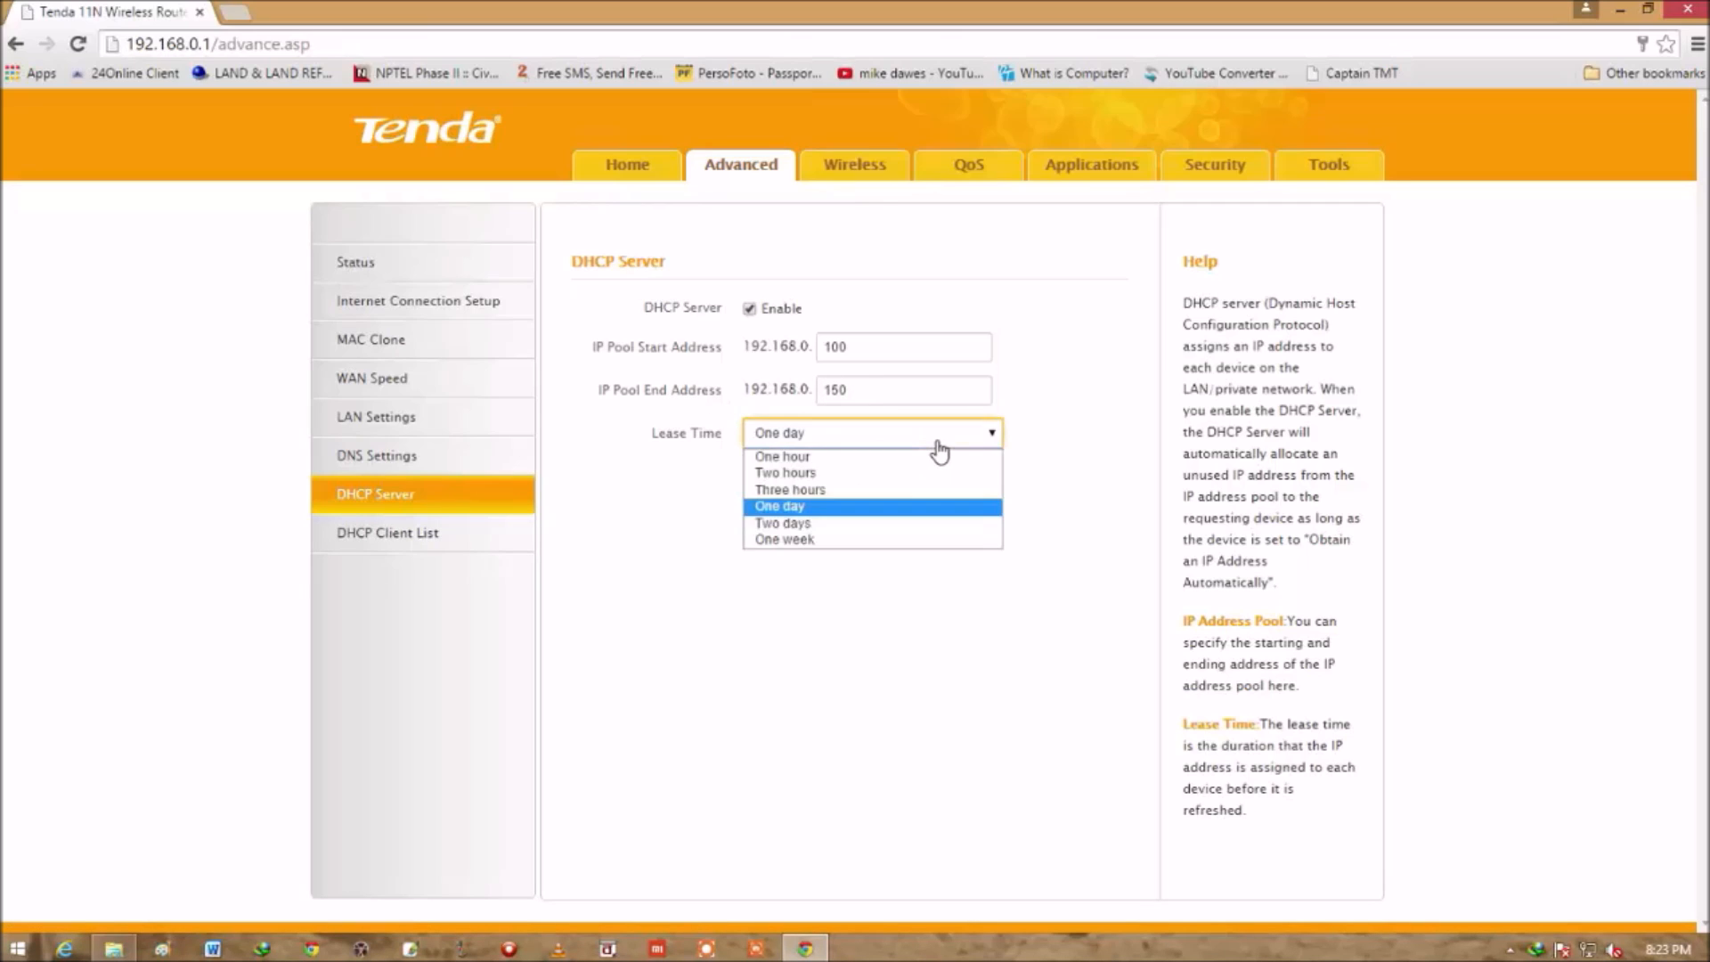
# Keep the DHCP lease time at One day and save the DHCP server settings.
pyautogui.click(779, 504)
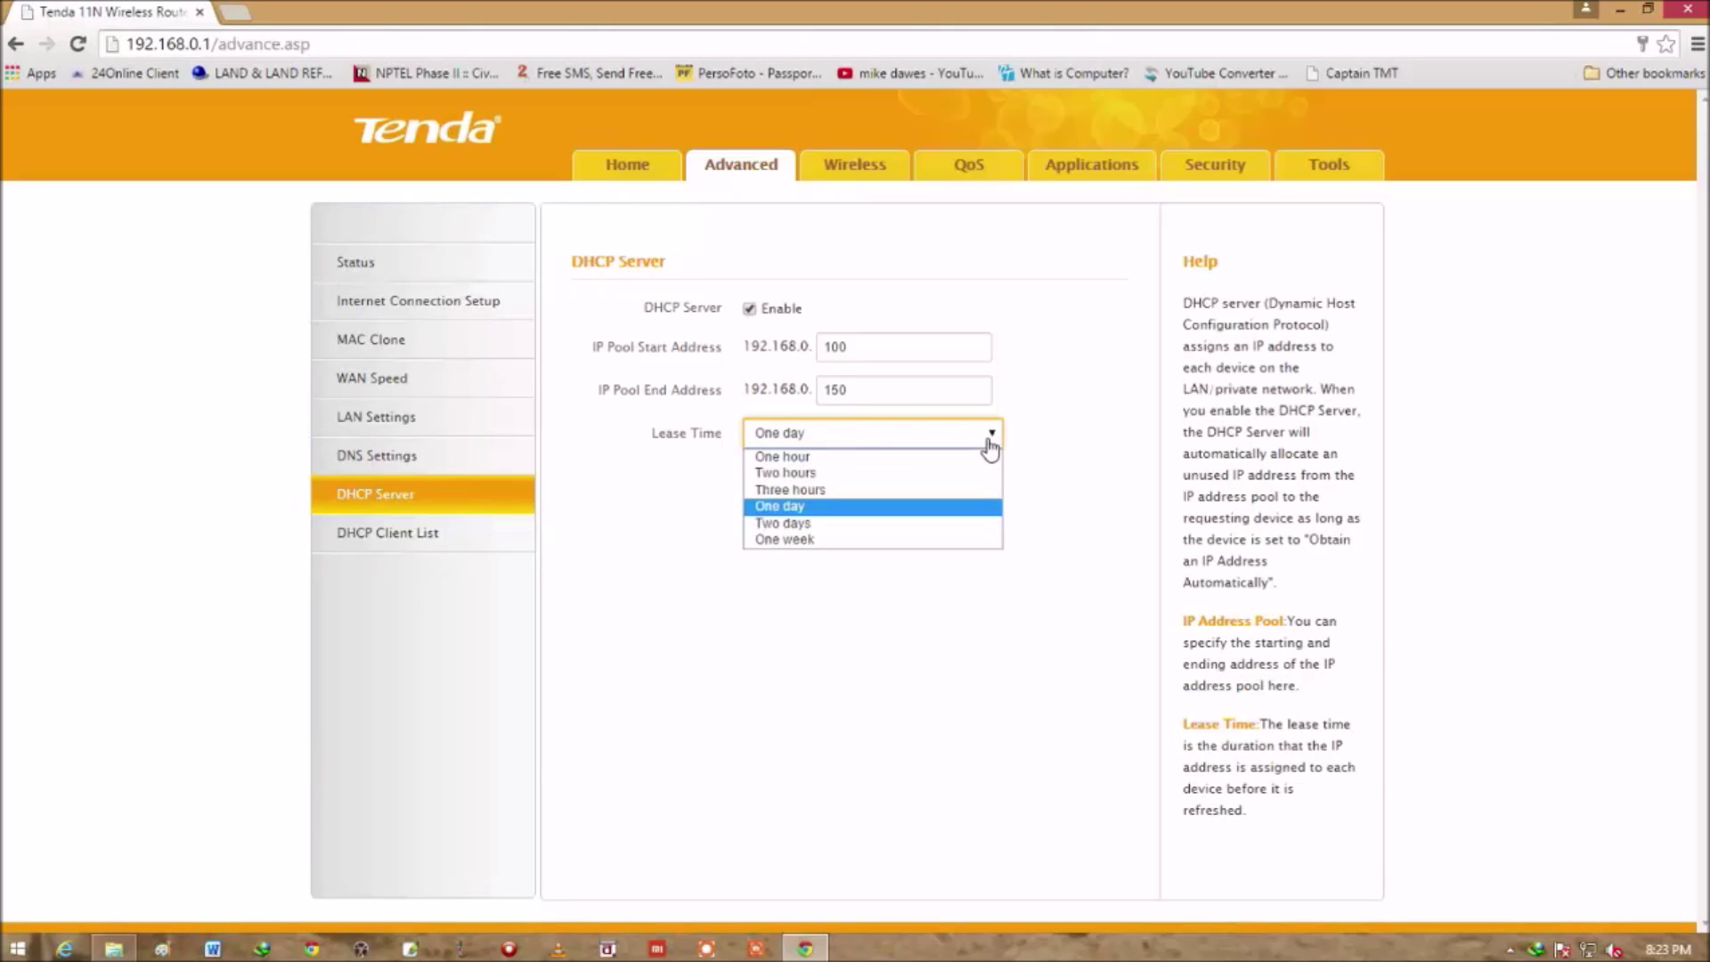
pyautogui.moveTo(638, 405)
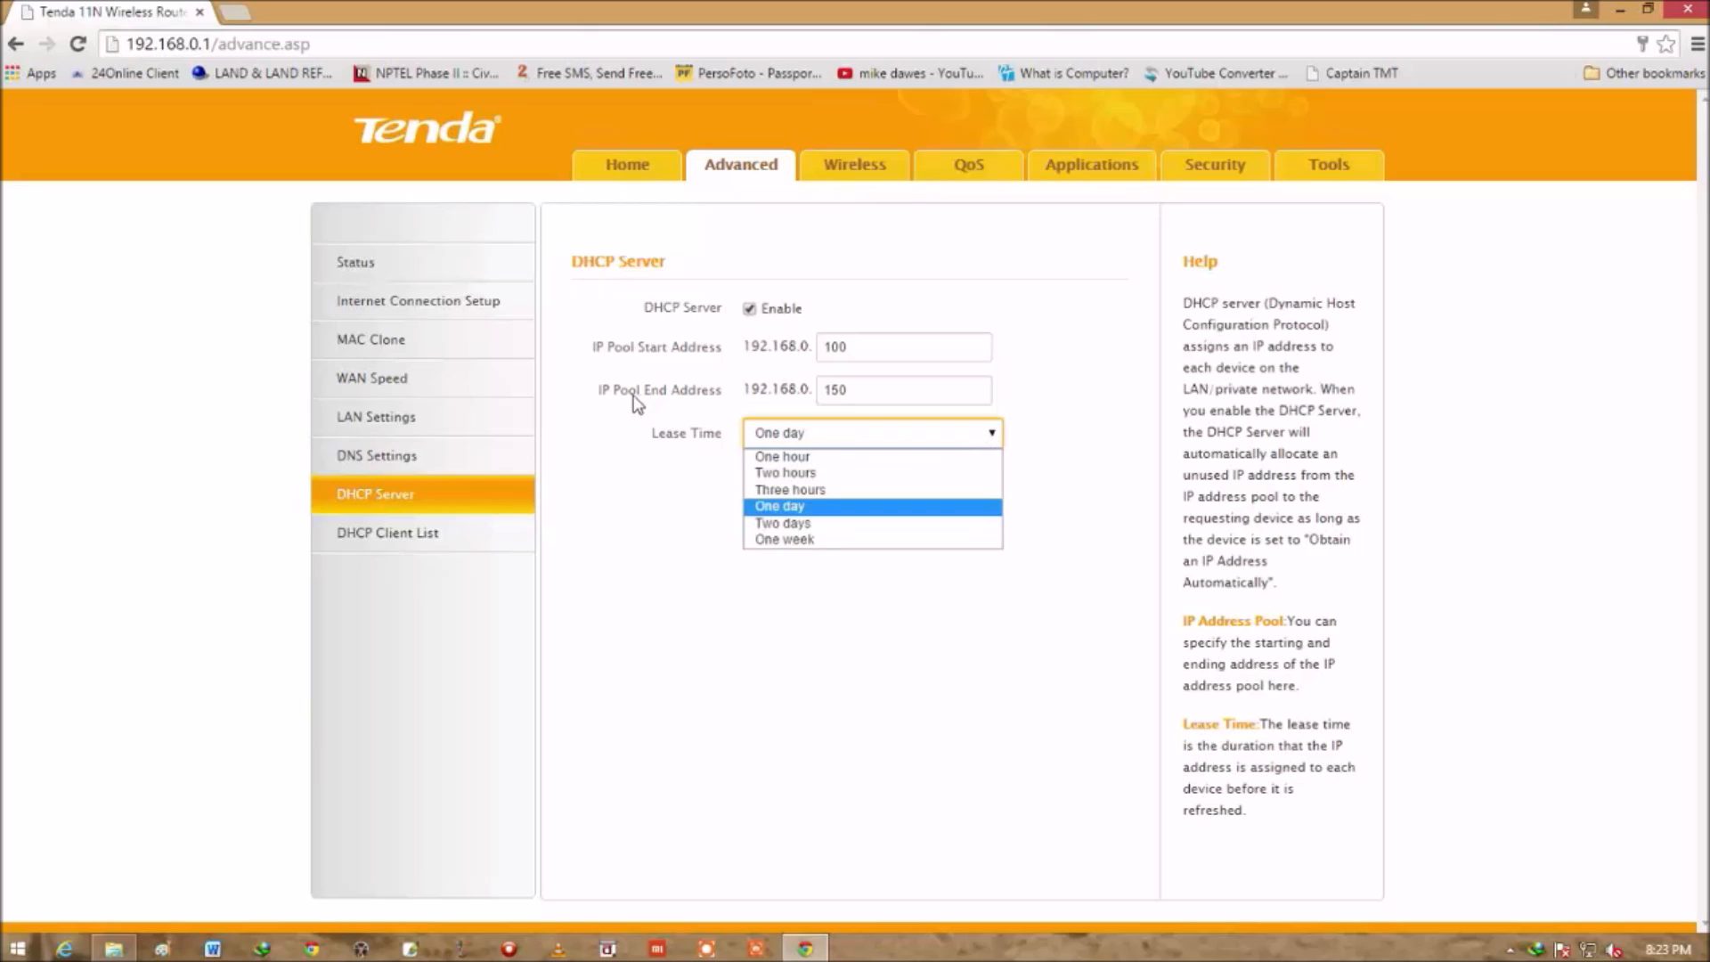
pyautogui.moveTo(695, 411)
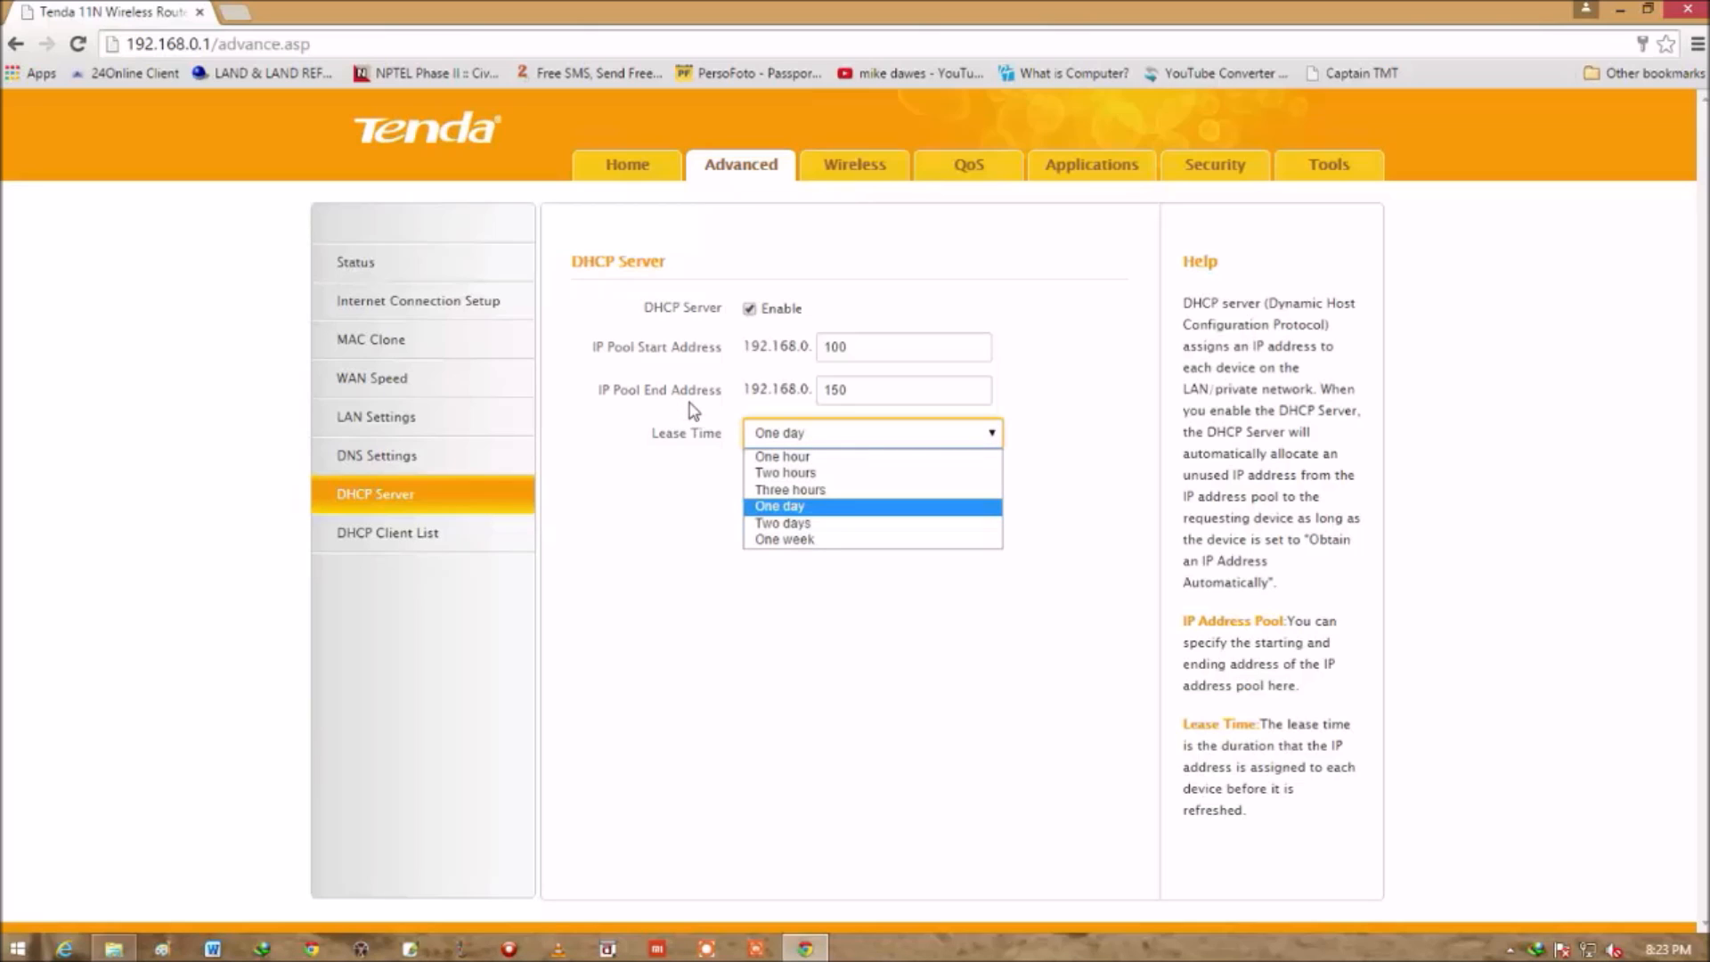
pyautogui.moveTo(989, 447)
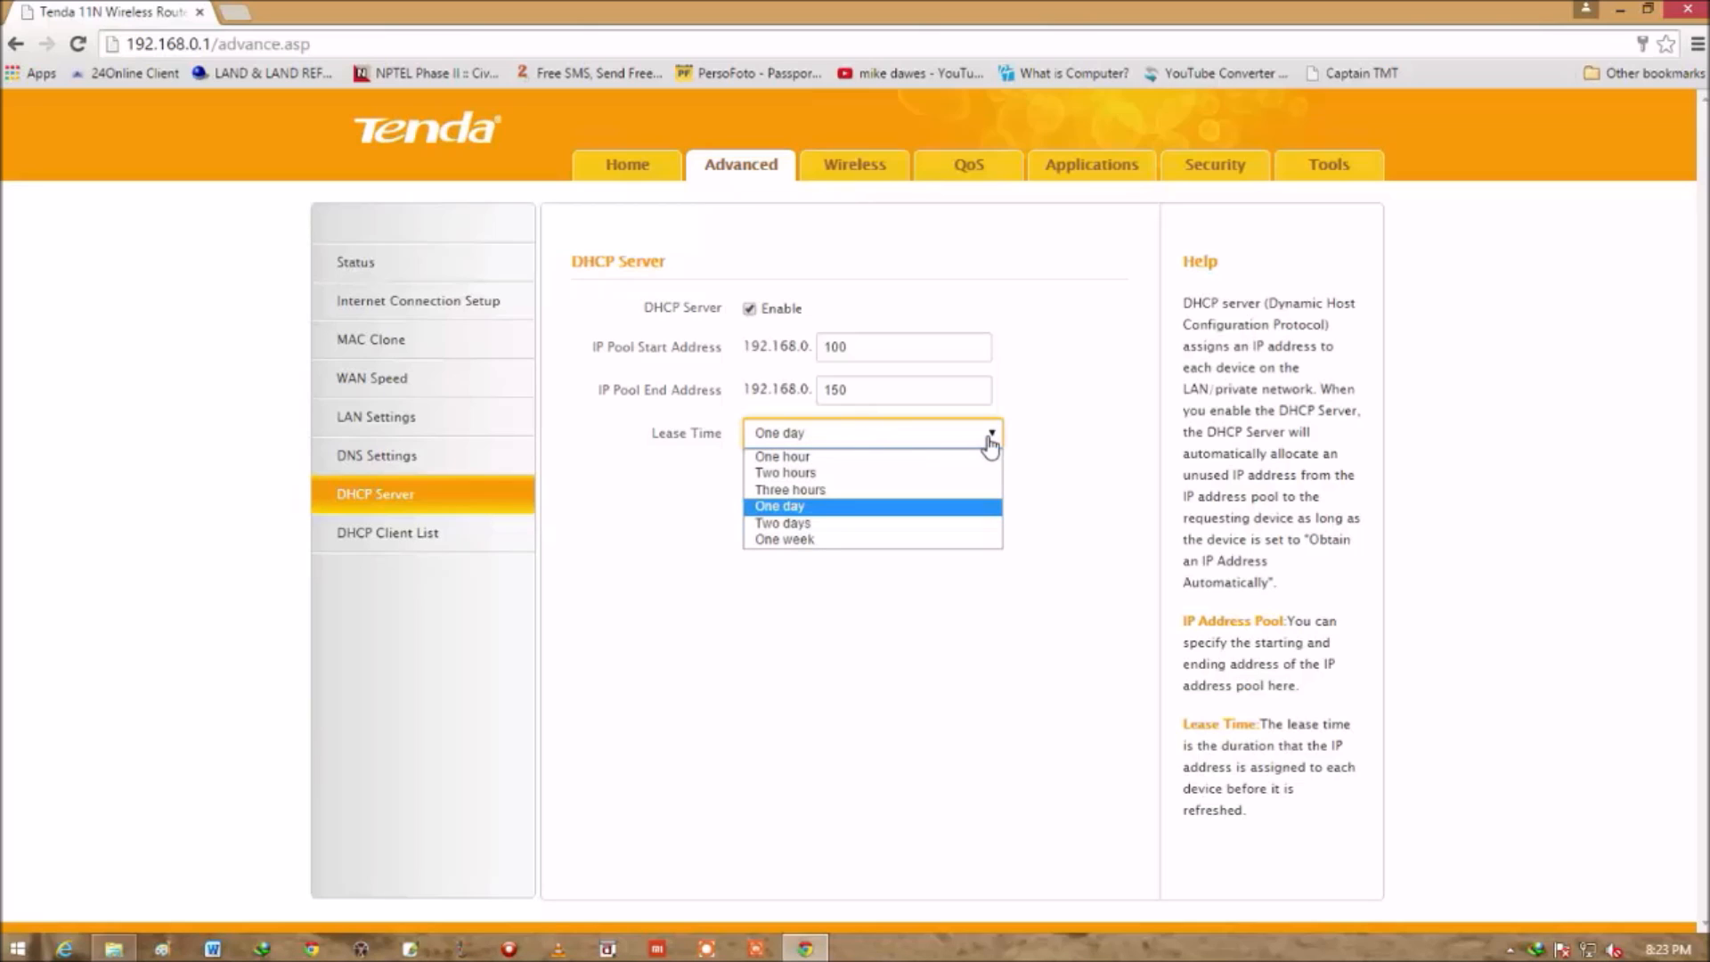
pyautogui.click(778, 506)
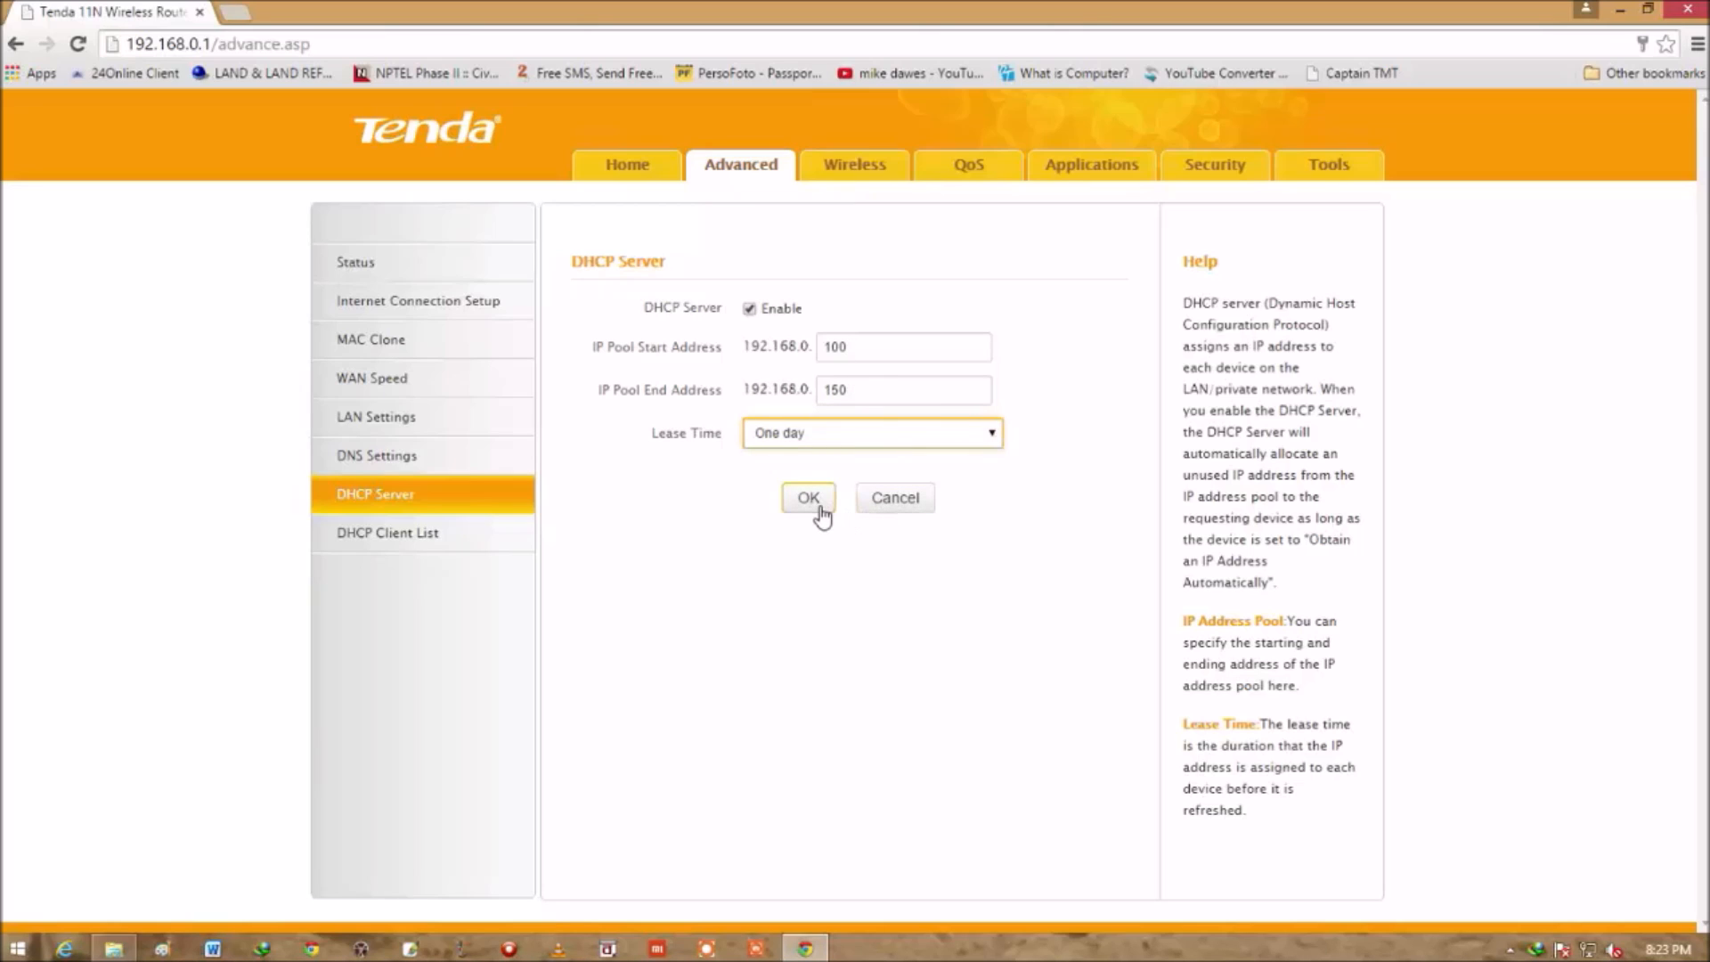
pyautogui.click(807, 497)
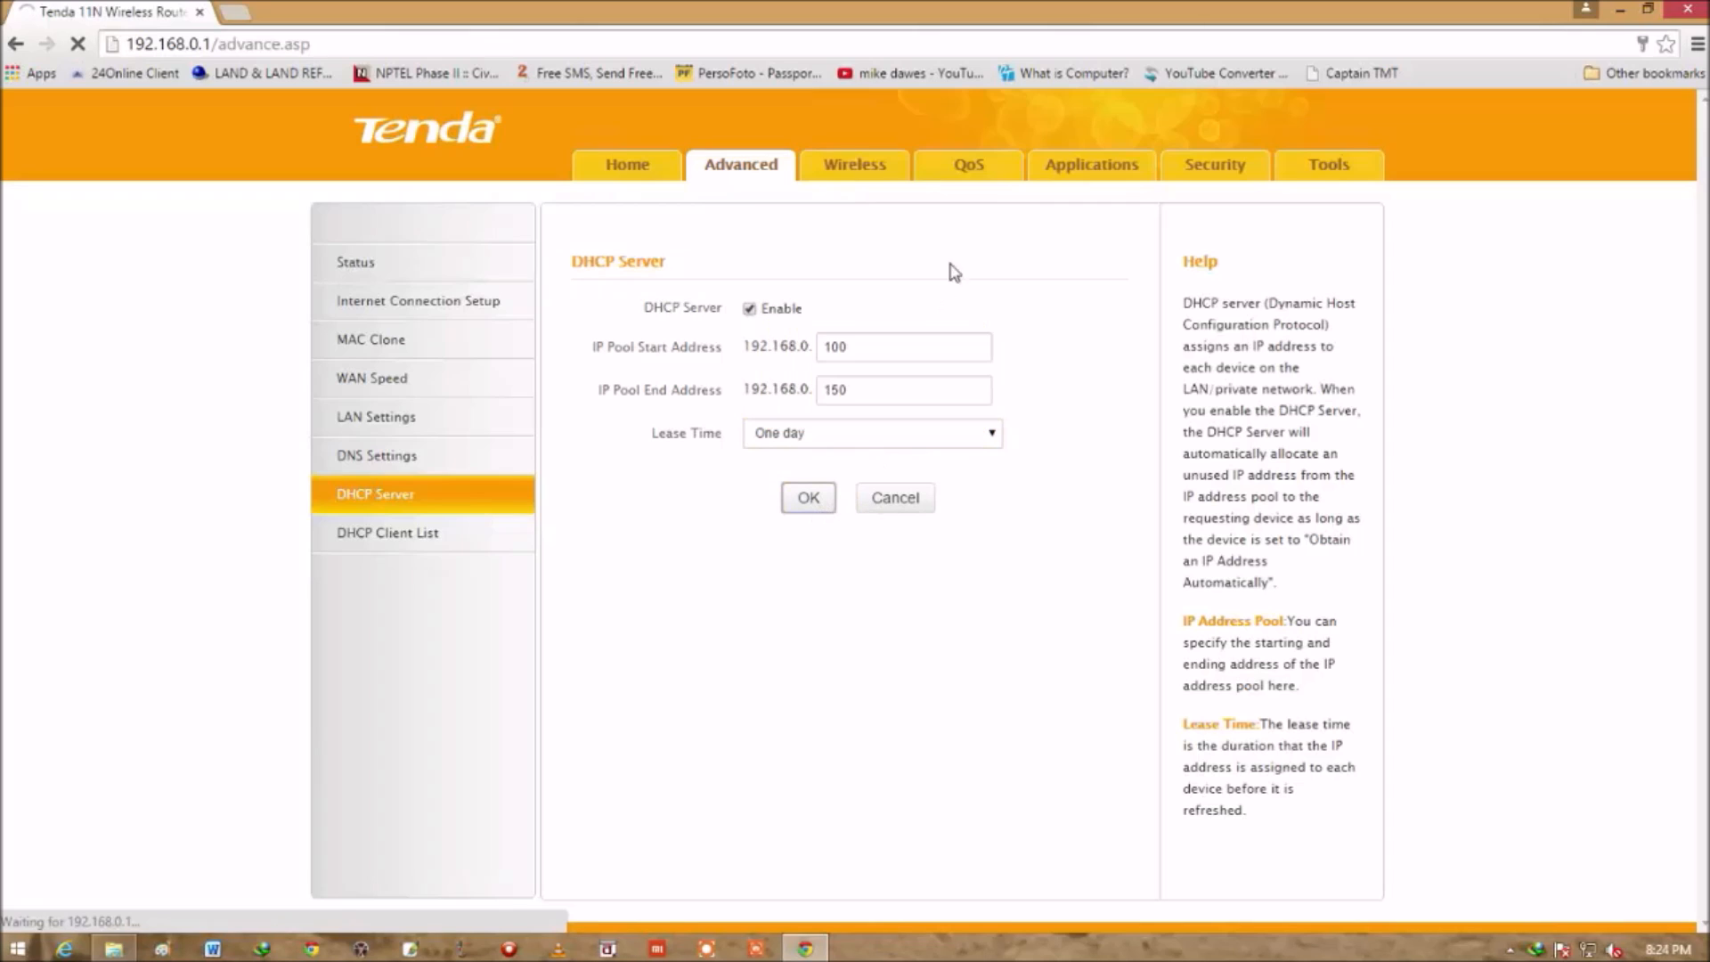
pyautogui.click(853, 164)
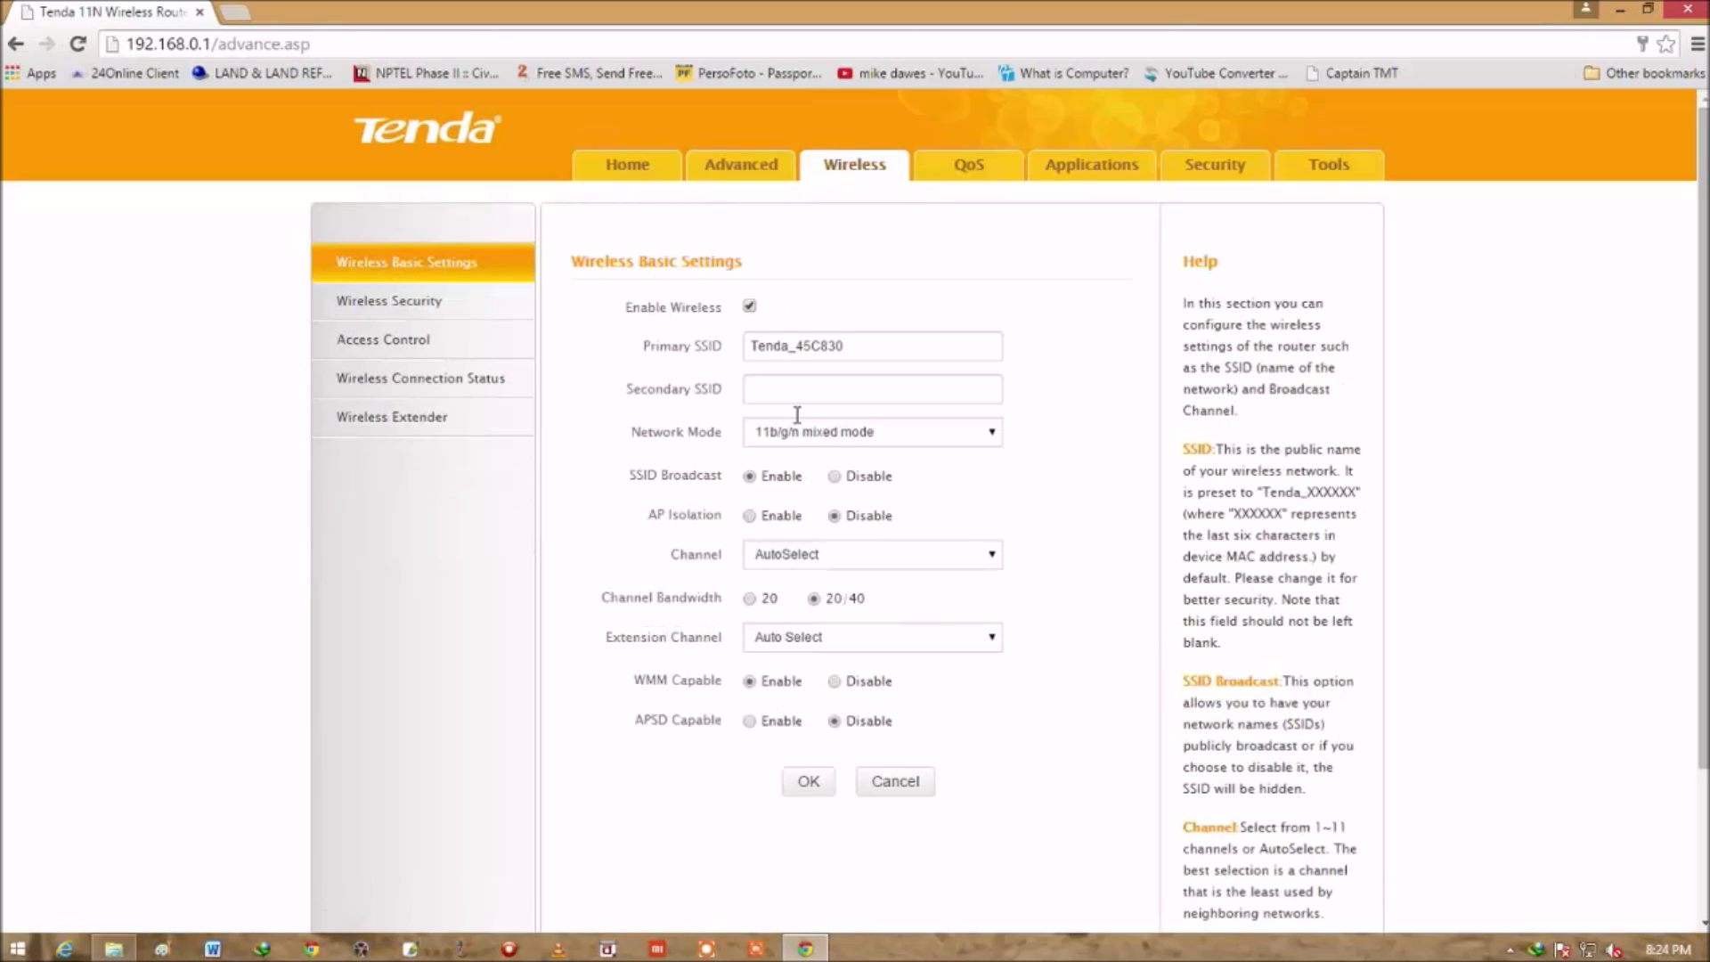